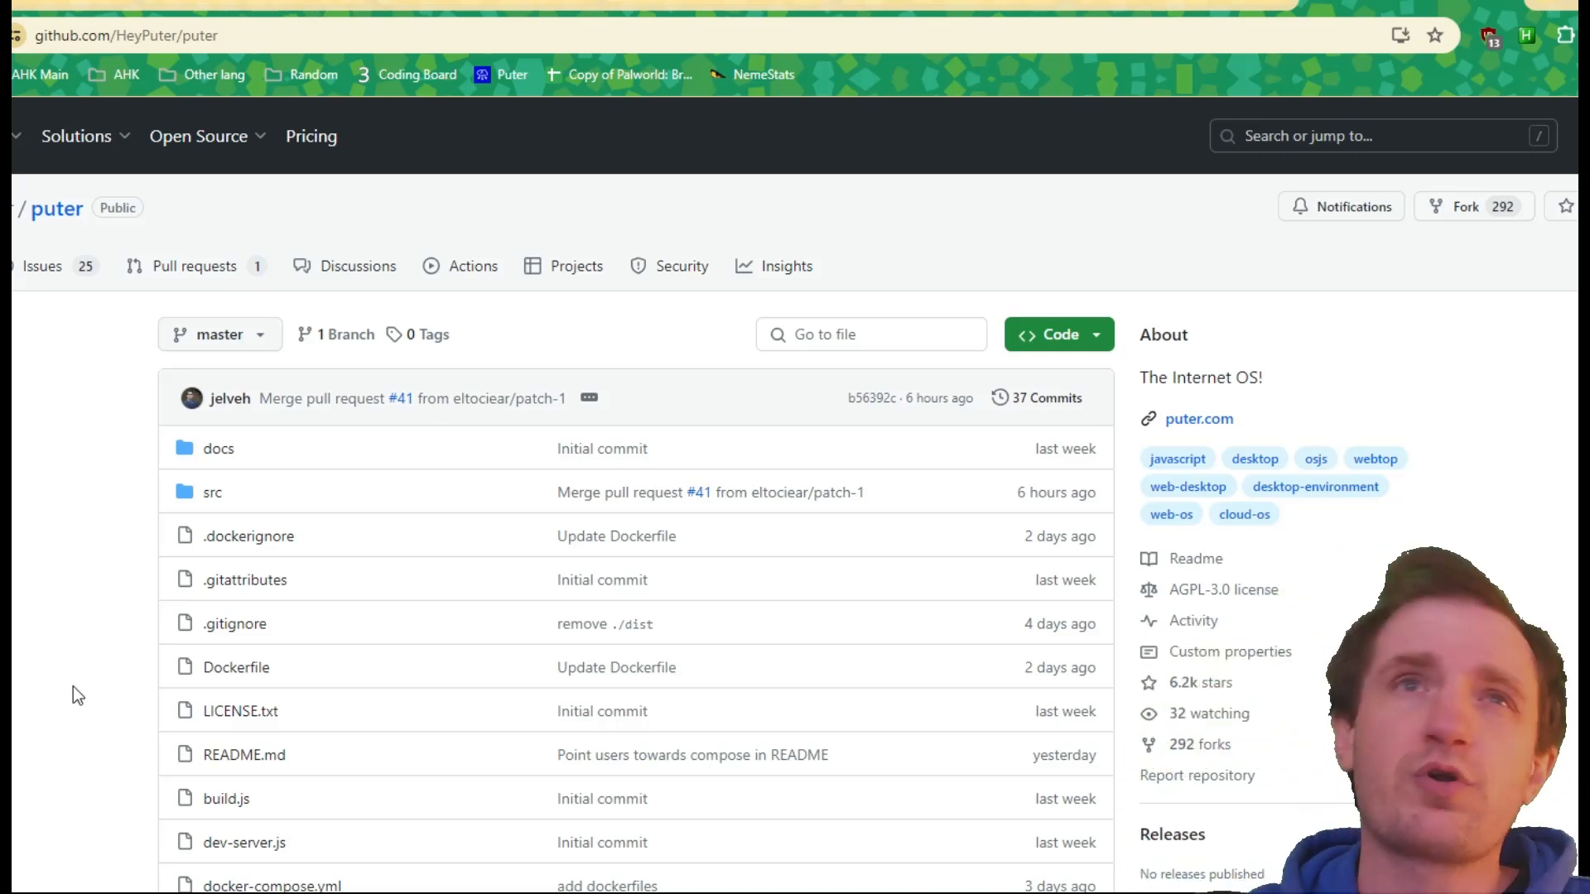
pyautogui.moveTo(90, 674)
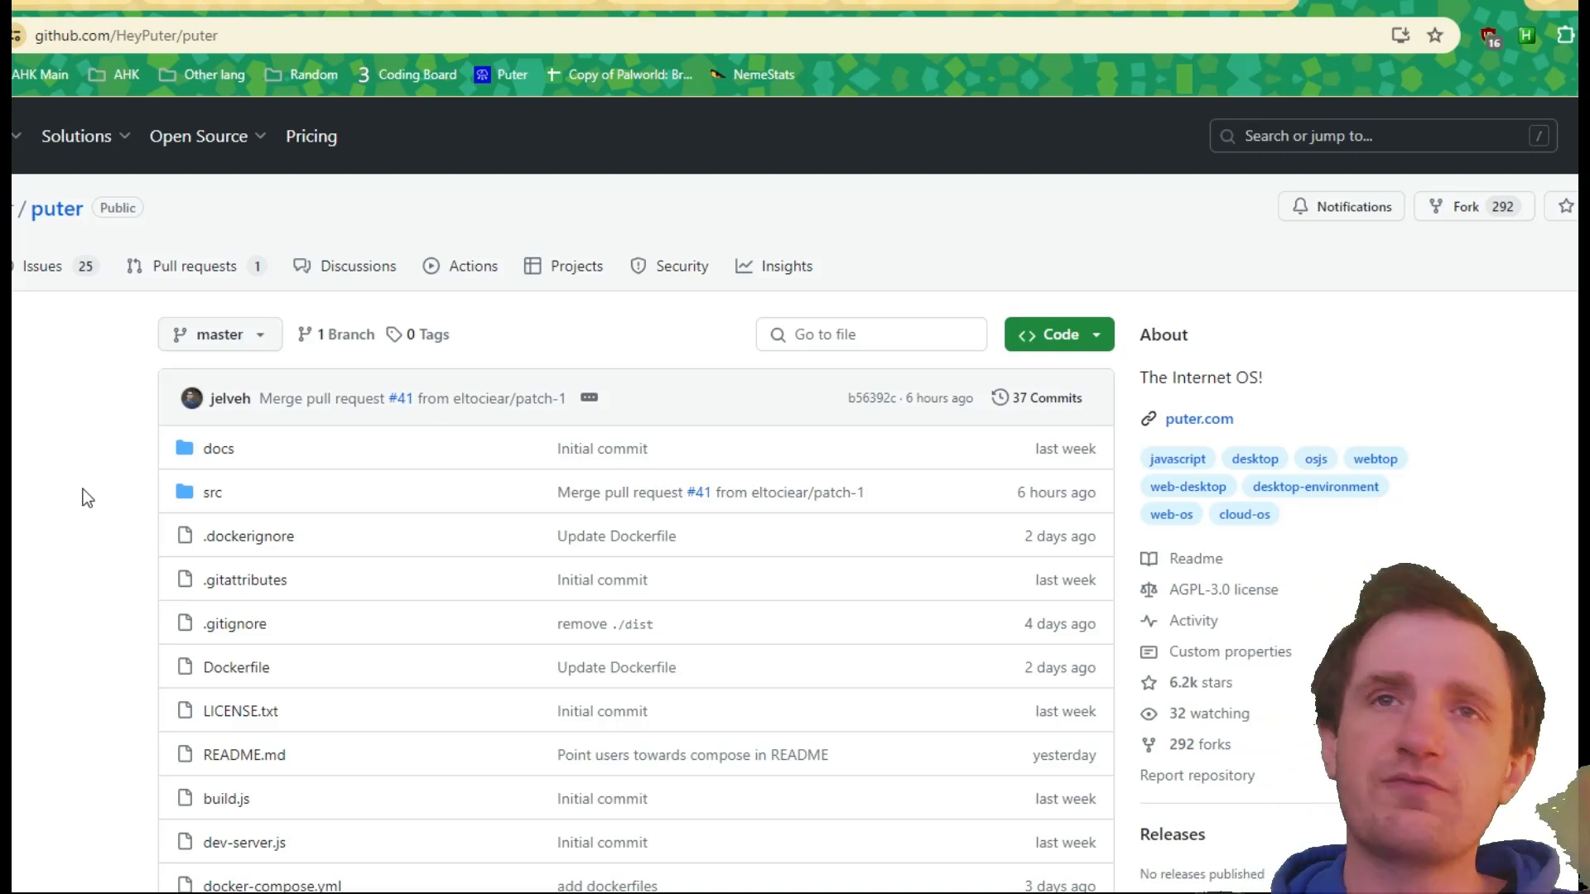
pyautogui.moveTo(132, 457)
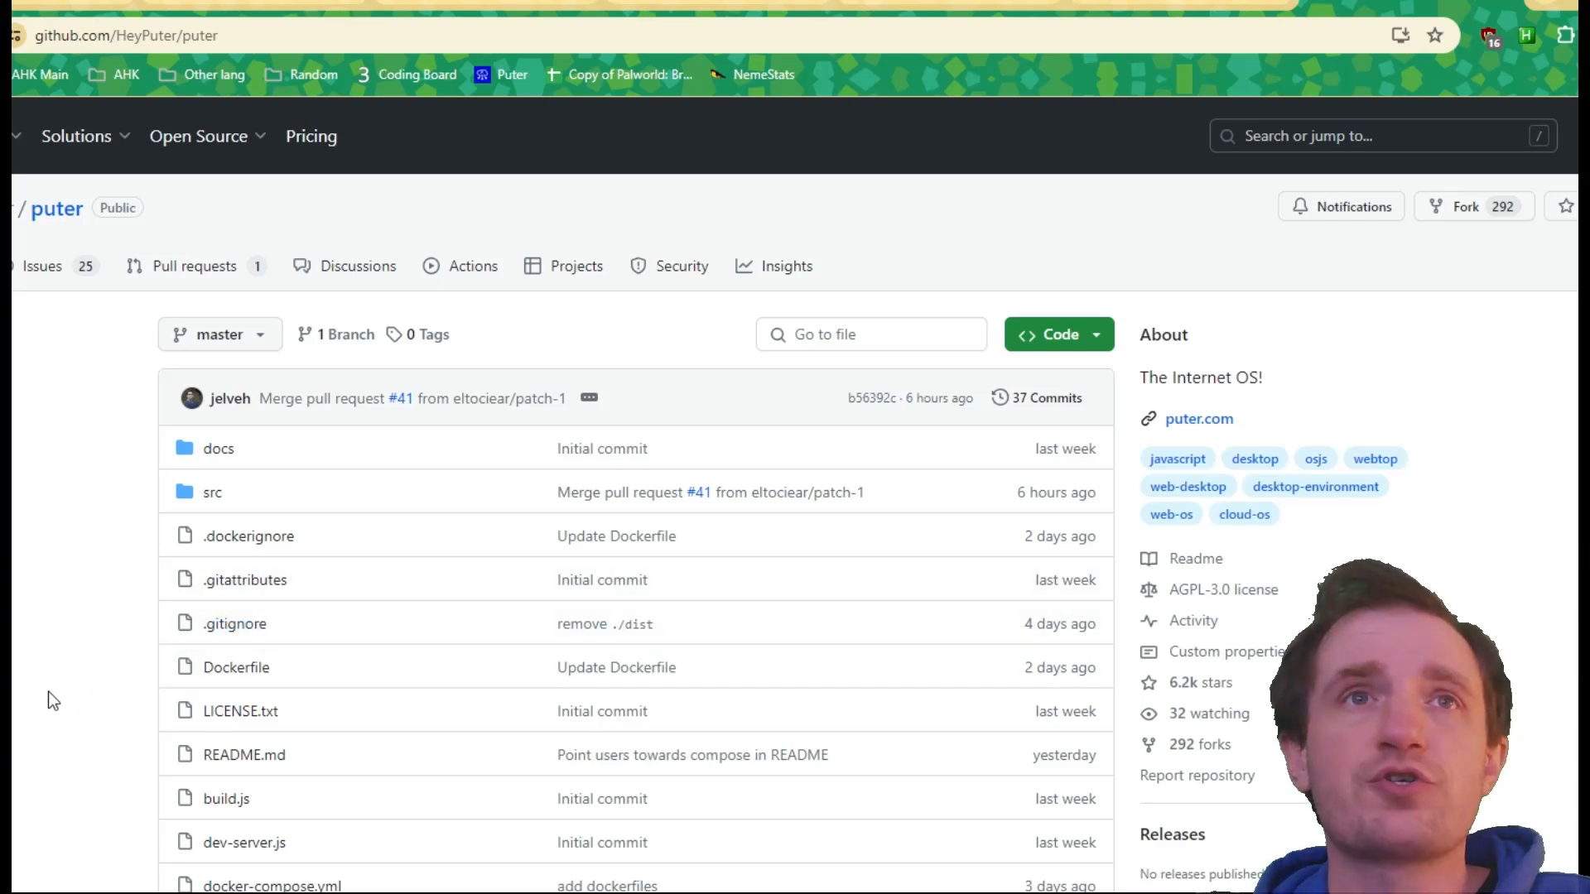
pyautogui.moveTo(335, 692)
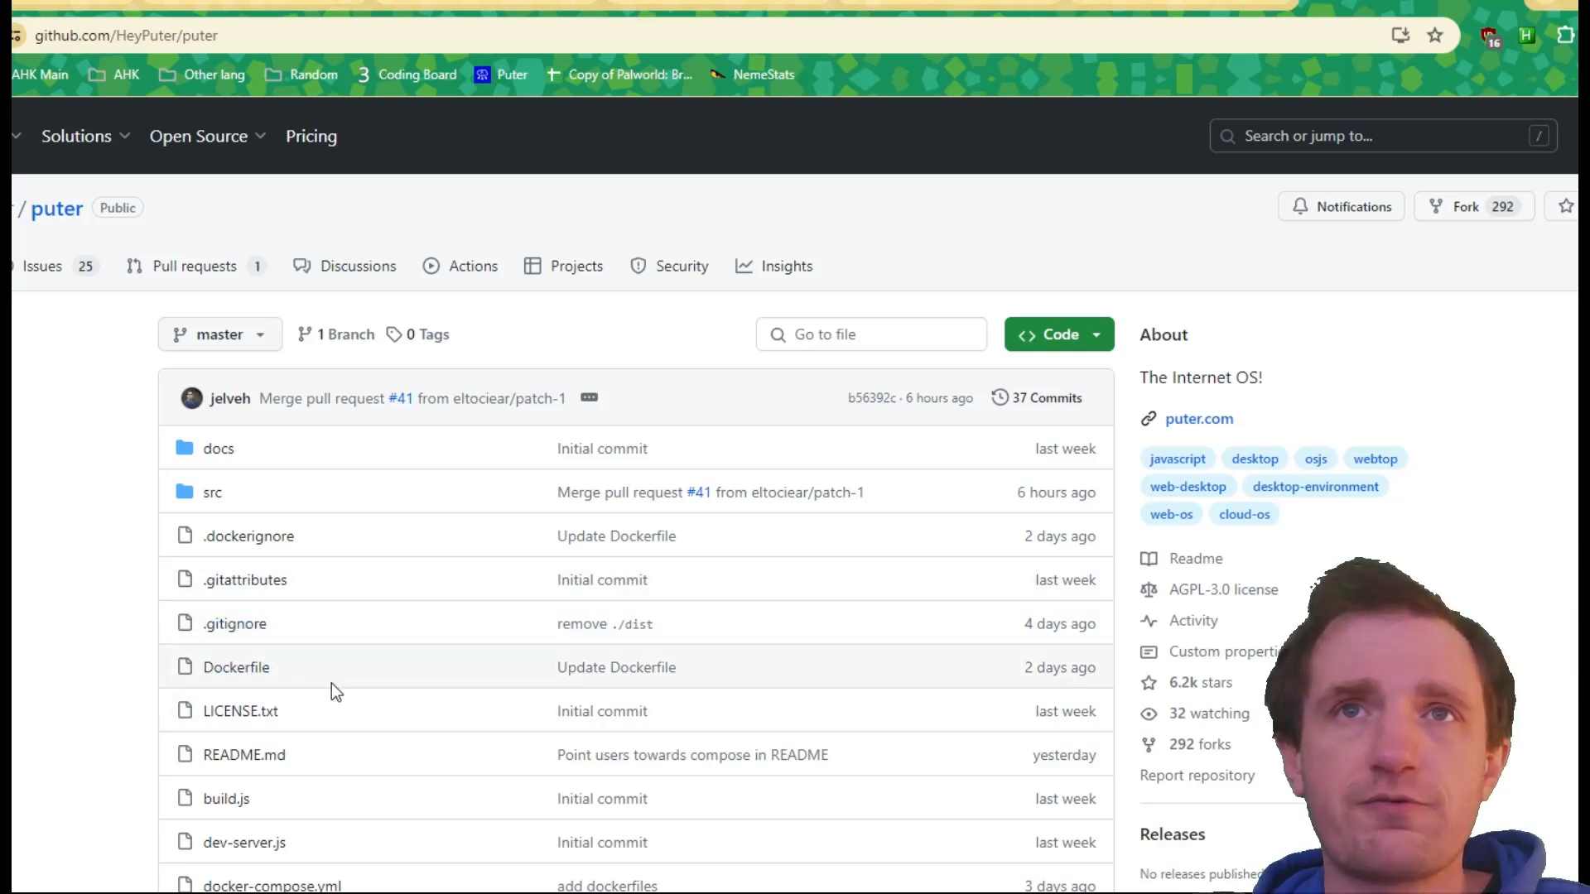
# Step: Bring the Puter README's Using Docker install commands into view
pyautogui.scroll(-3)
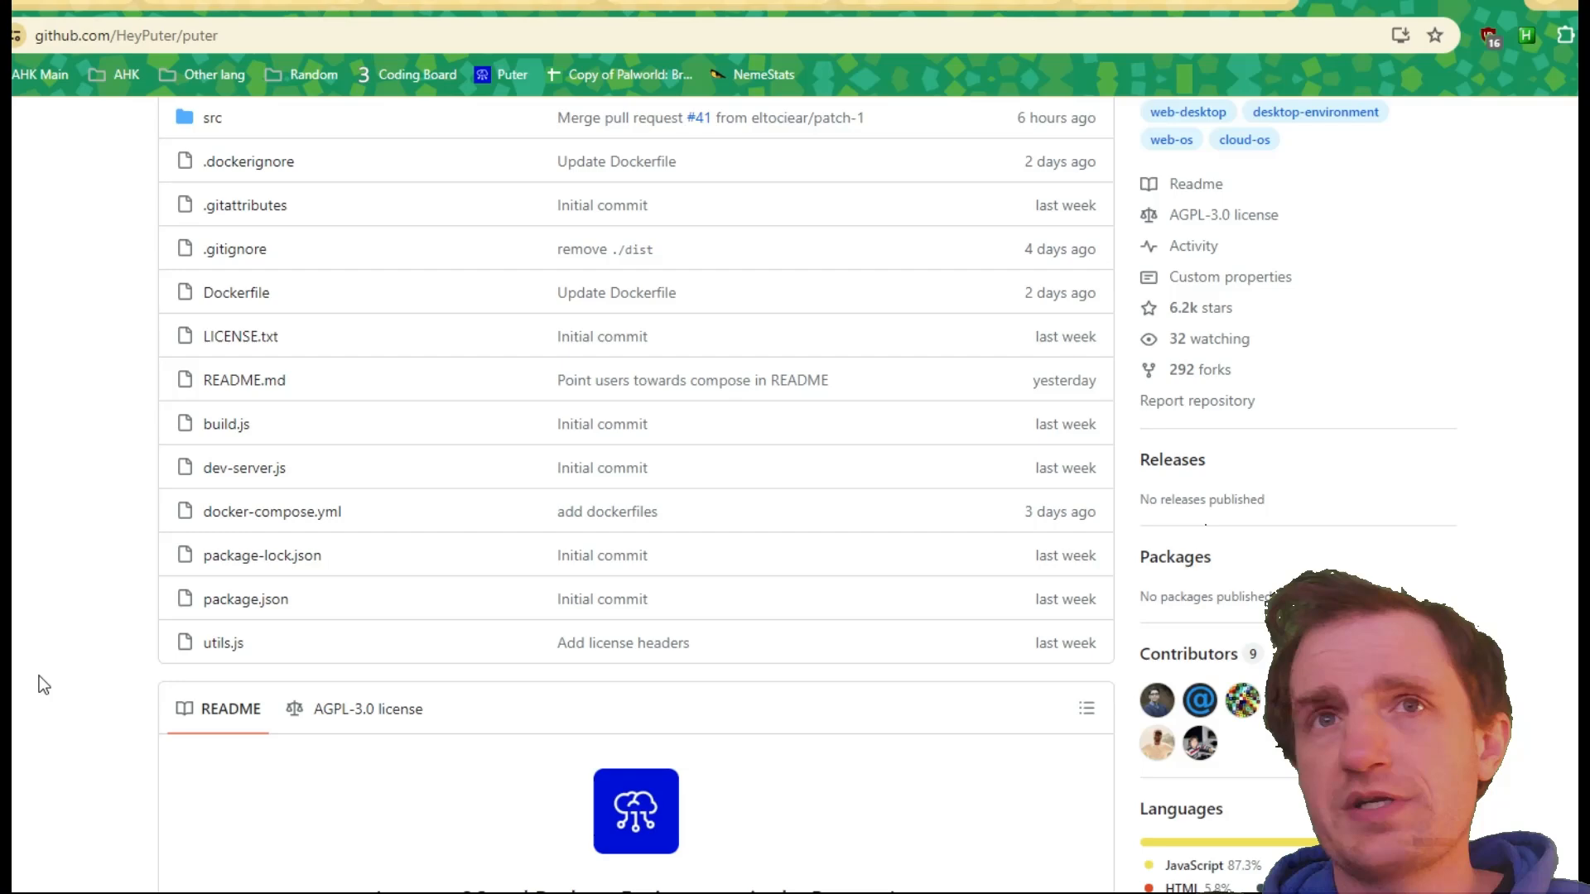
pyautogui.scroll(-3)
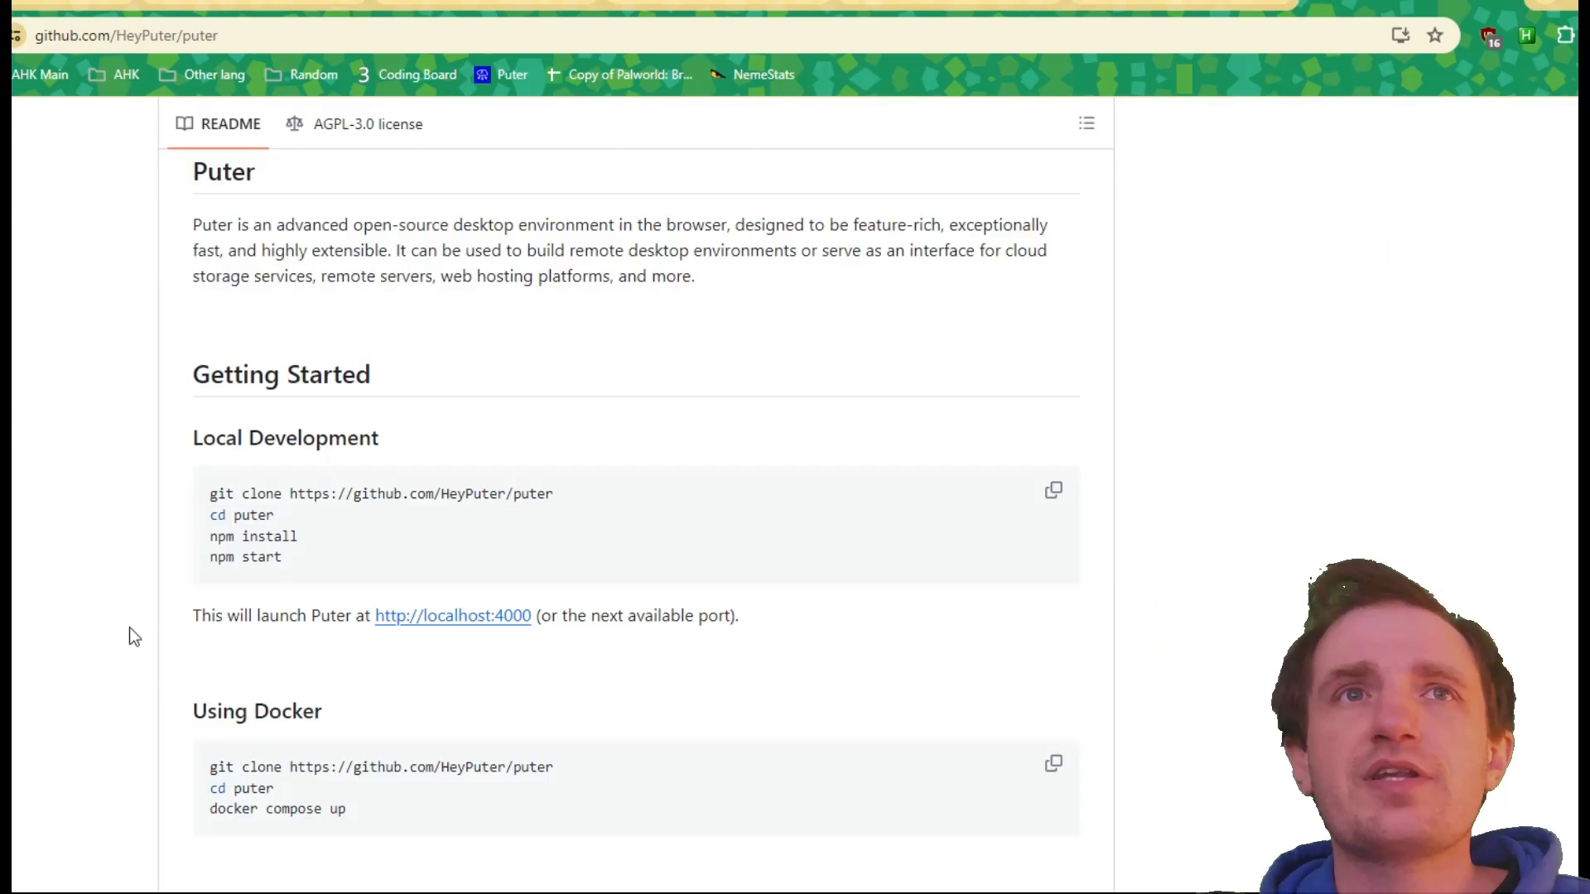
pyautogui.scroll(3)
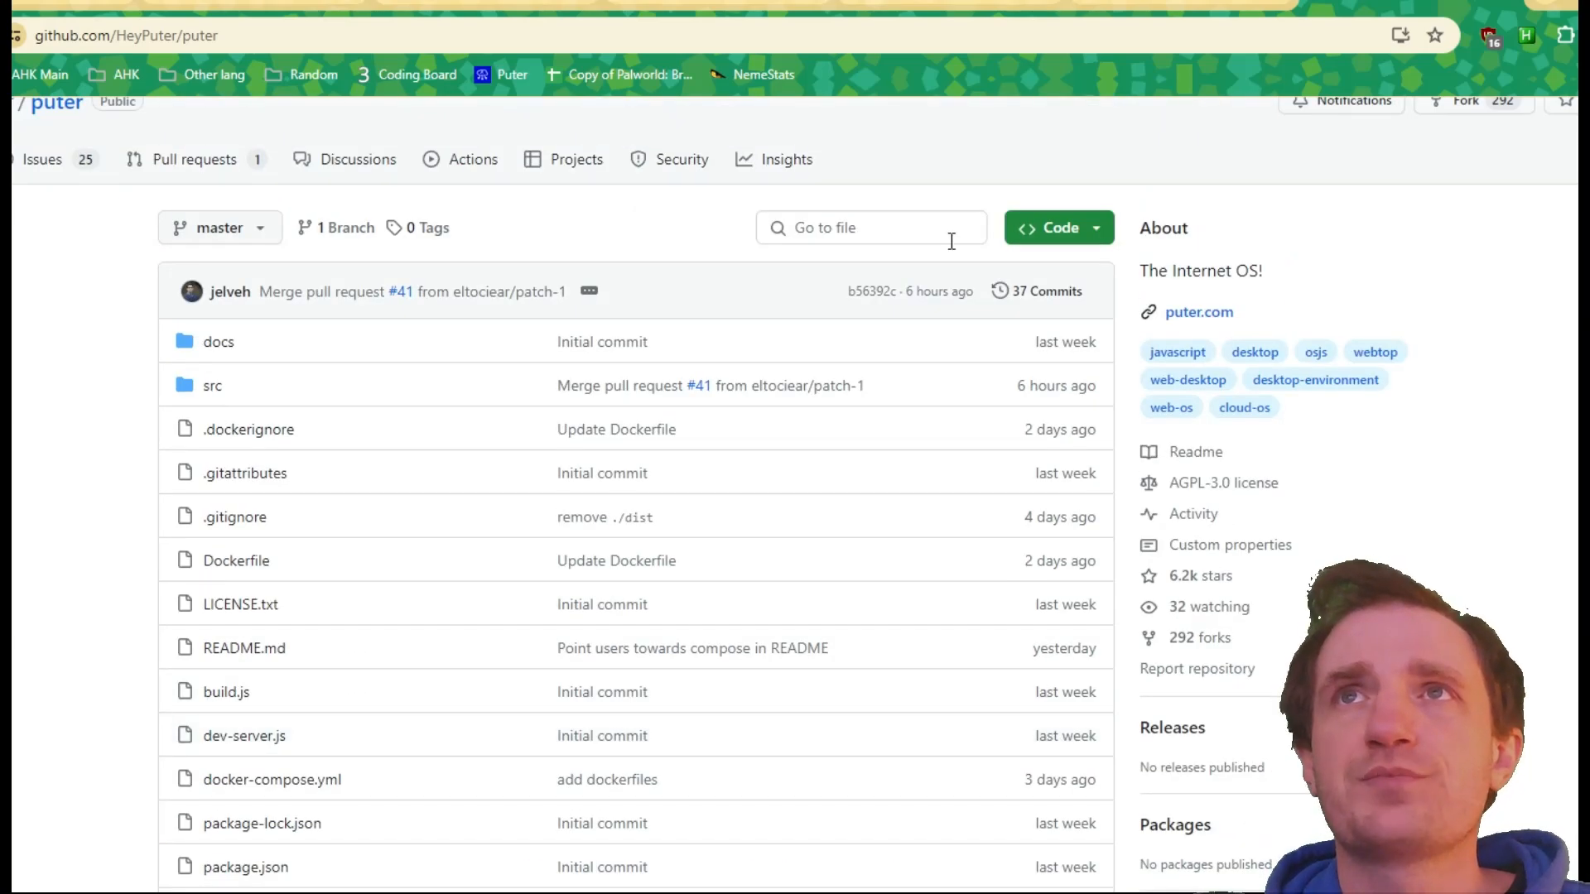
pyautogui.click(1058, 227)
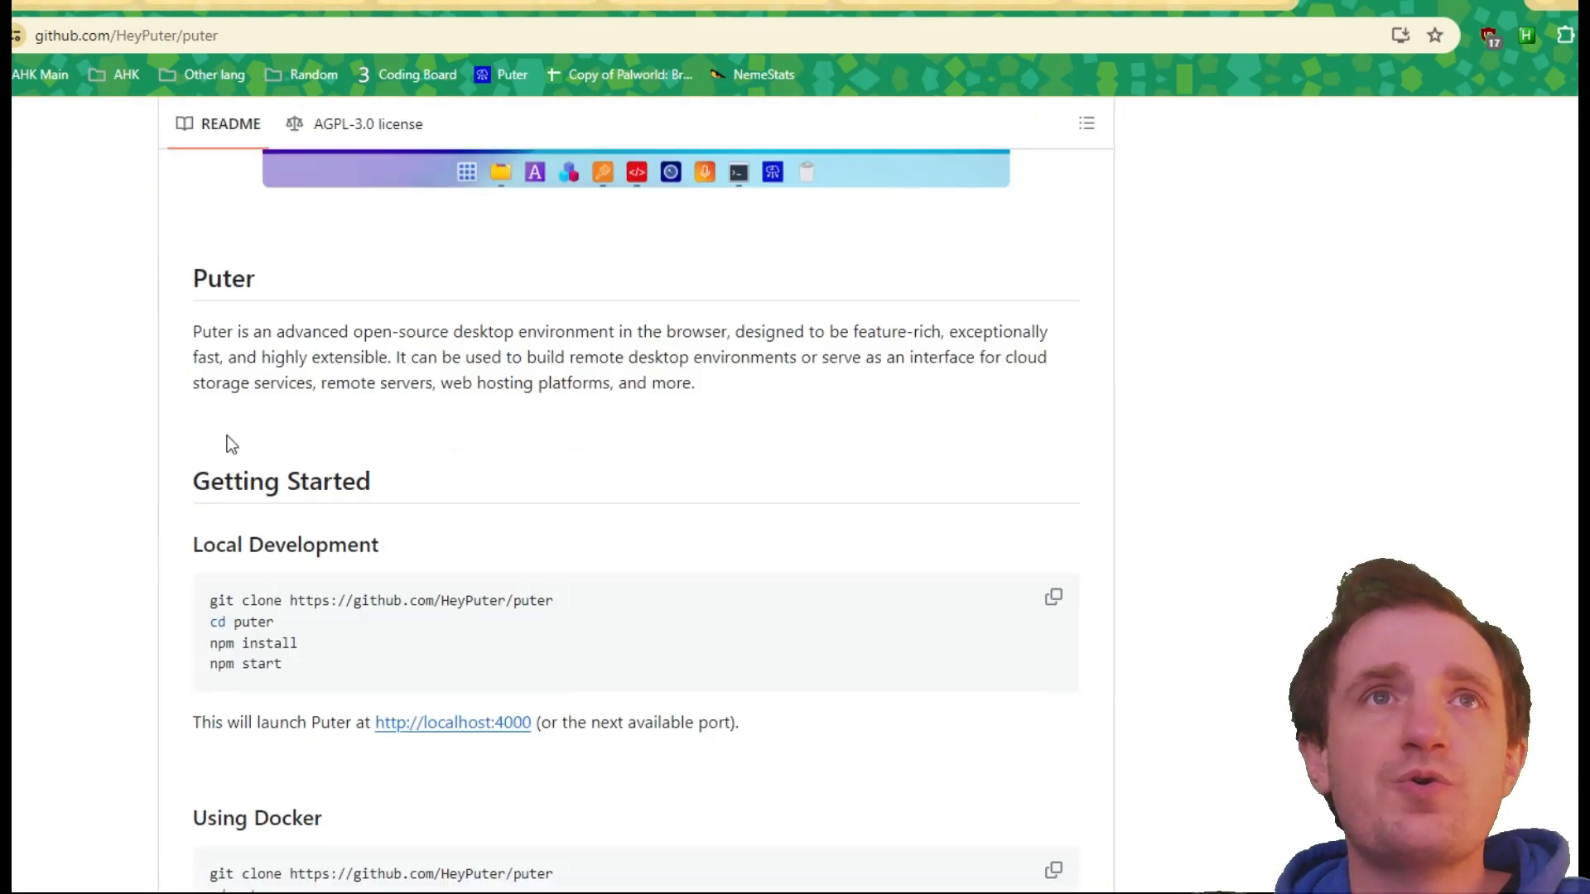
pyautogui.scroll(-3)
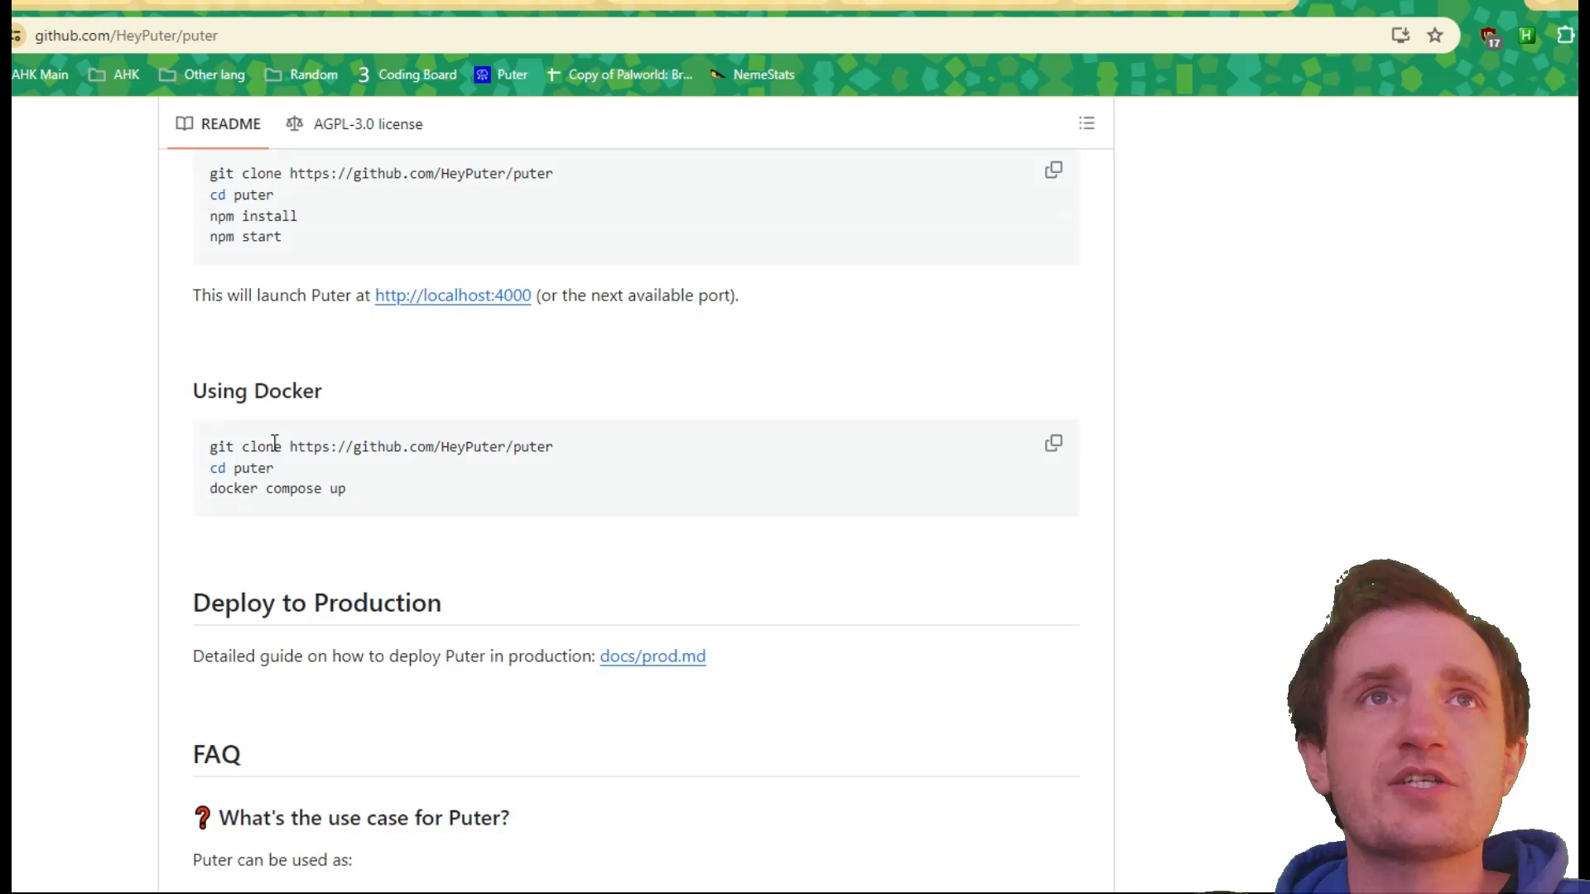
pyautogui.moveTo(431, 381)
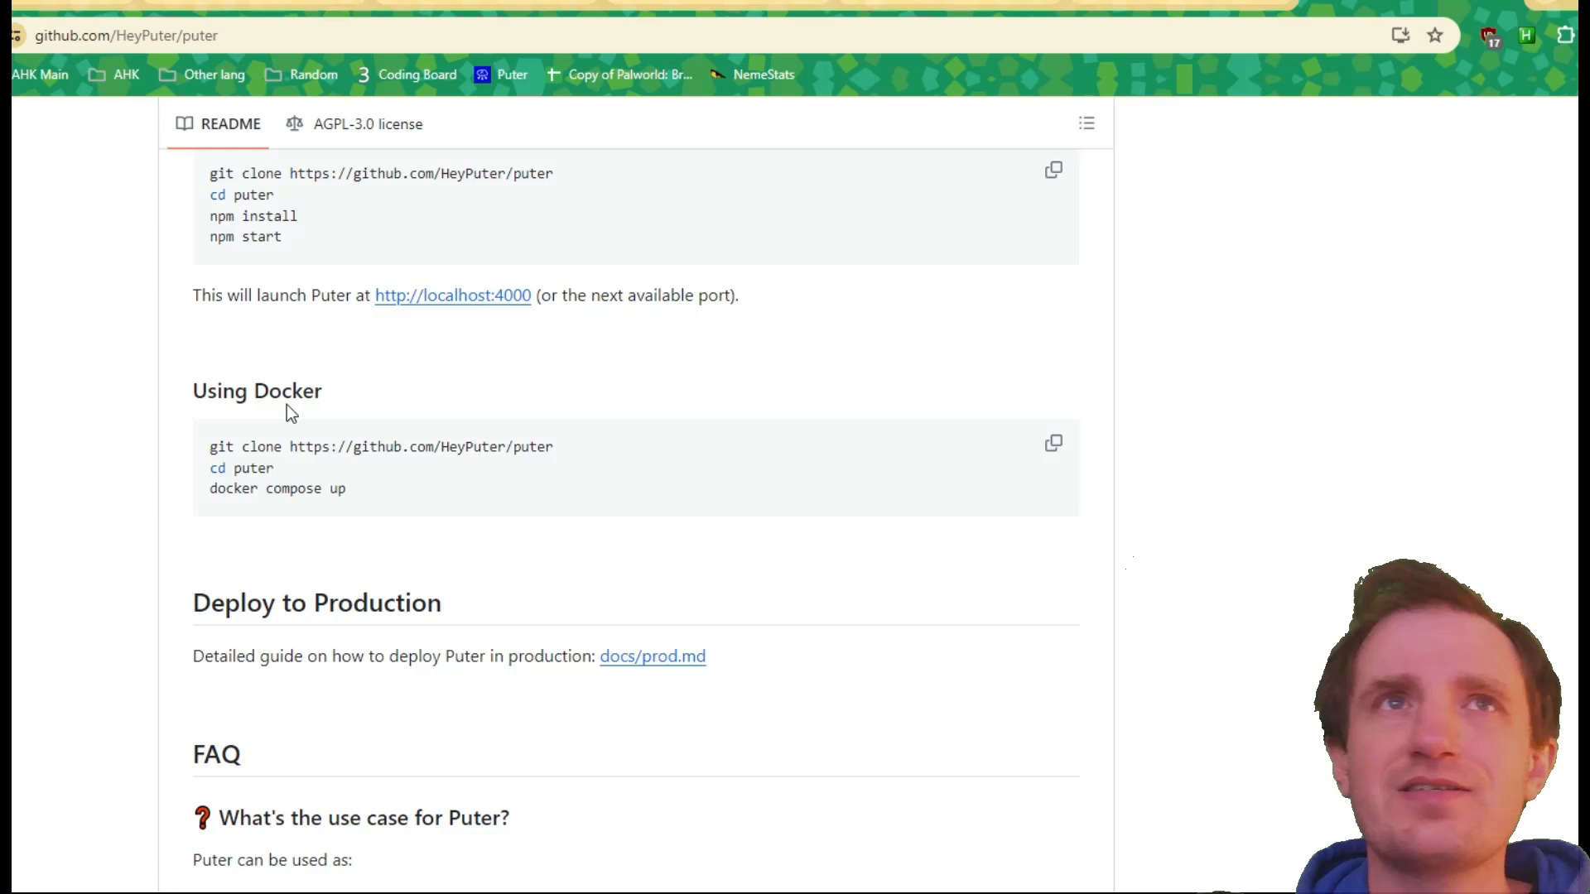
pyautogui.moveTo(215, 454)
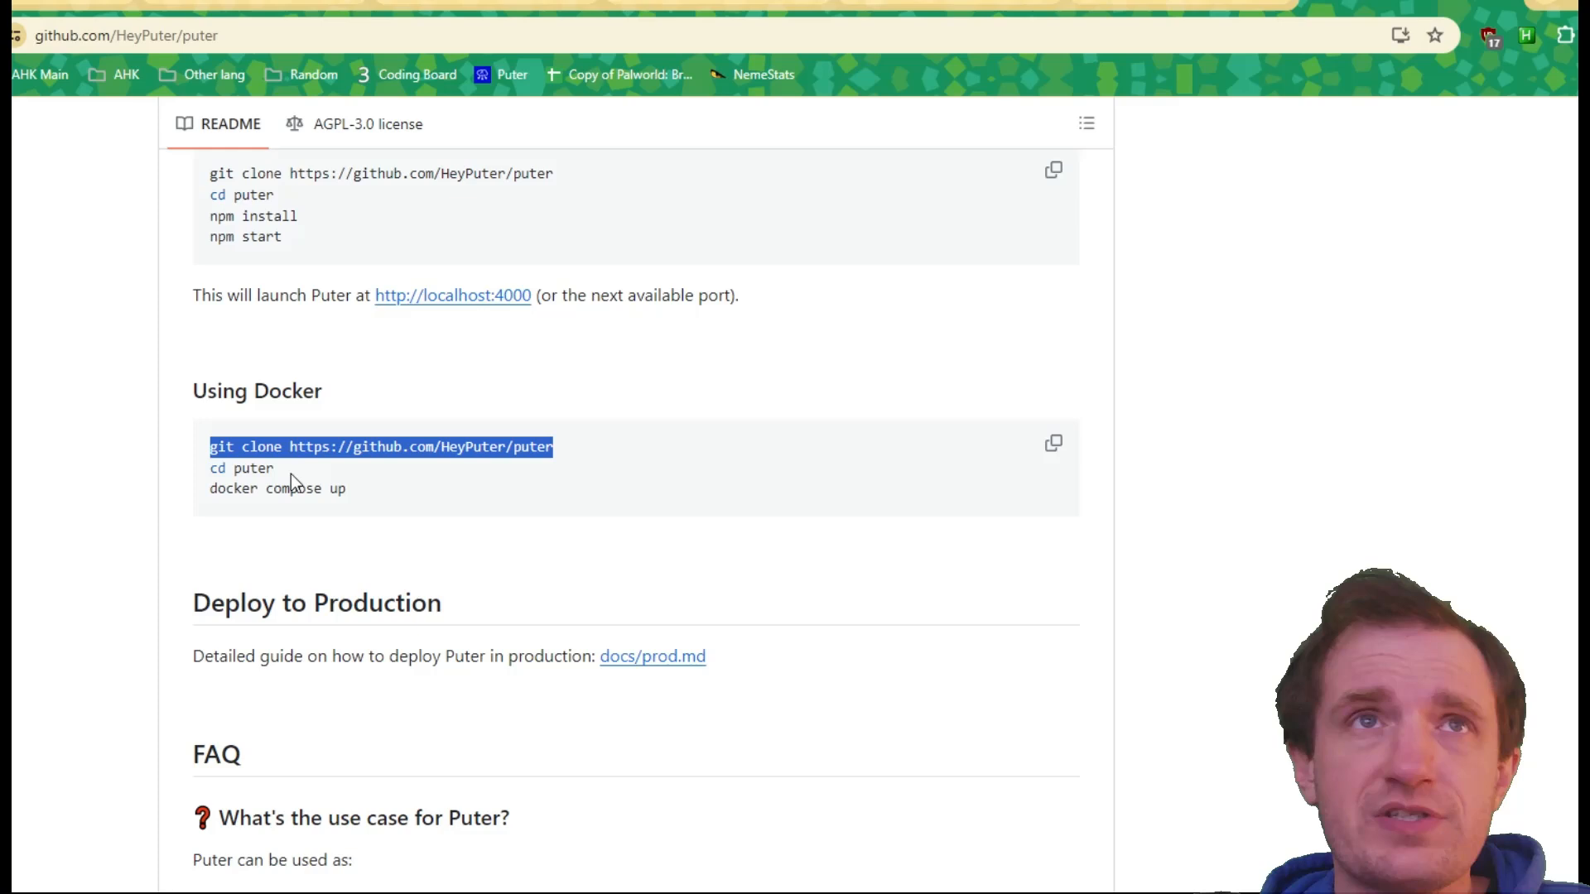
pyautogui.moveTo(62, 602)
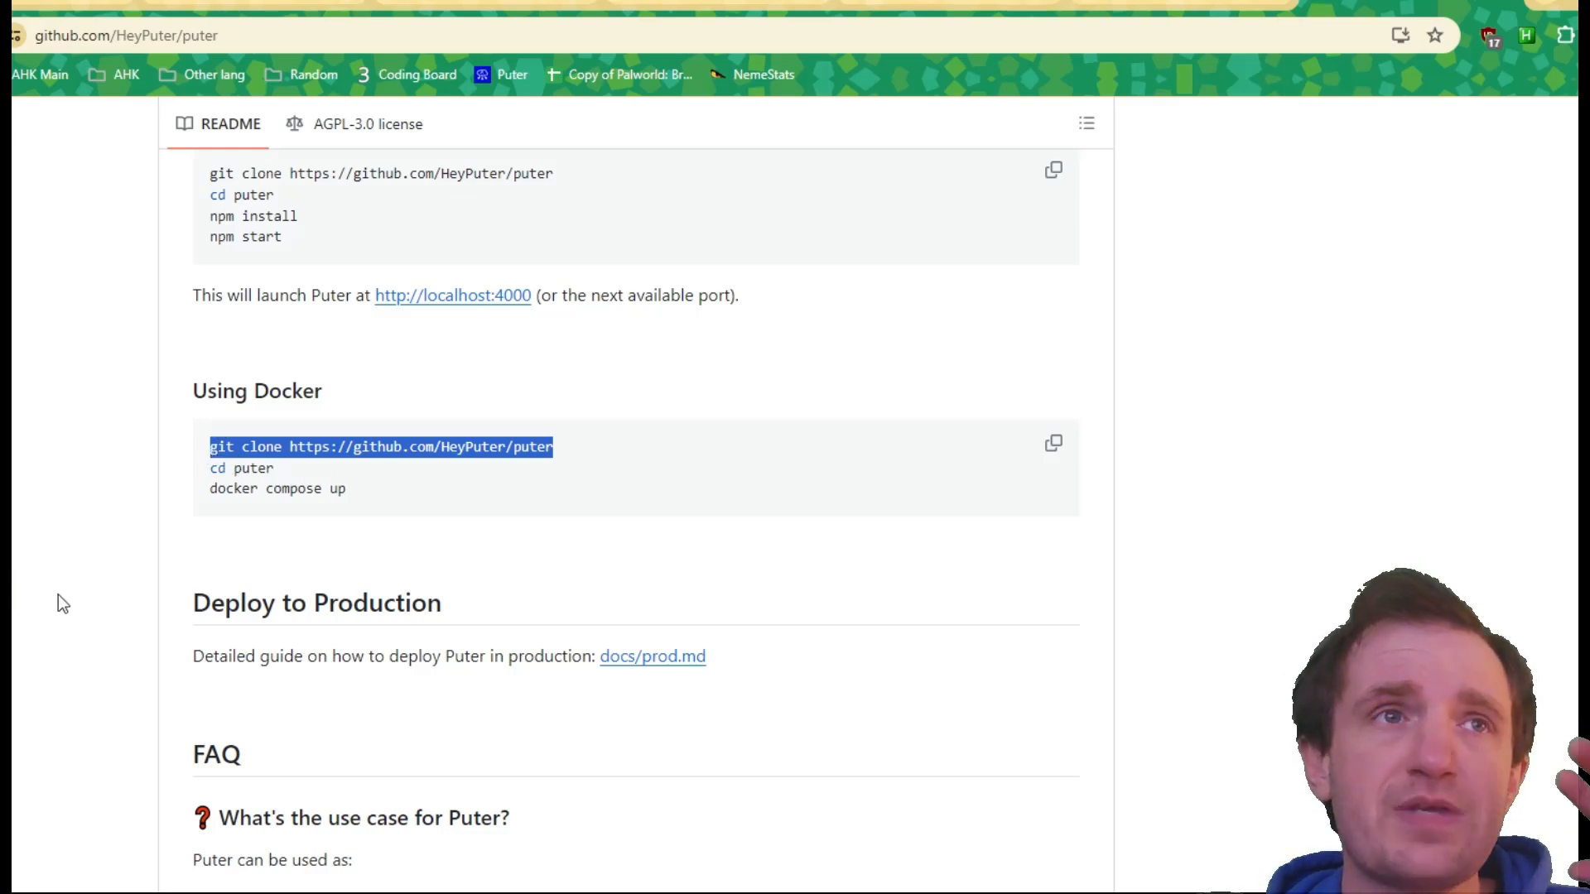
pyautogui.moveTo(186, 492)
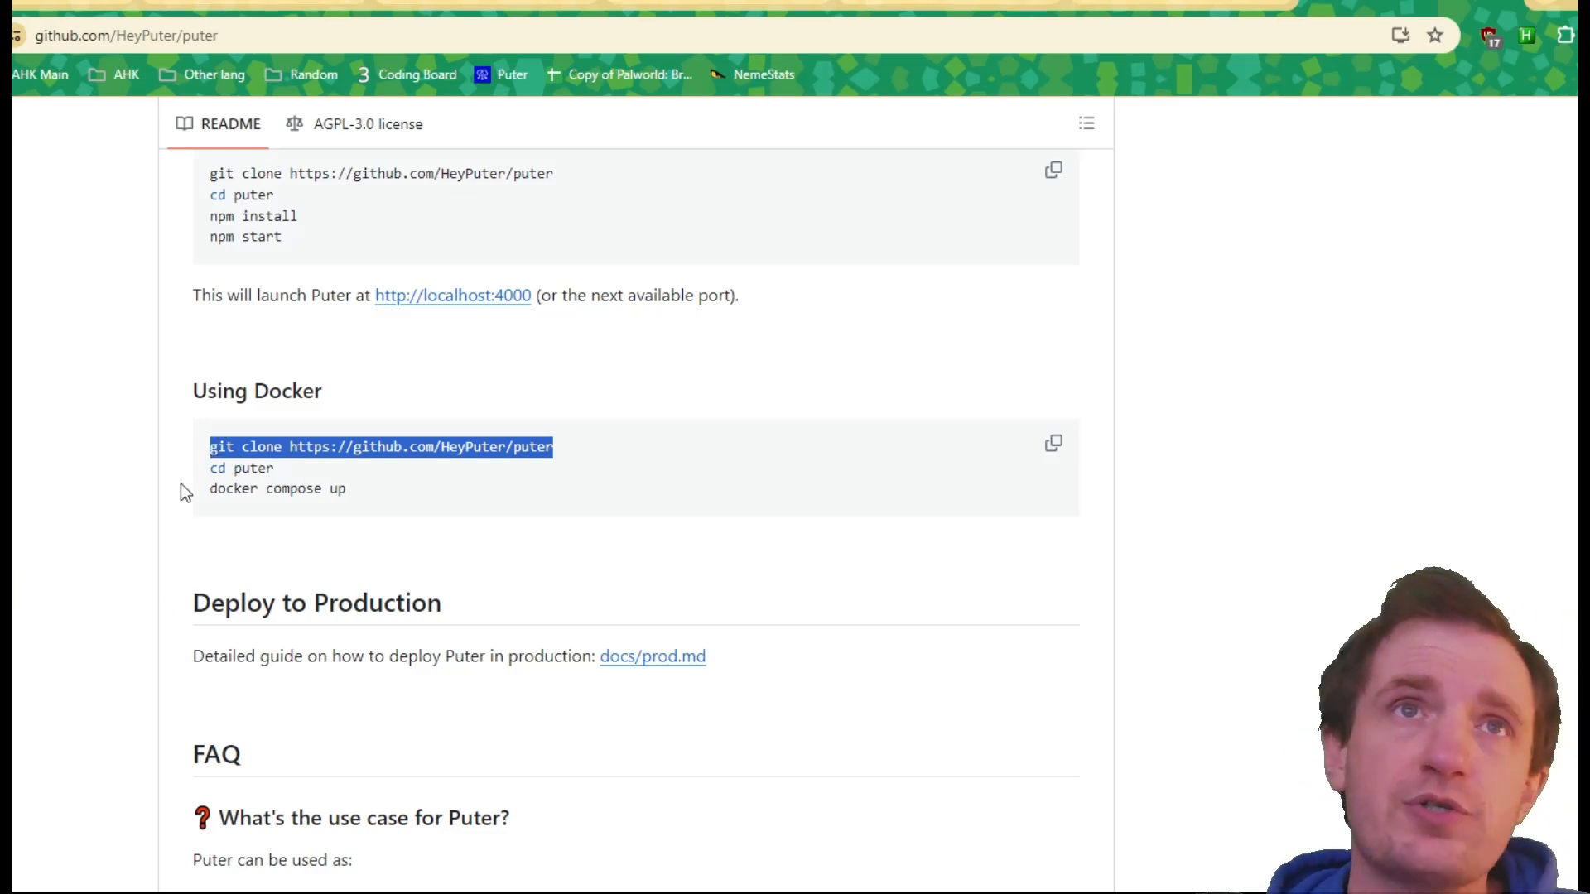
pyautogui.moveTo(232, 464)
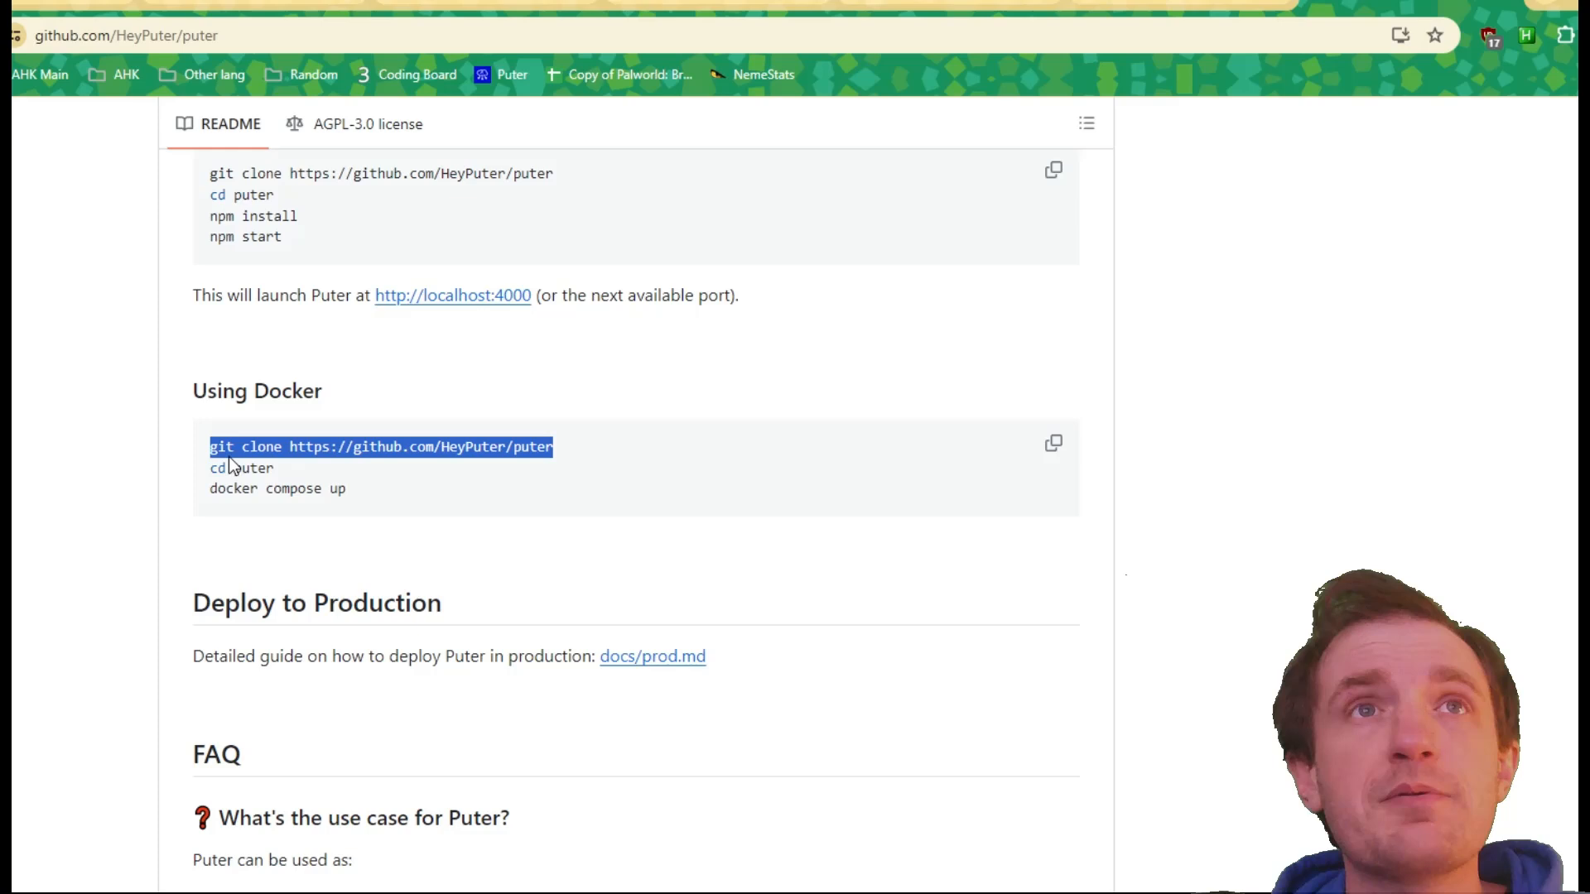
# Step: Select and copy the git clone repository address from the README
pyautogui.click(302, 450)
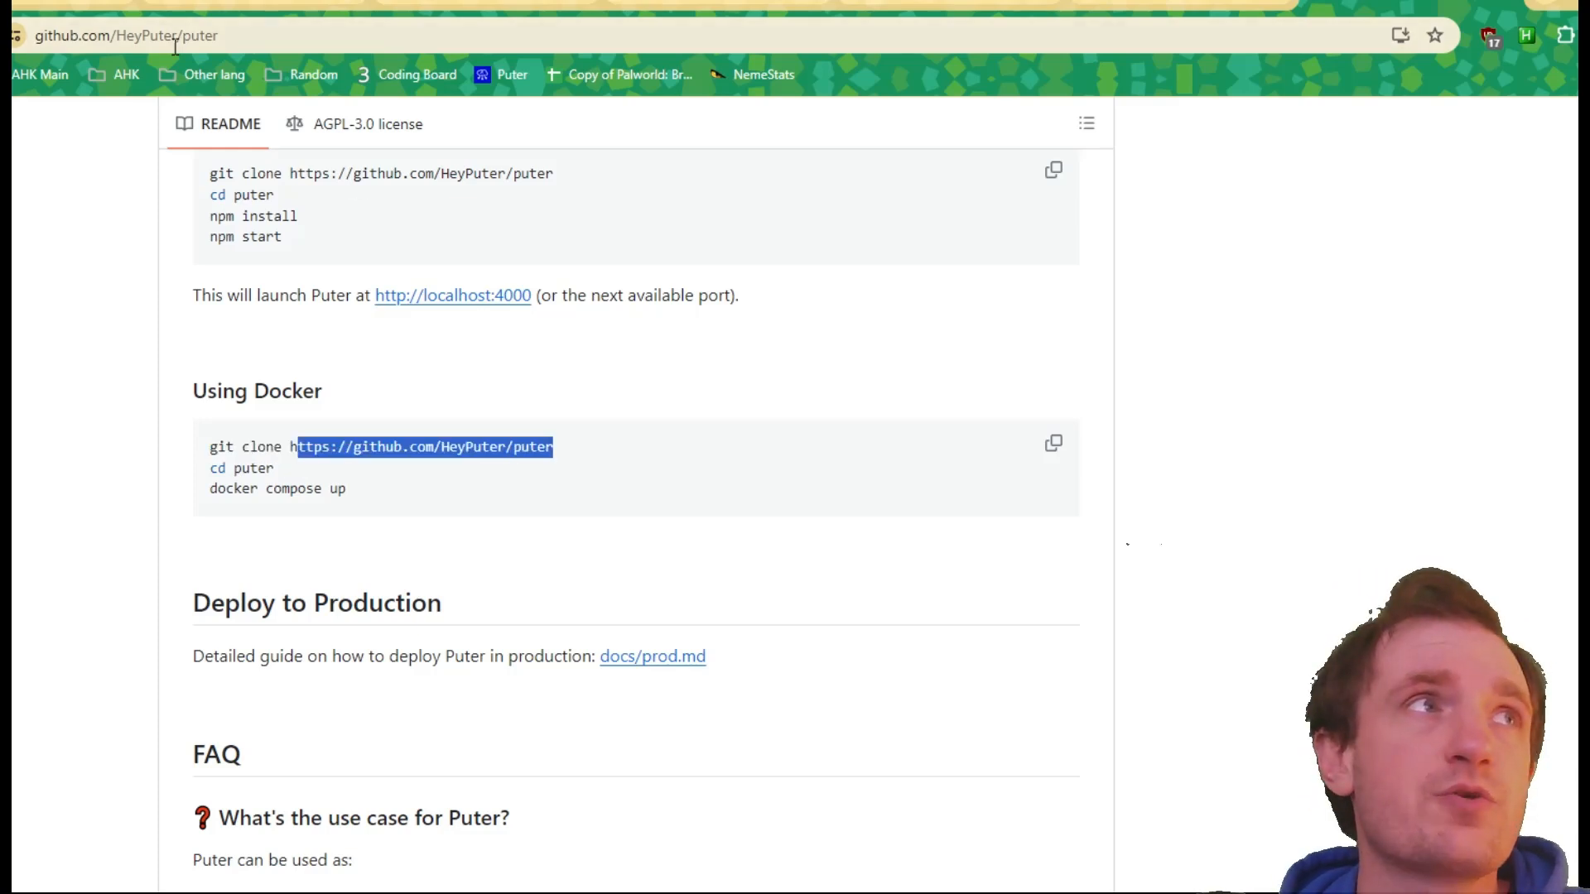
pyautogui.click(464, 445)
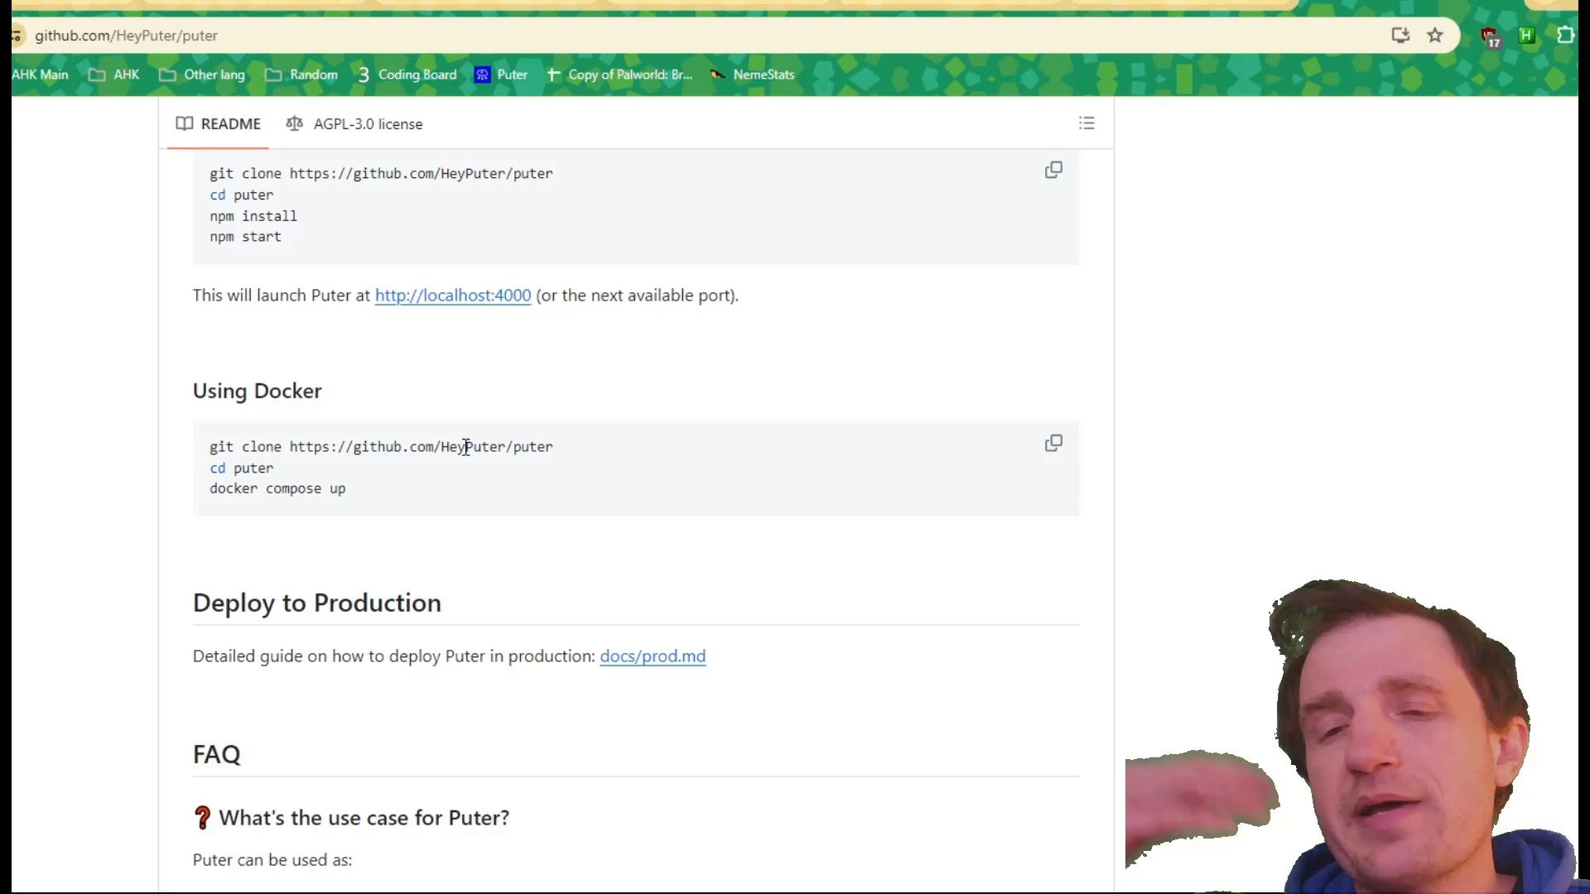
pyautogui.moveTo(482, 480)
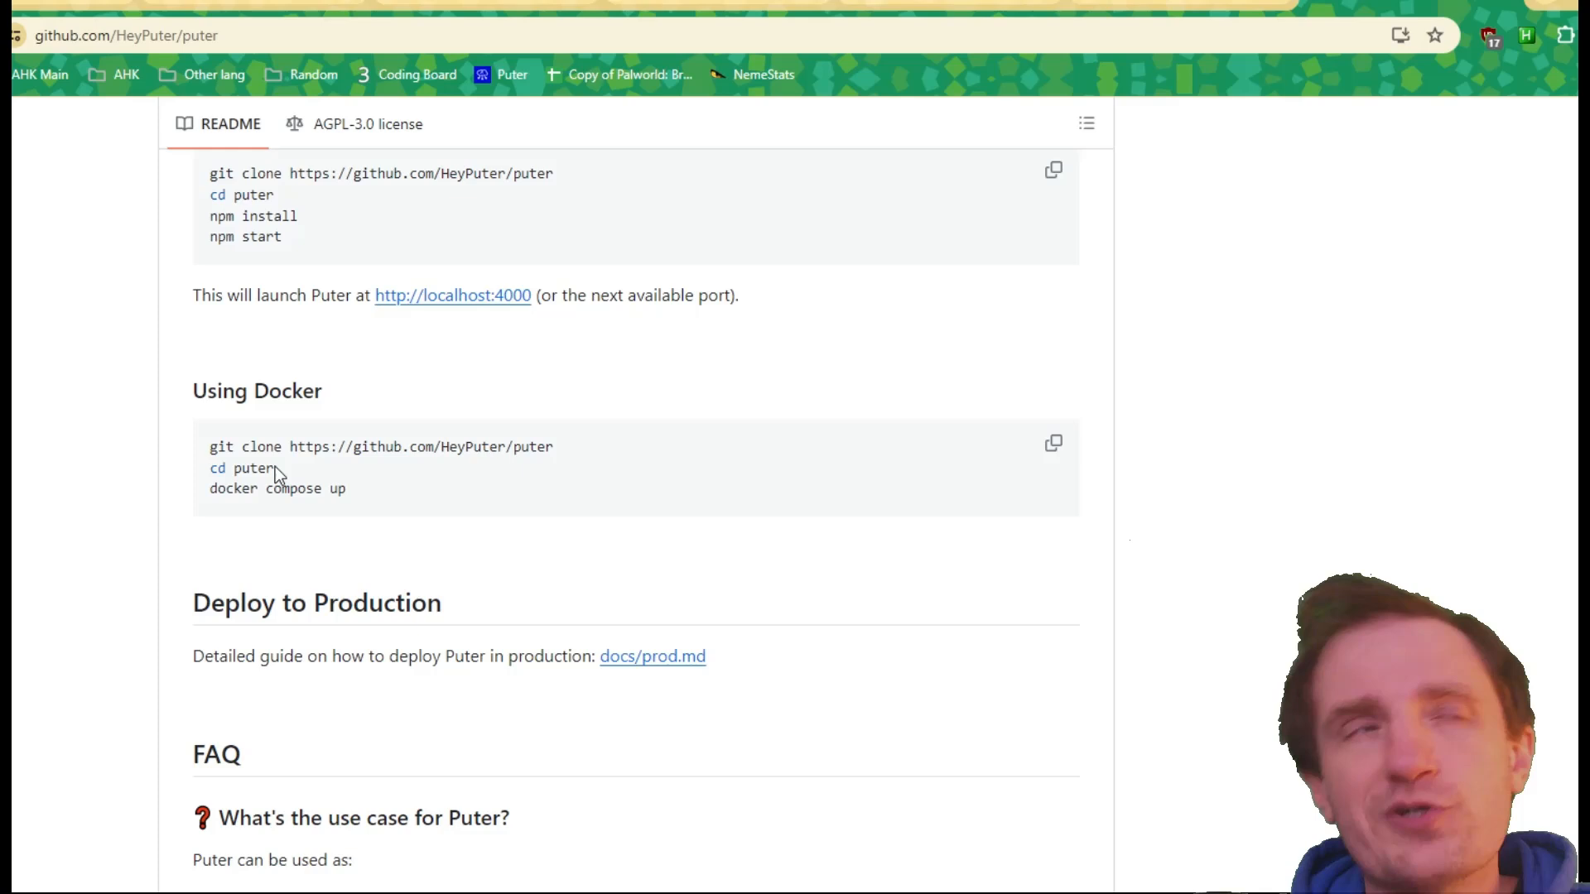
pyautogui.moveTo(404, 490)
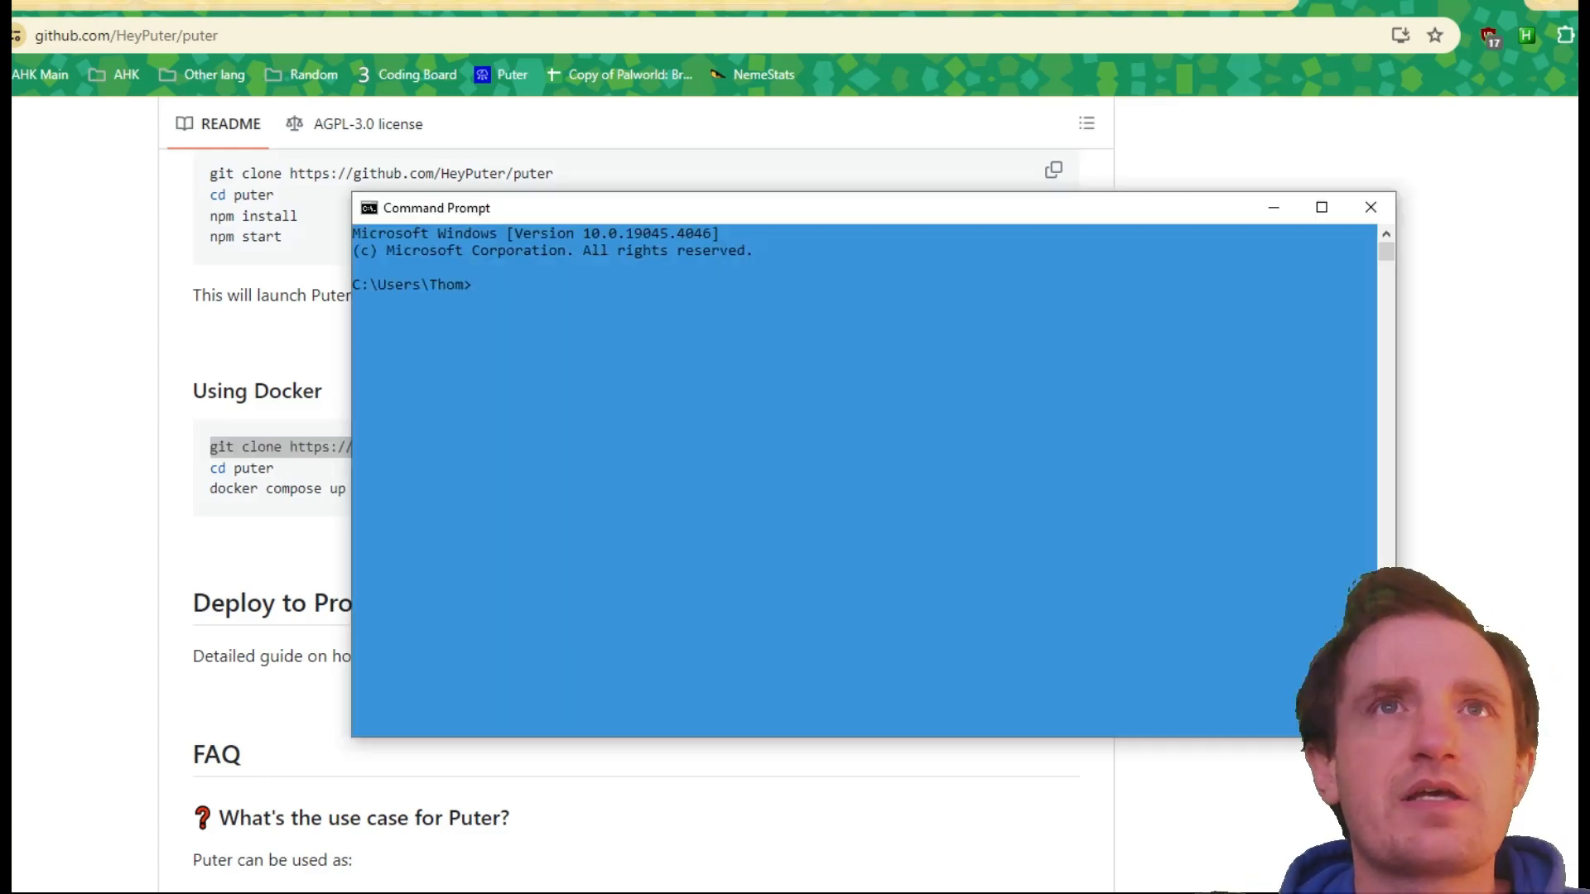
pyautogui.write('git clone https://github.com/HeyPuter/puter')
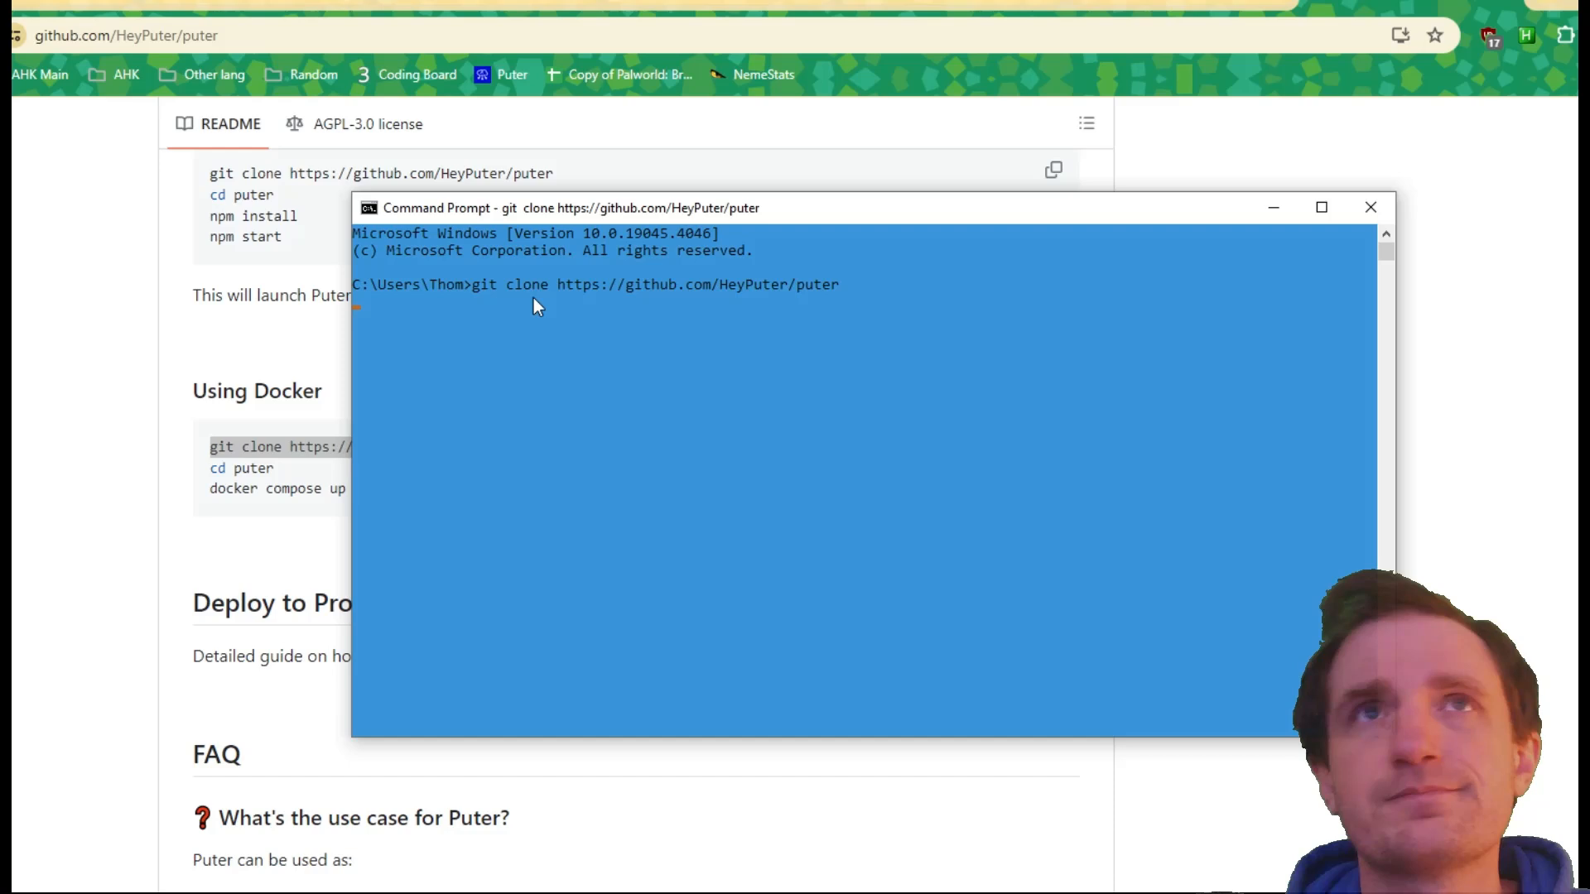
pyautogui.moveTo(918, 399)
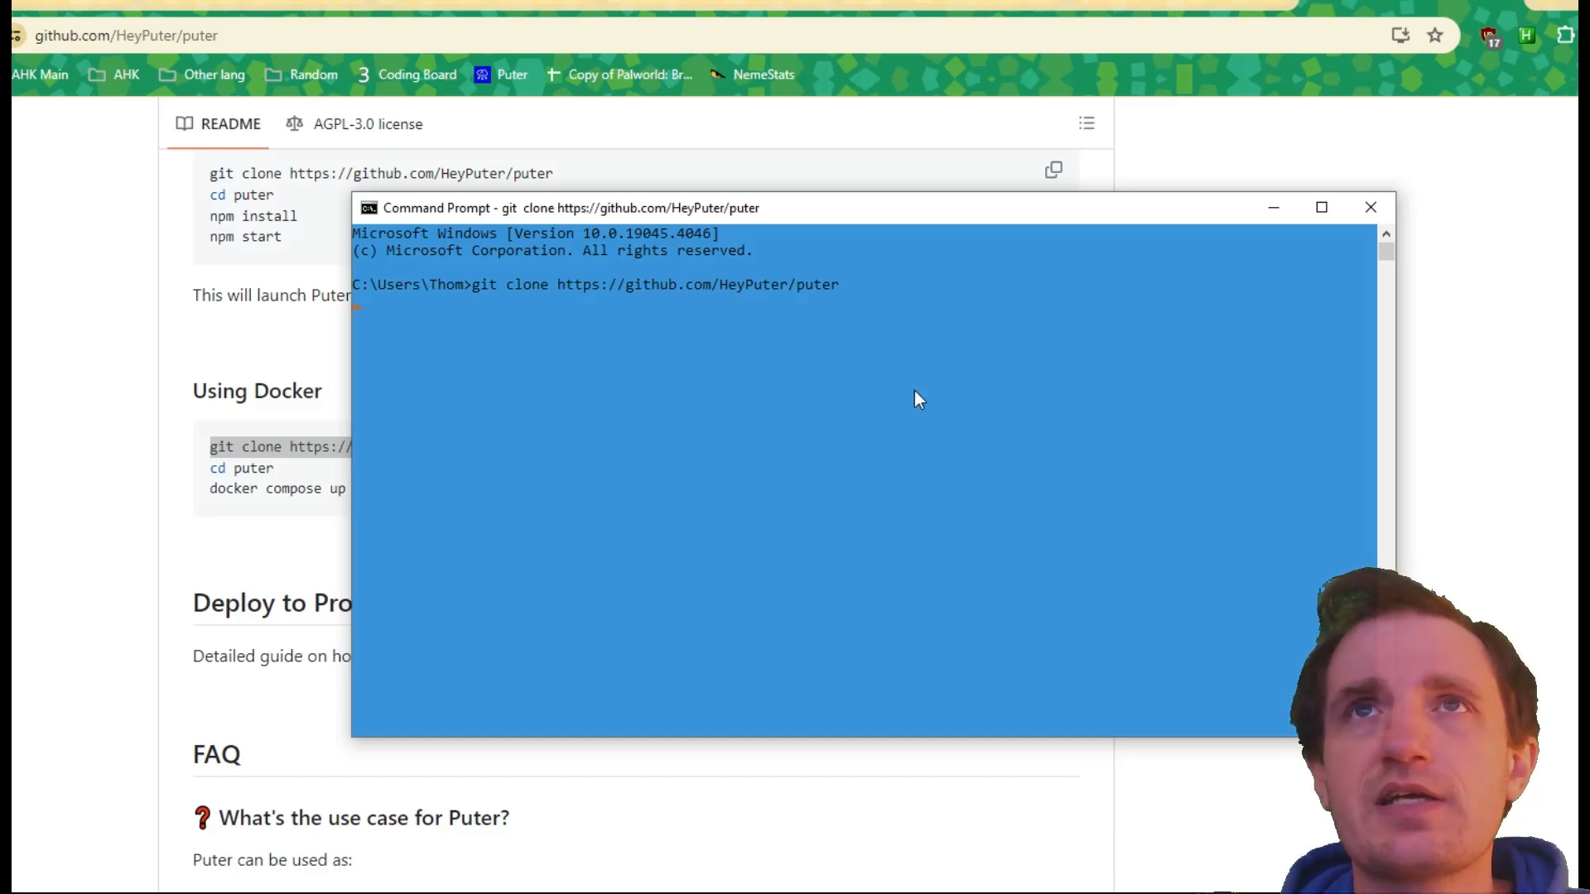
pyautogui.press('Return')
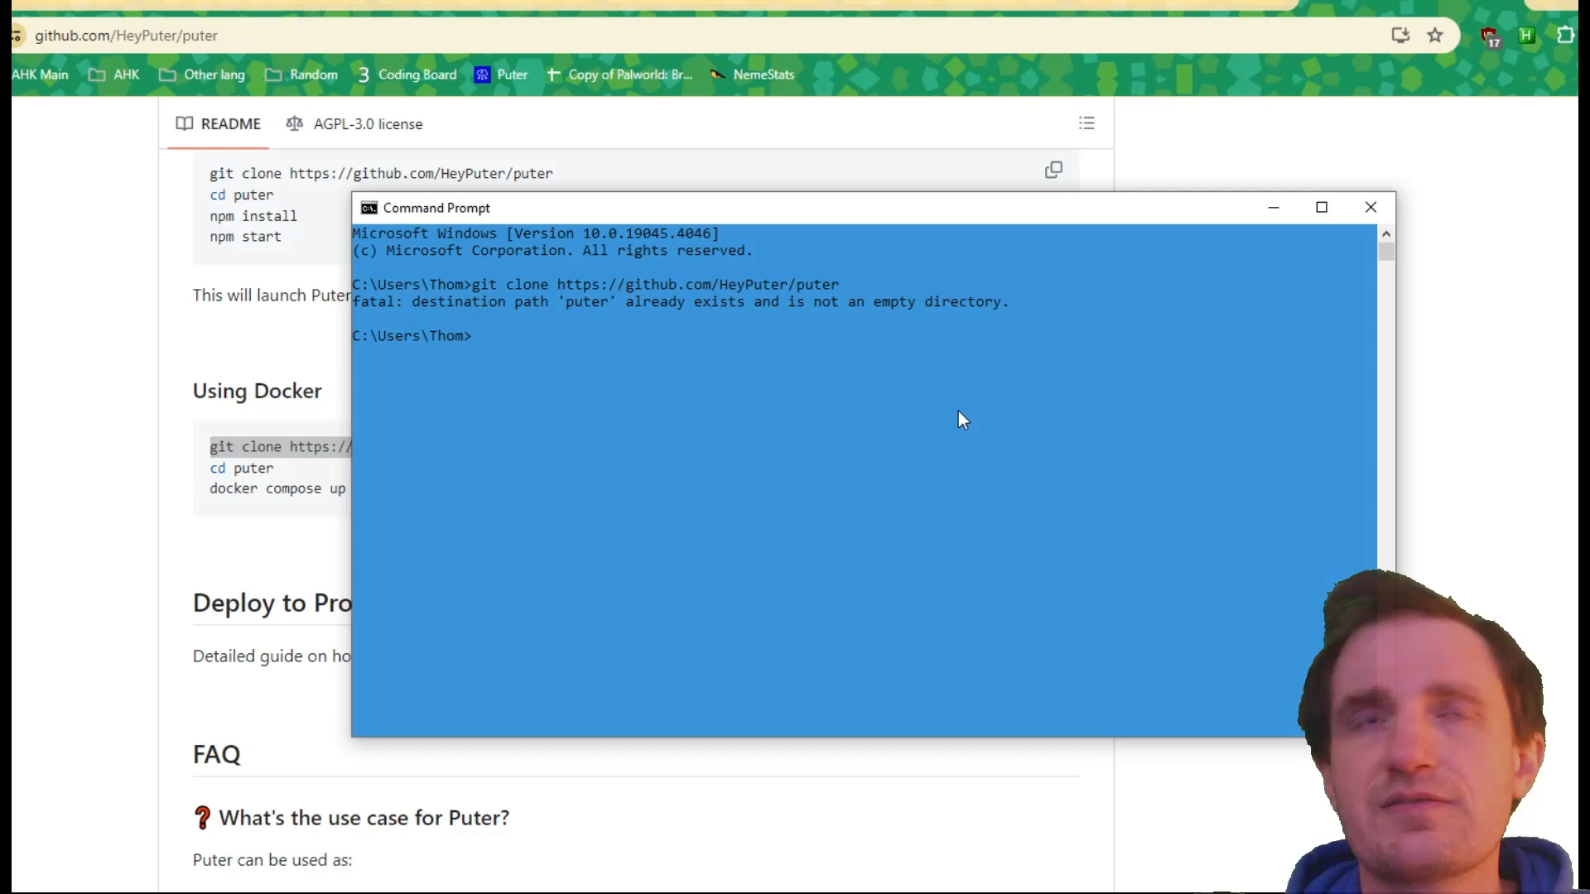
pyautogui.moveTo(287, 484)
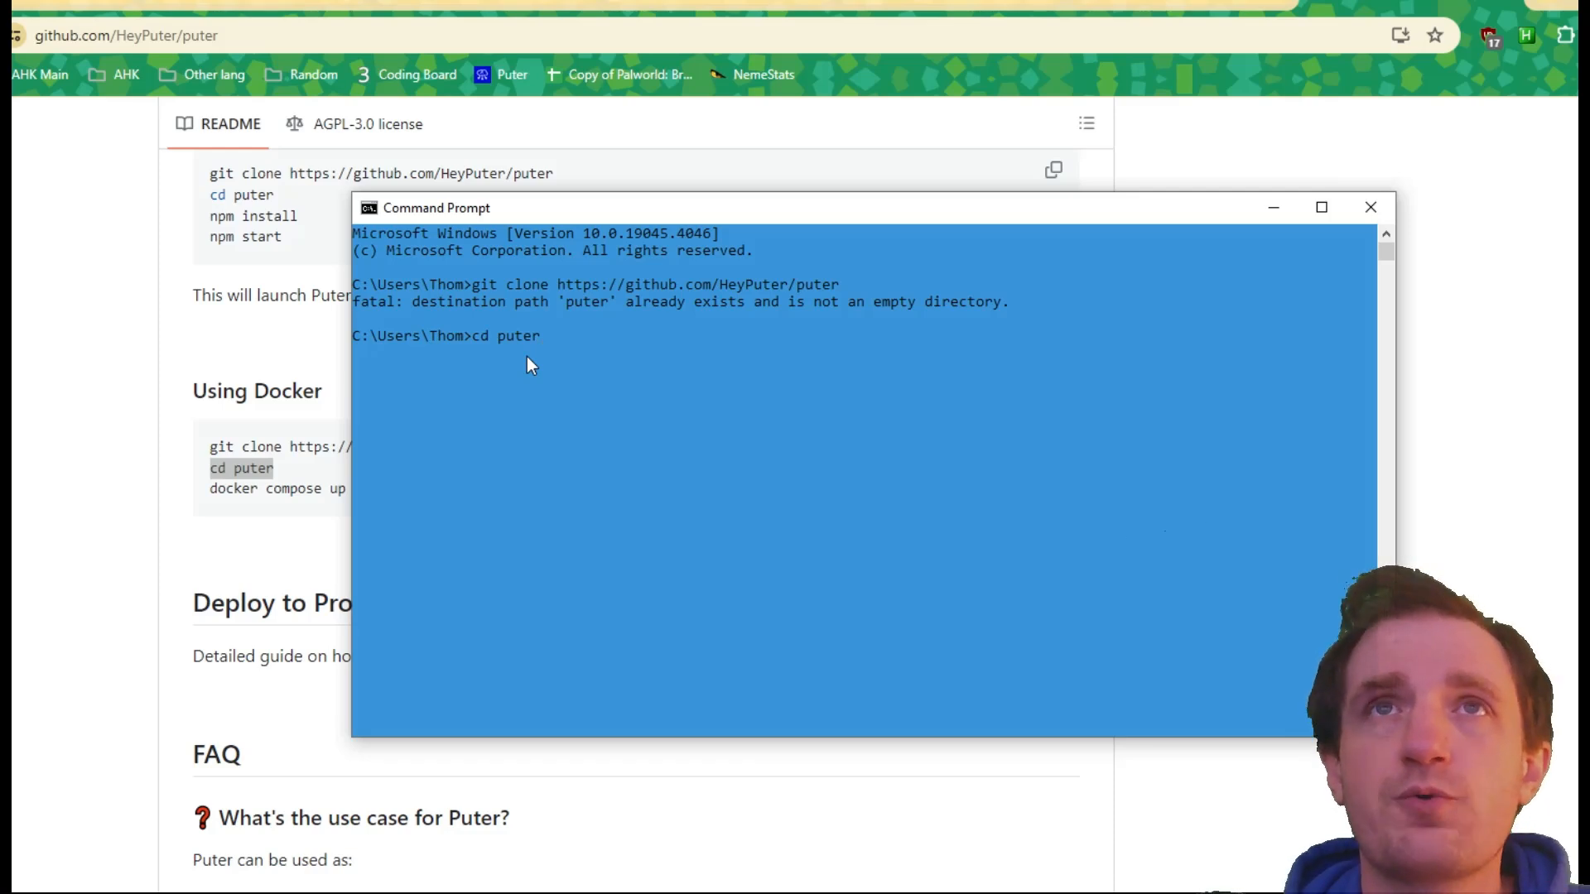
pyautogui.press('Return')
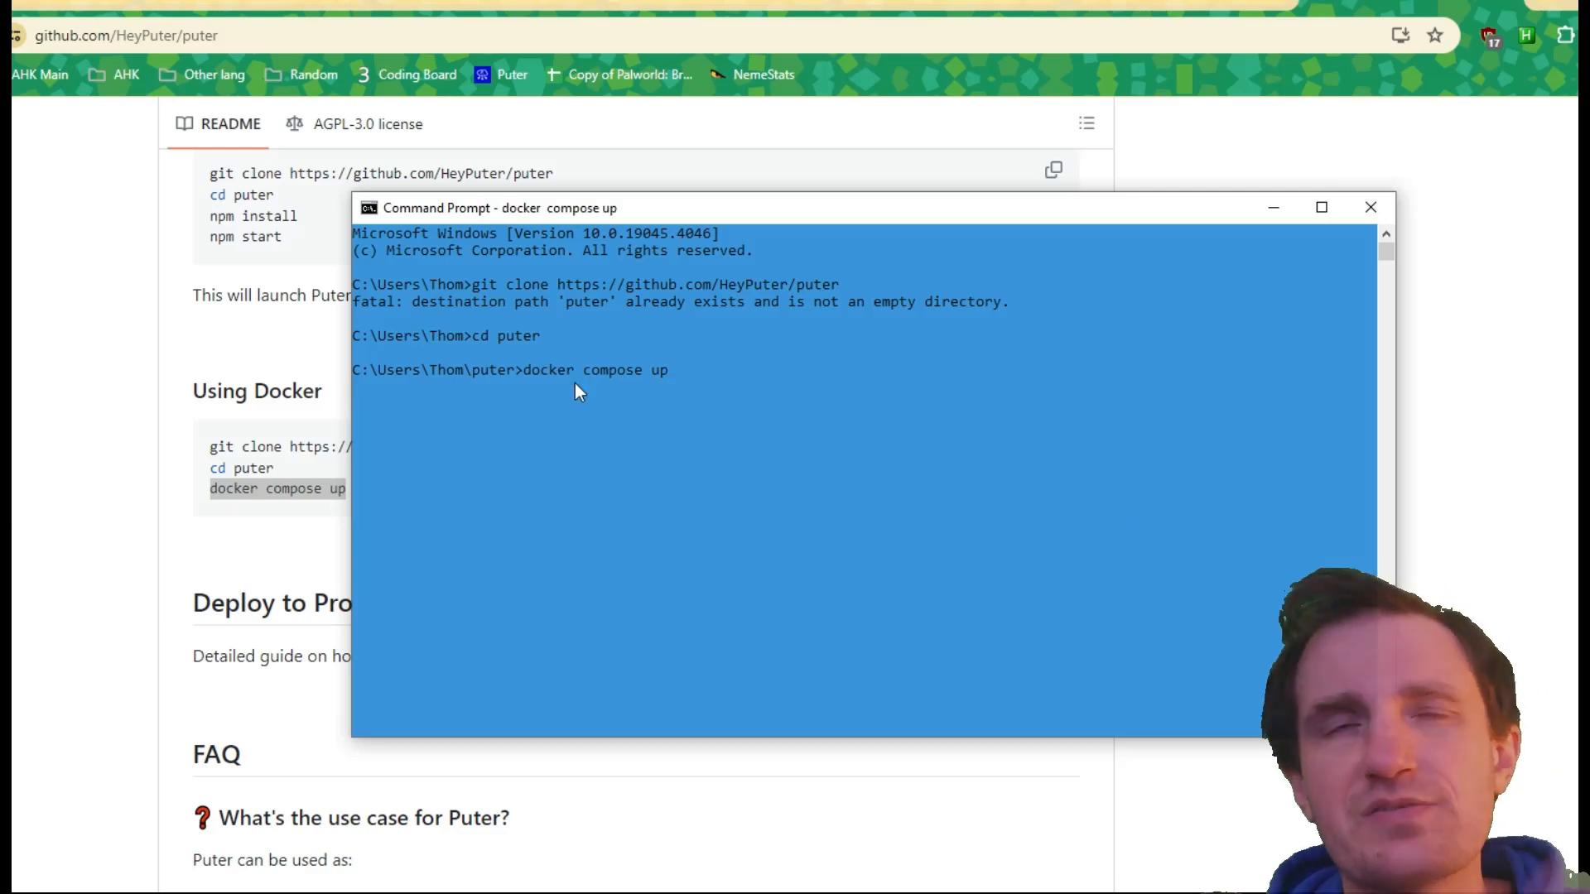
pyautogui.moveTo(144, 444)
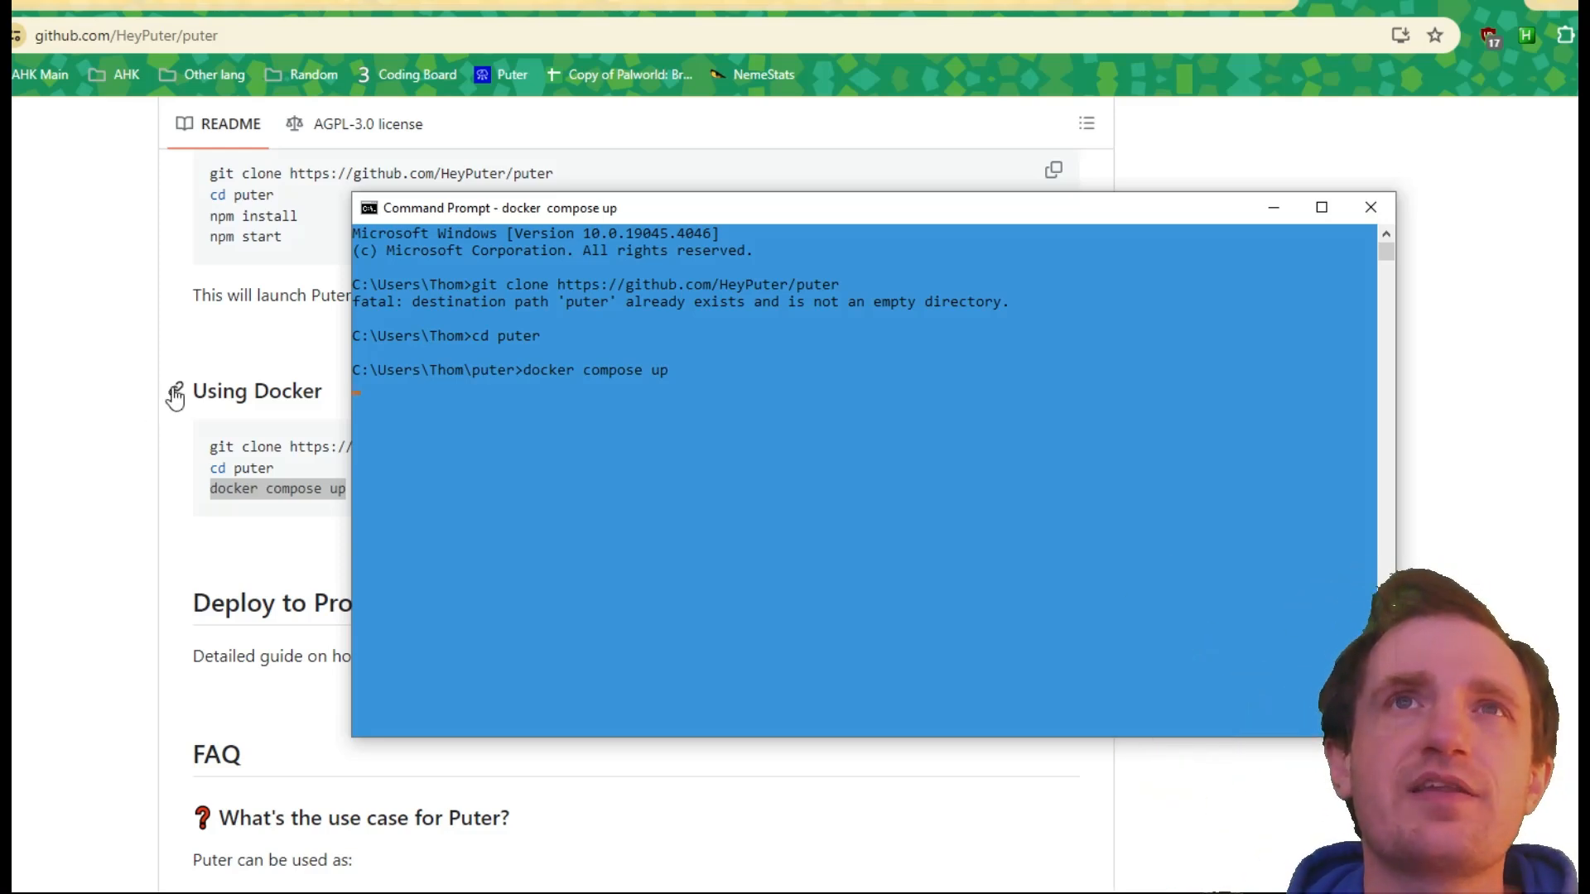
pyautogui.moveTo(288, 416)
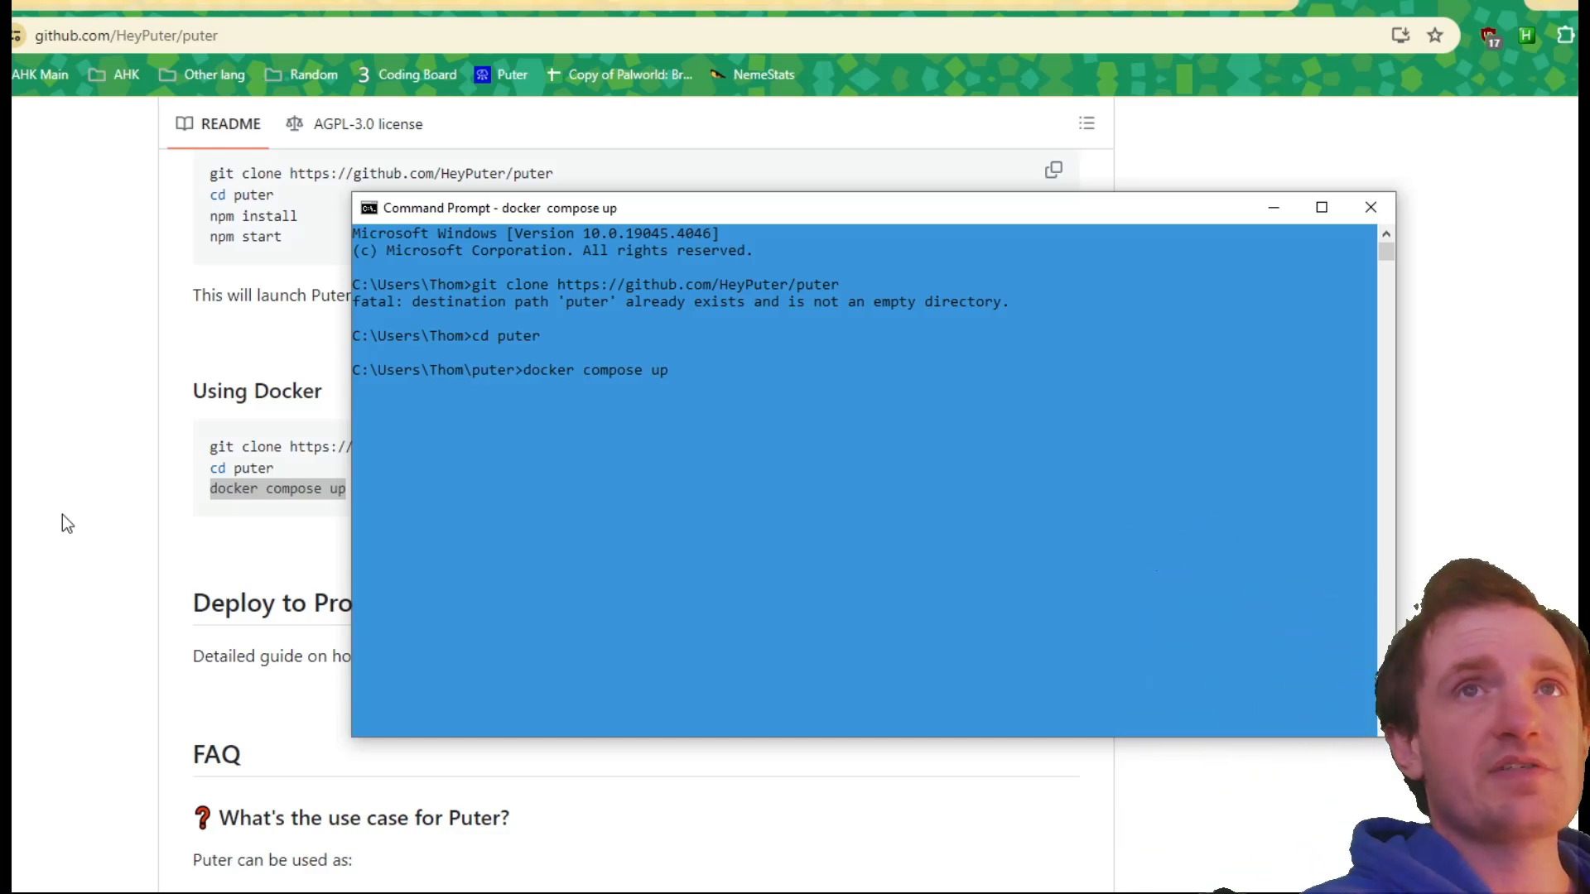
pyautogui.moveTo(573, 416)
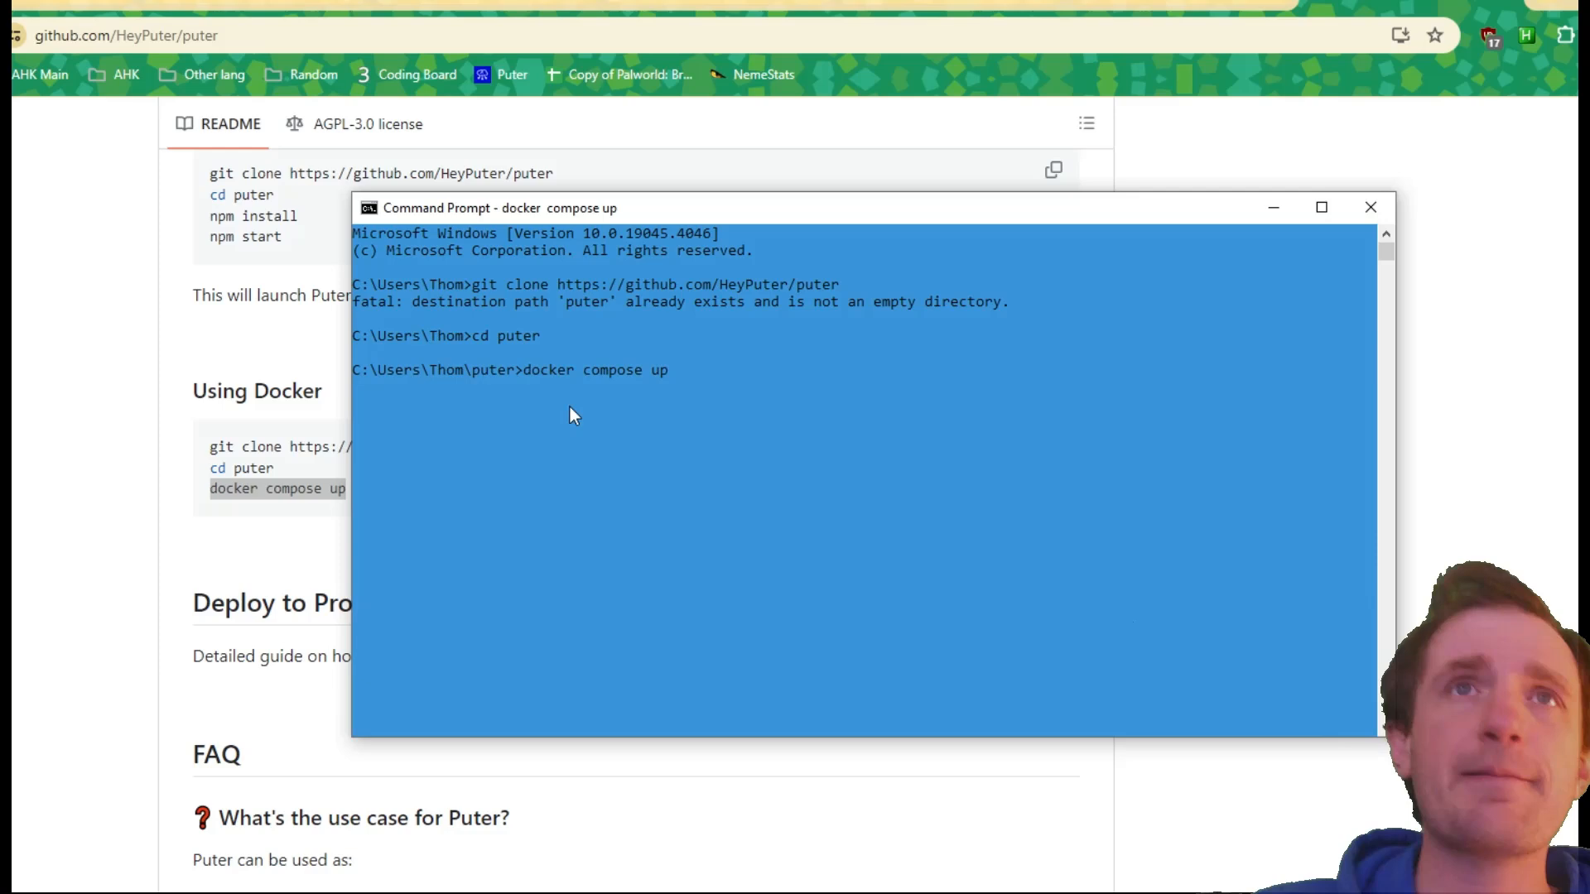
pyautogui.moveTo(256, 535)
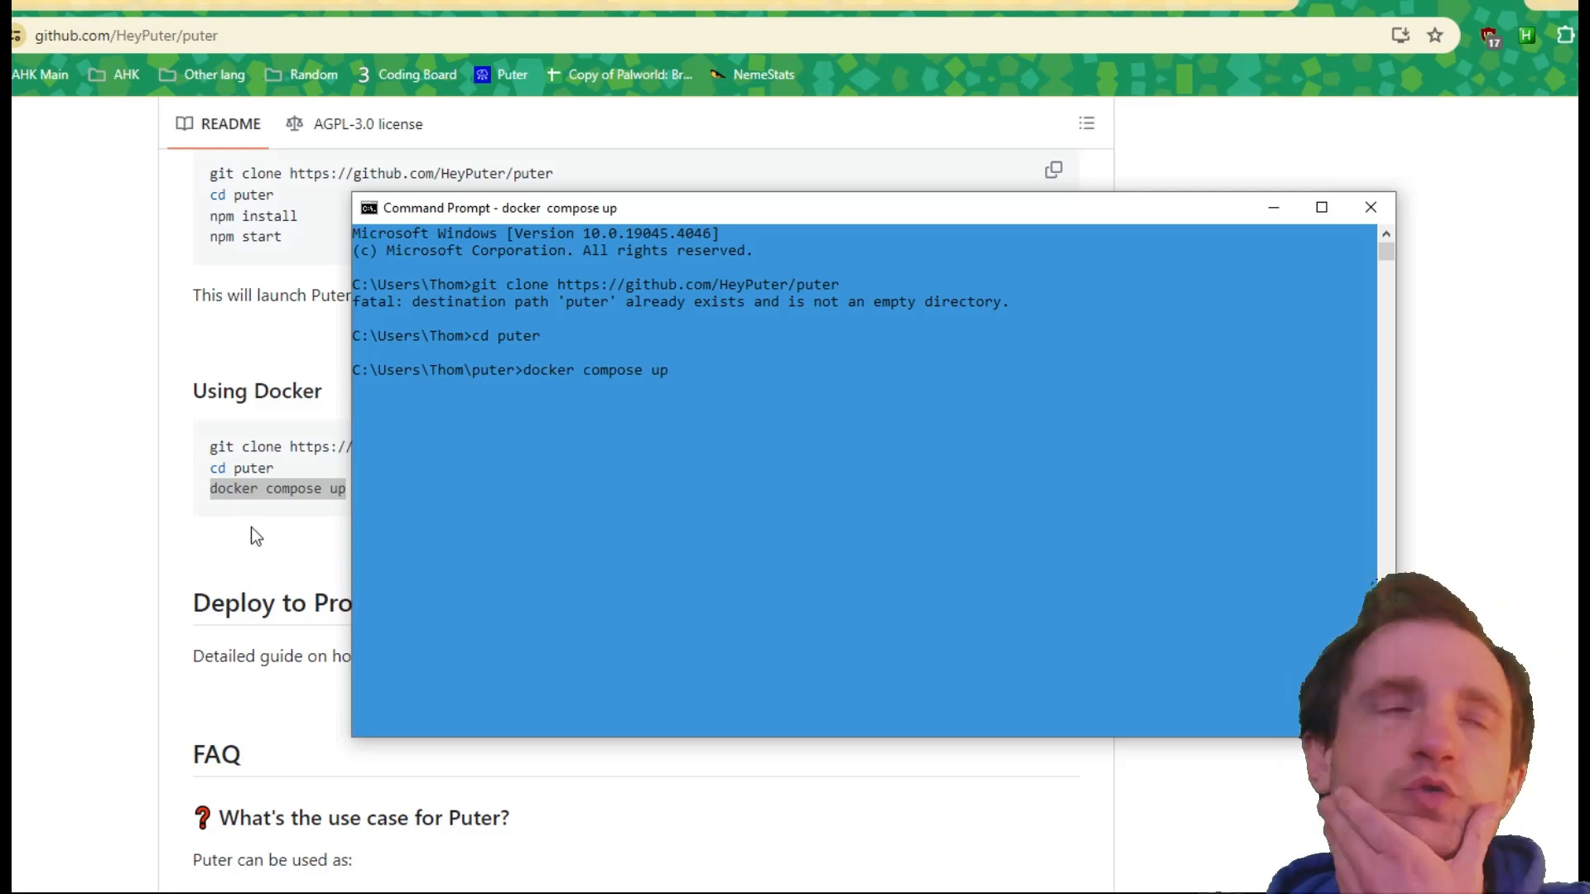
pyautogui.press('Return')
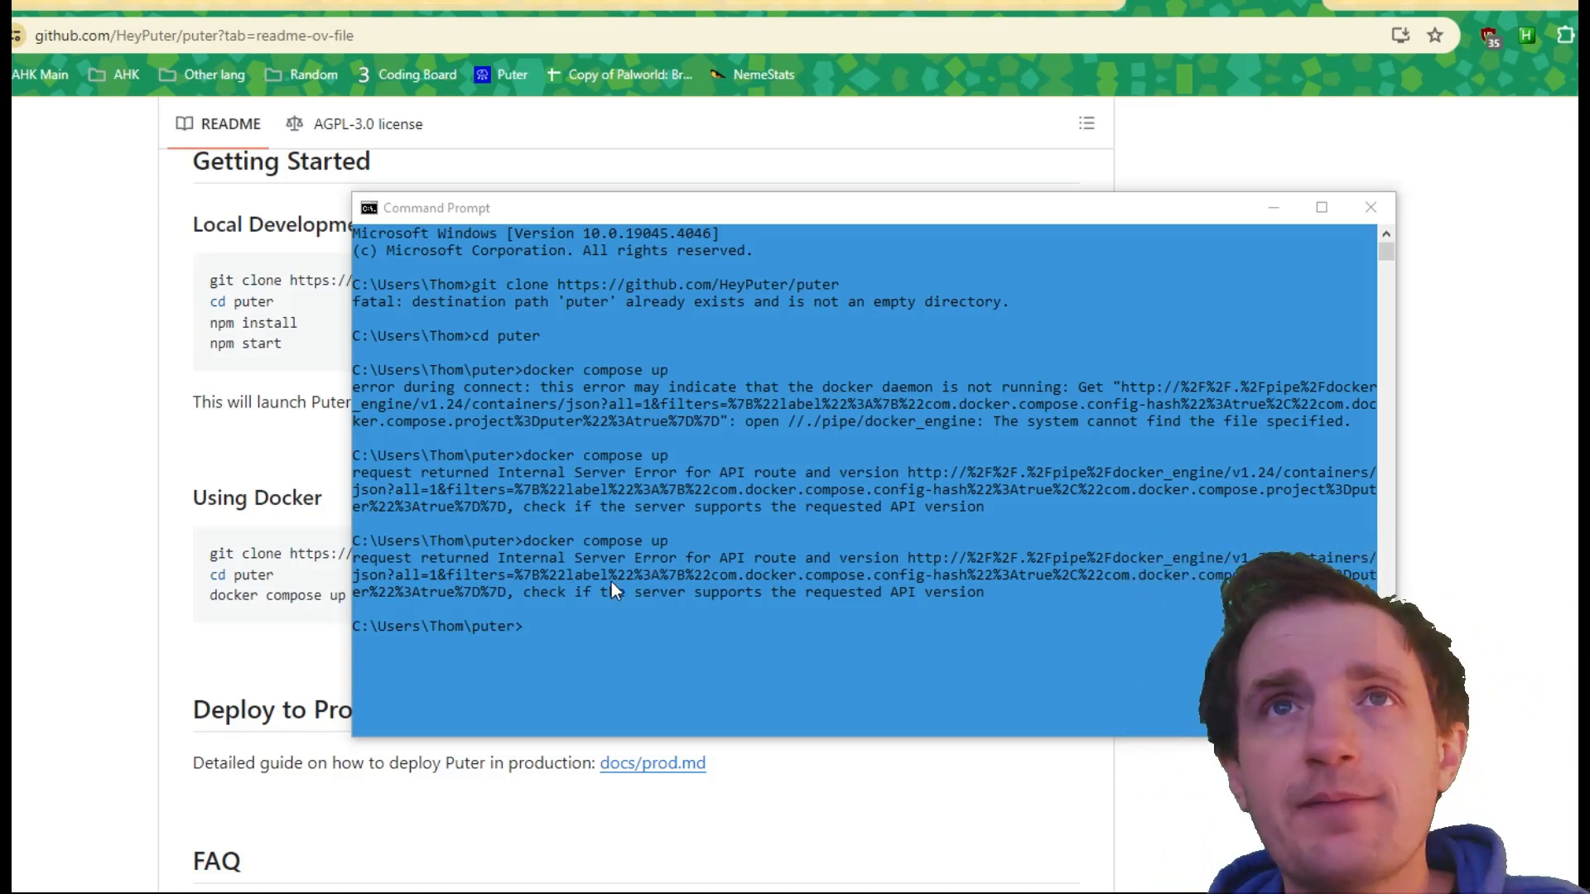
pyautogui.moveTo(537, 351)
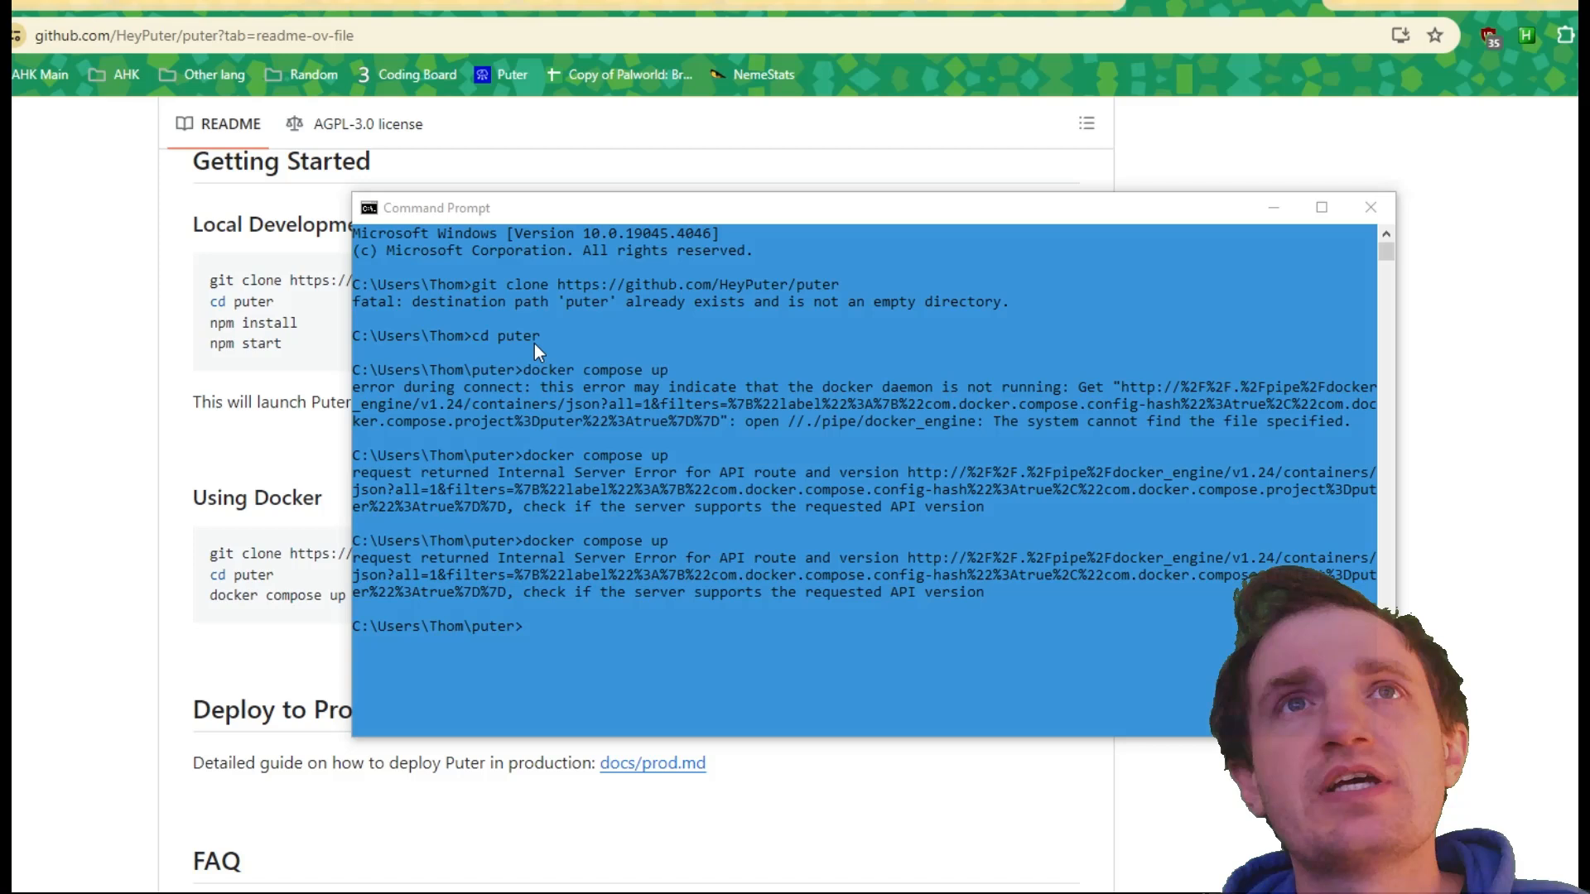
pyautogui.moveTo(622, 630)
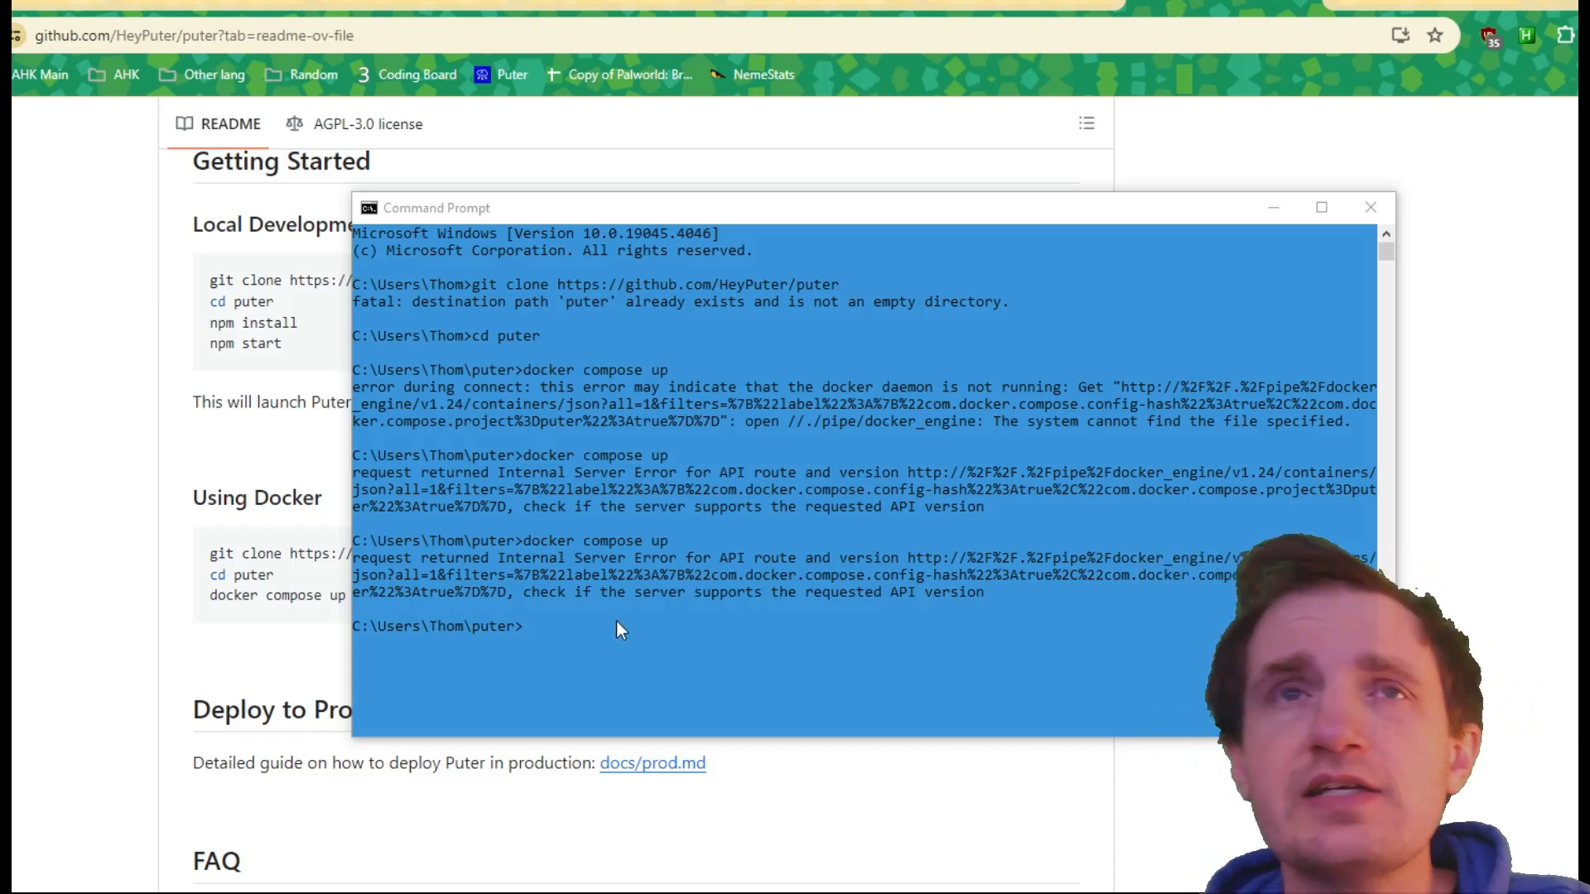
pyautogui.moveTo(686, 579)
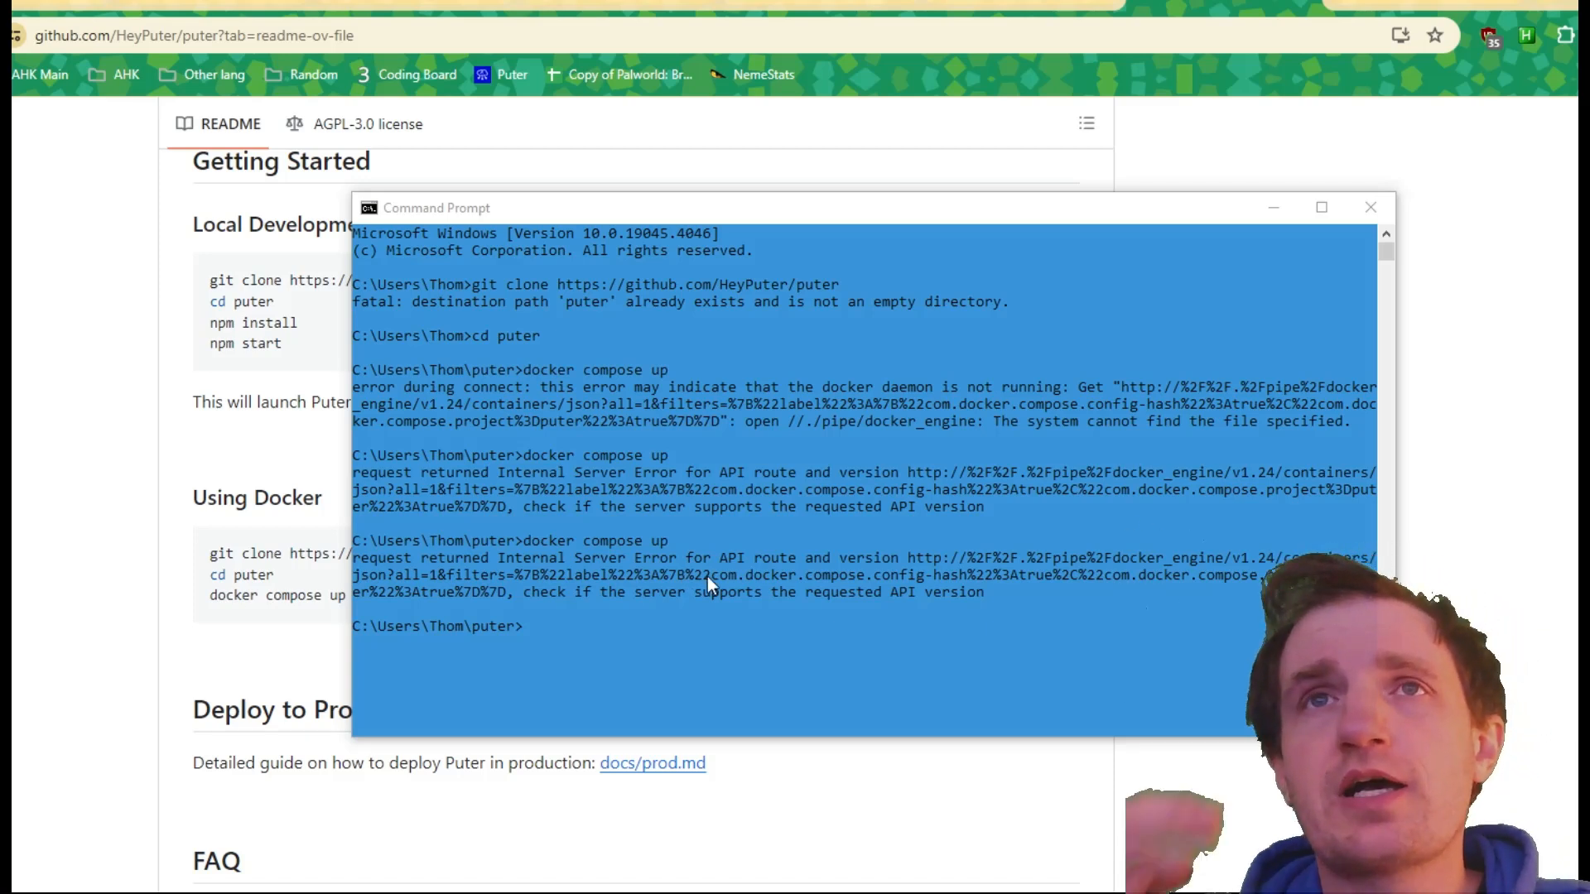
pyautogui.moveTo(846, 550)
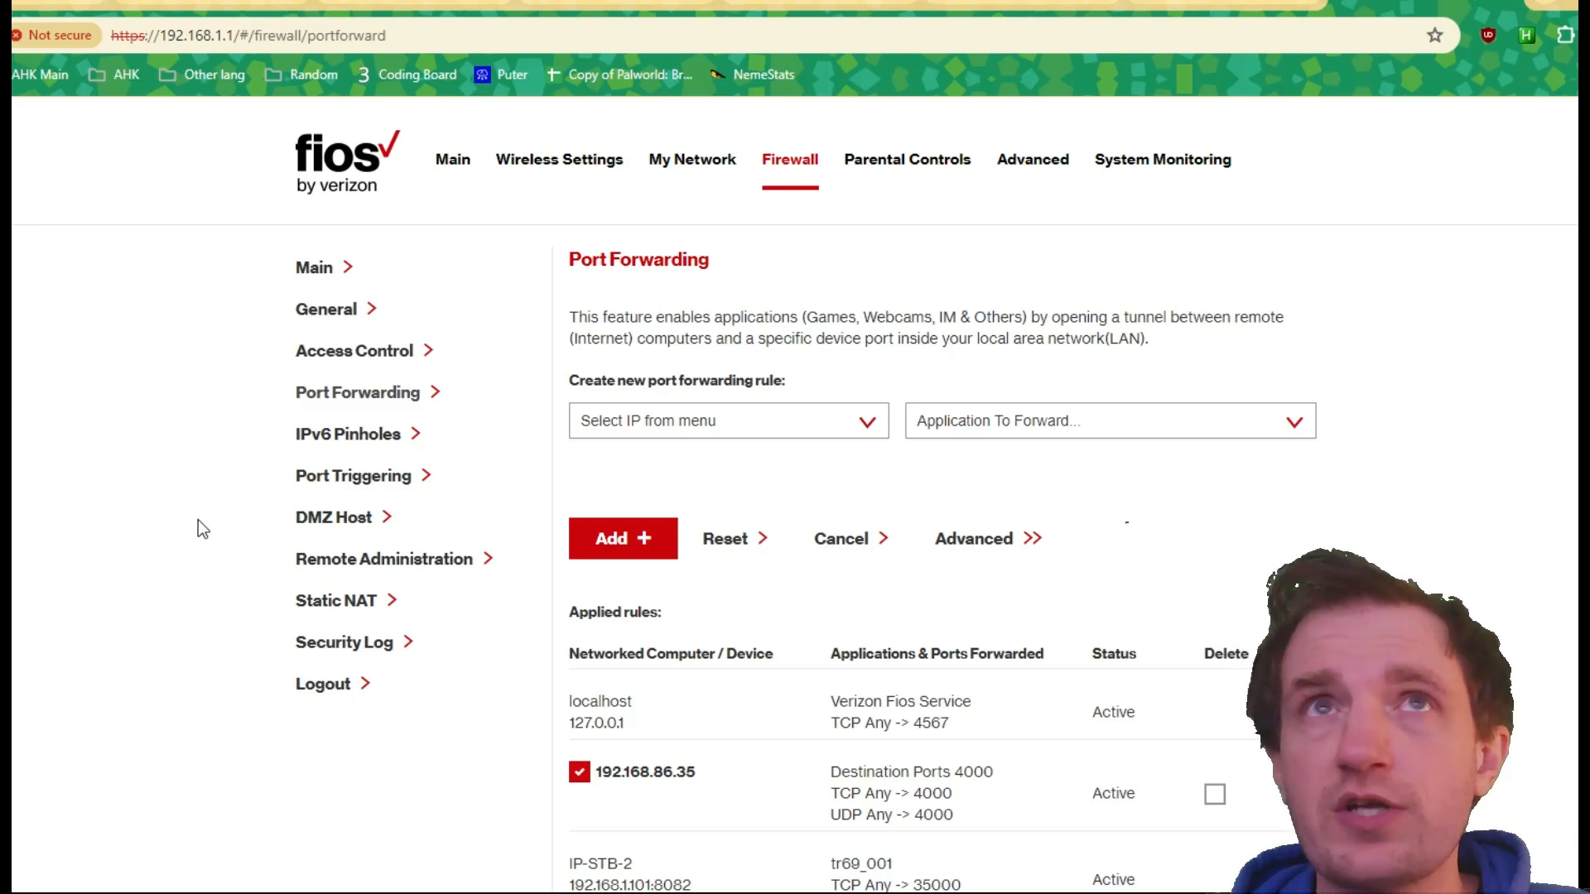
pyautogui.moveTo(247, 518)
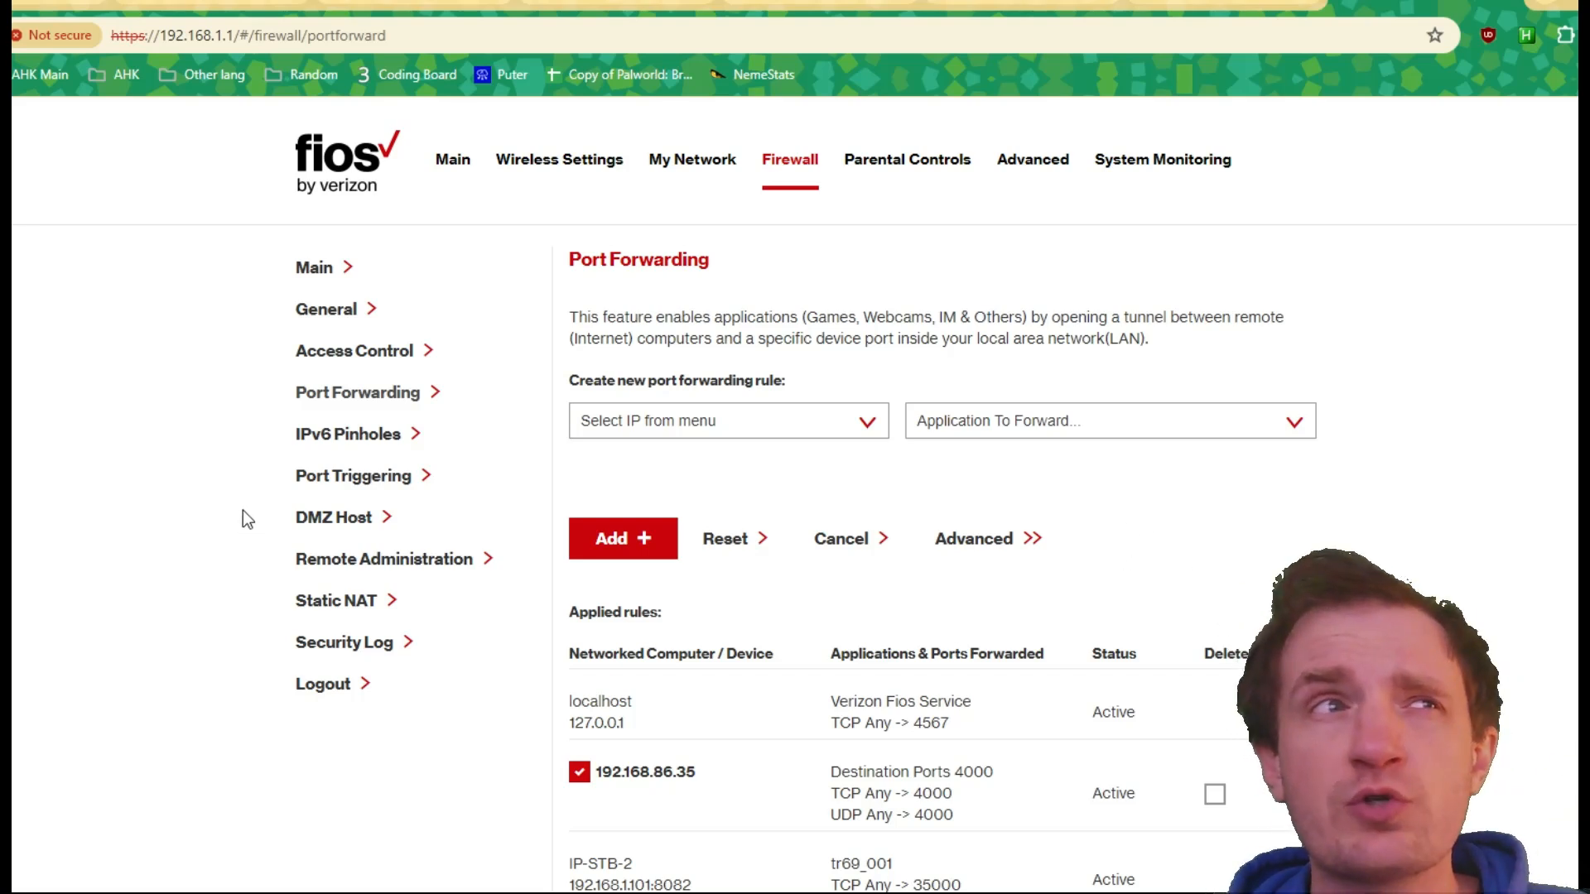
pyautogui.moveTo(500, 517)
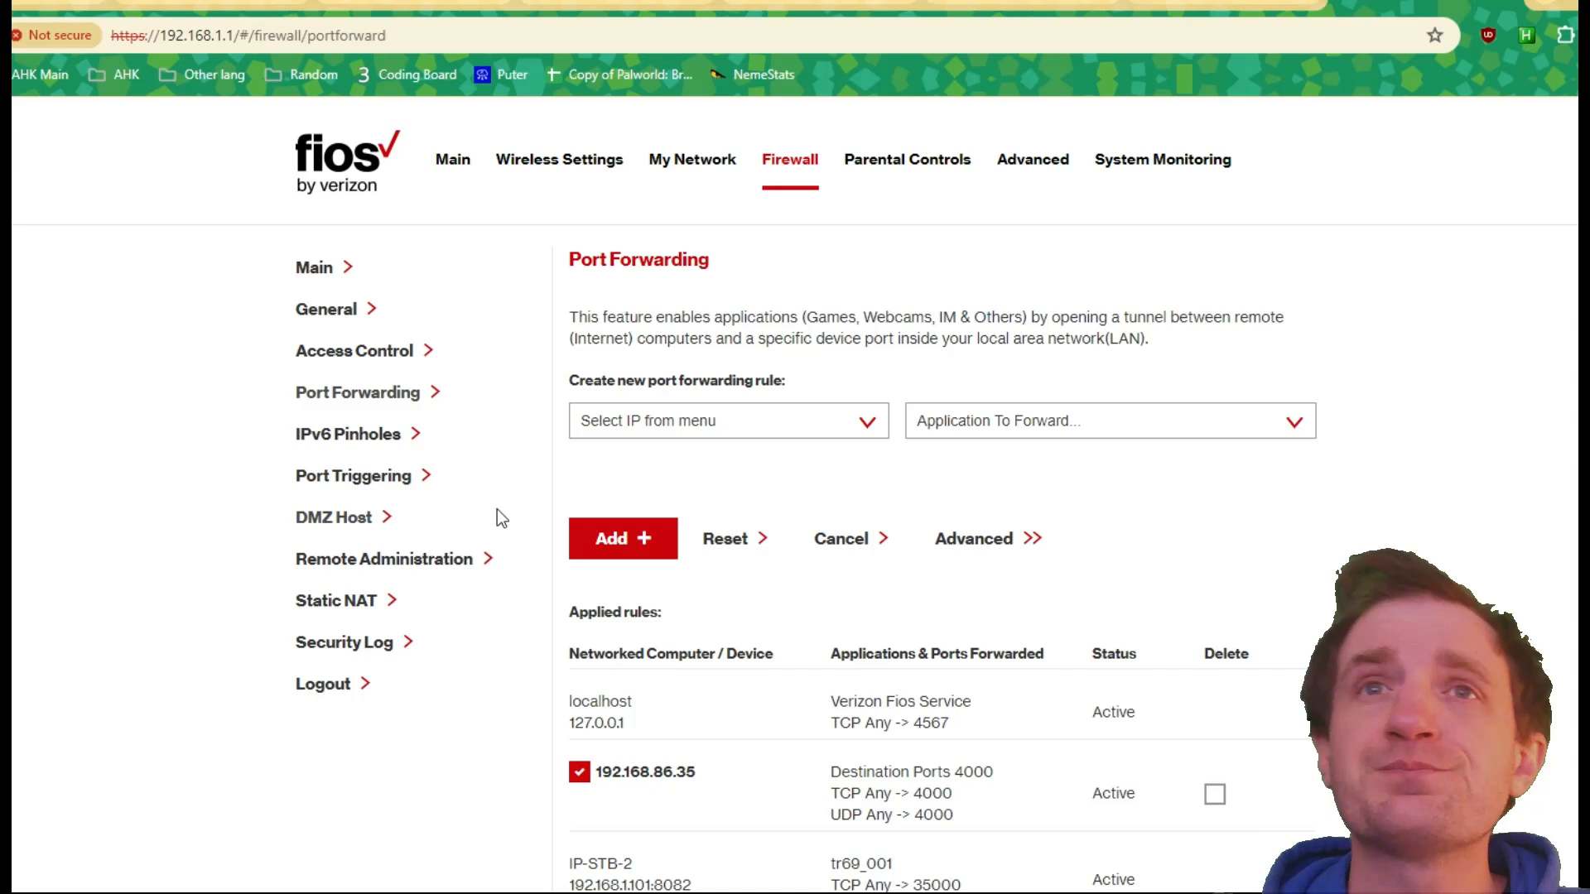
pyautogui.moveTo(610, 432)
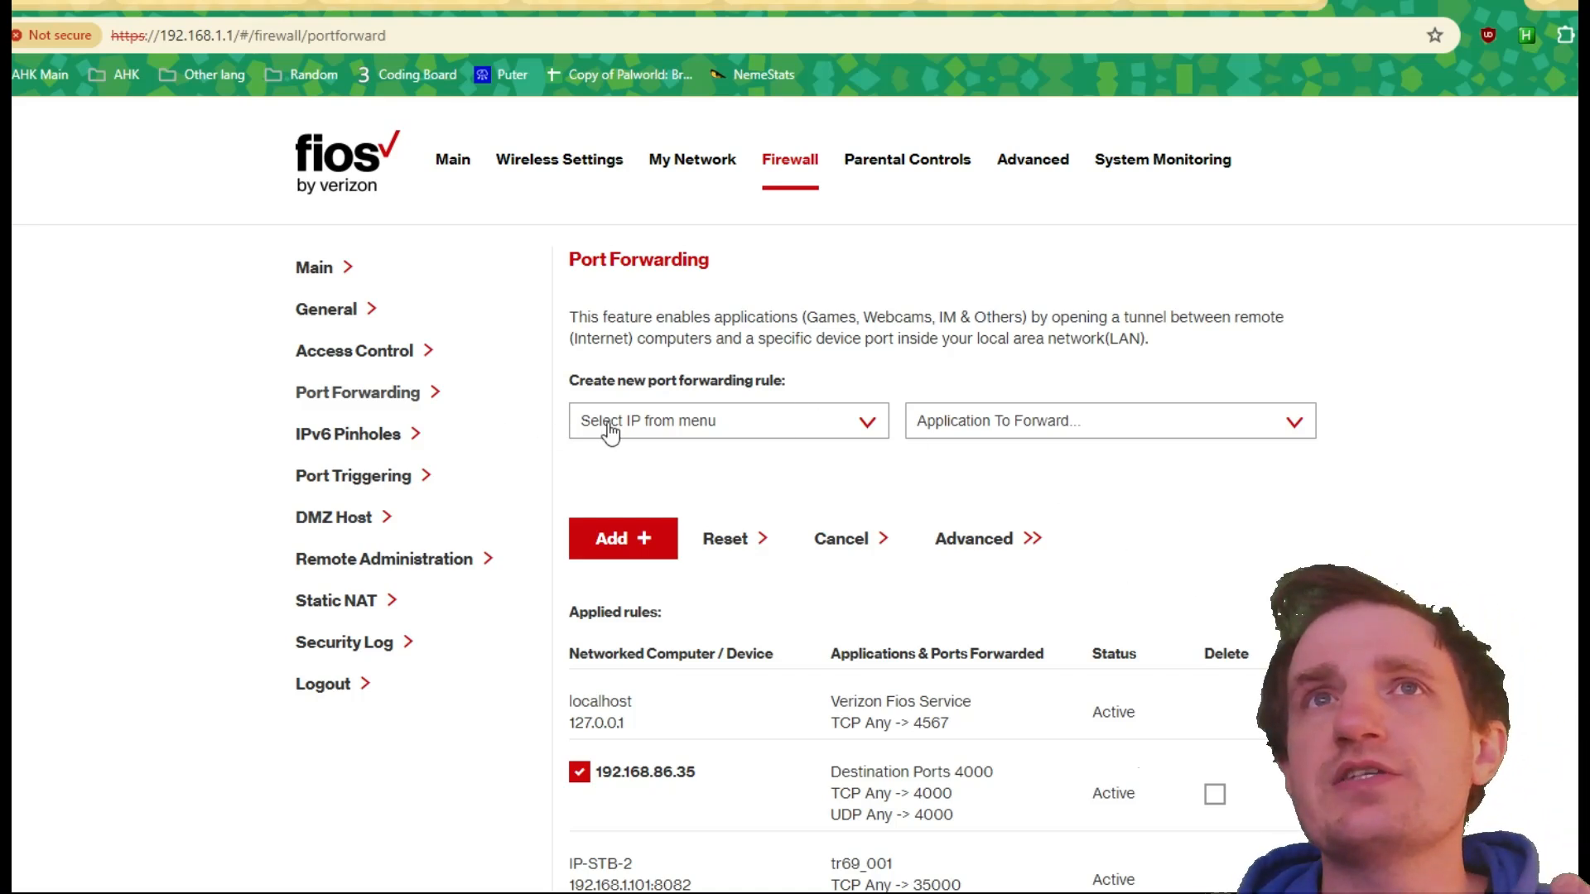
pyautogui.moveTo(775, 444)
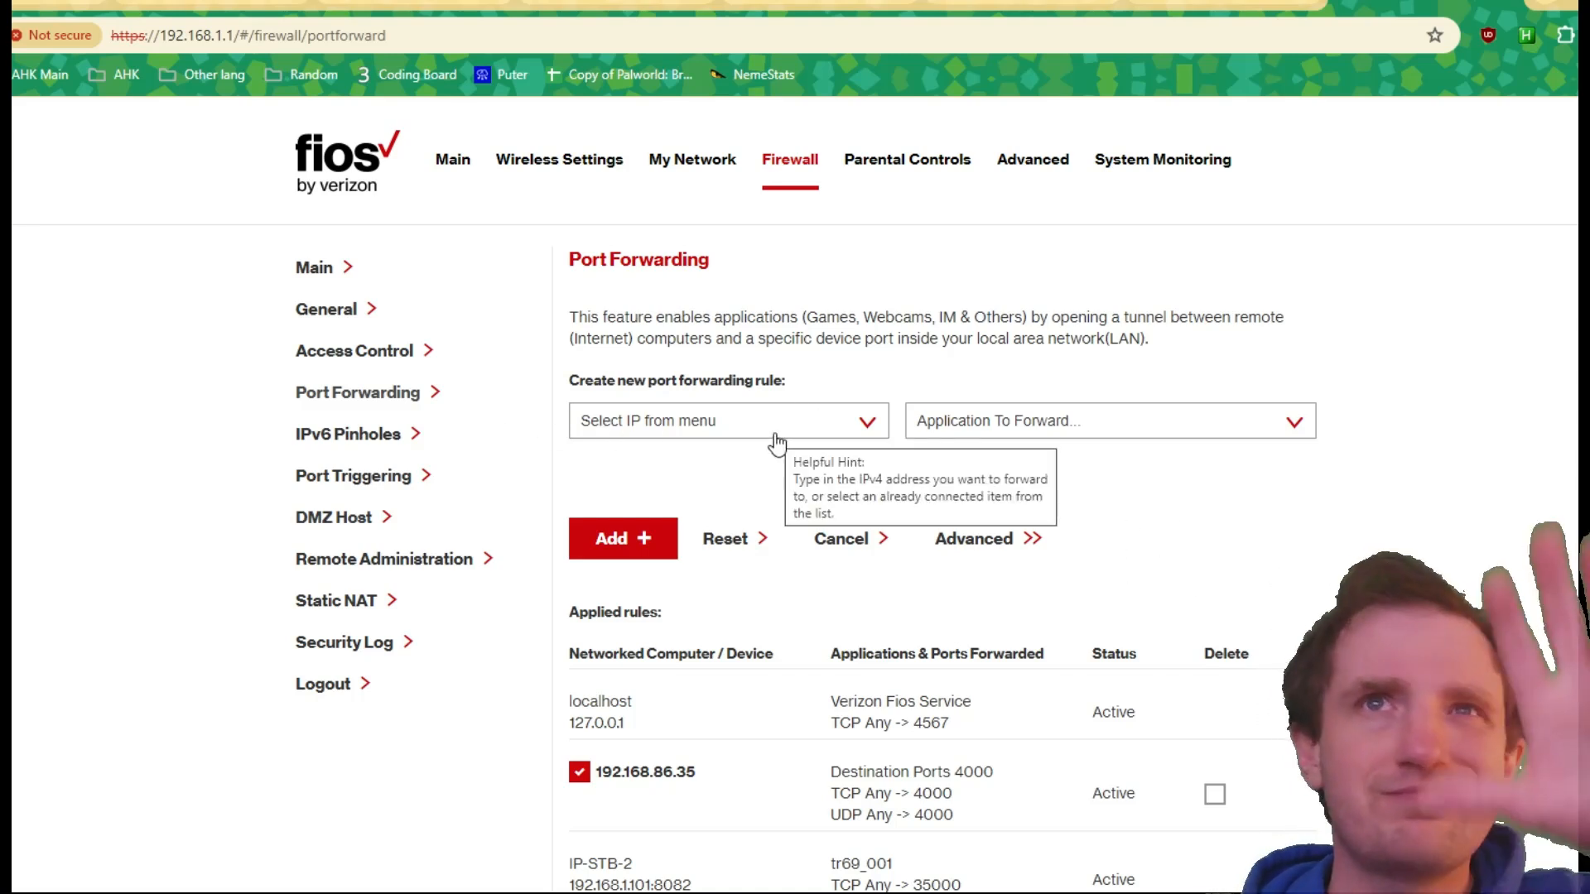
pyautogui.moveTo(1461, 570)
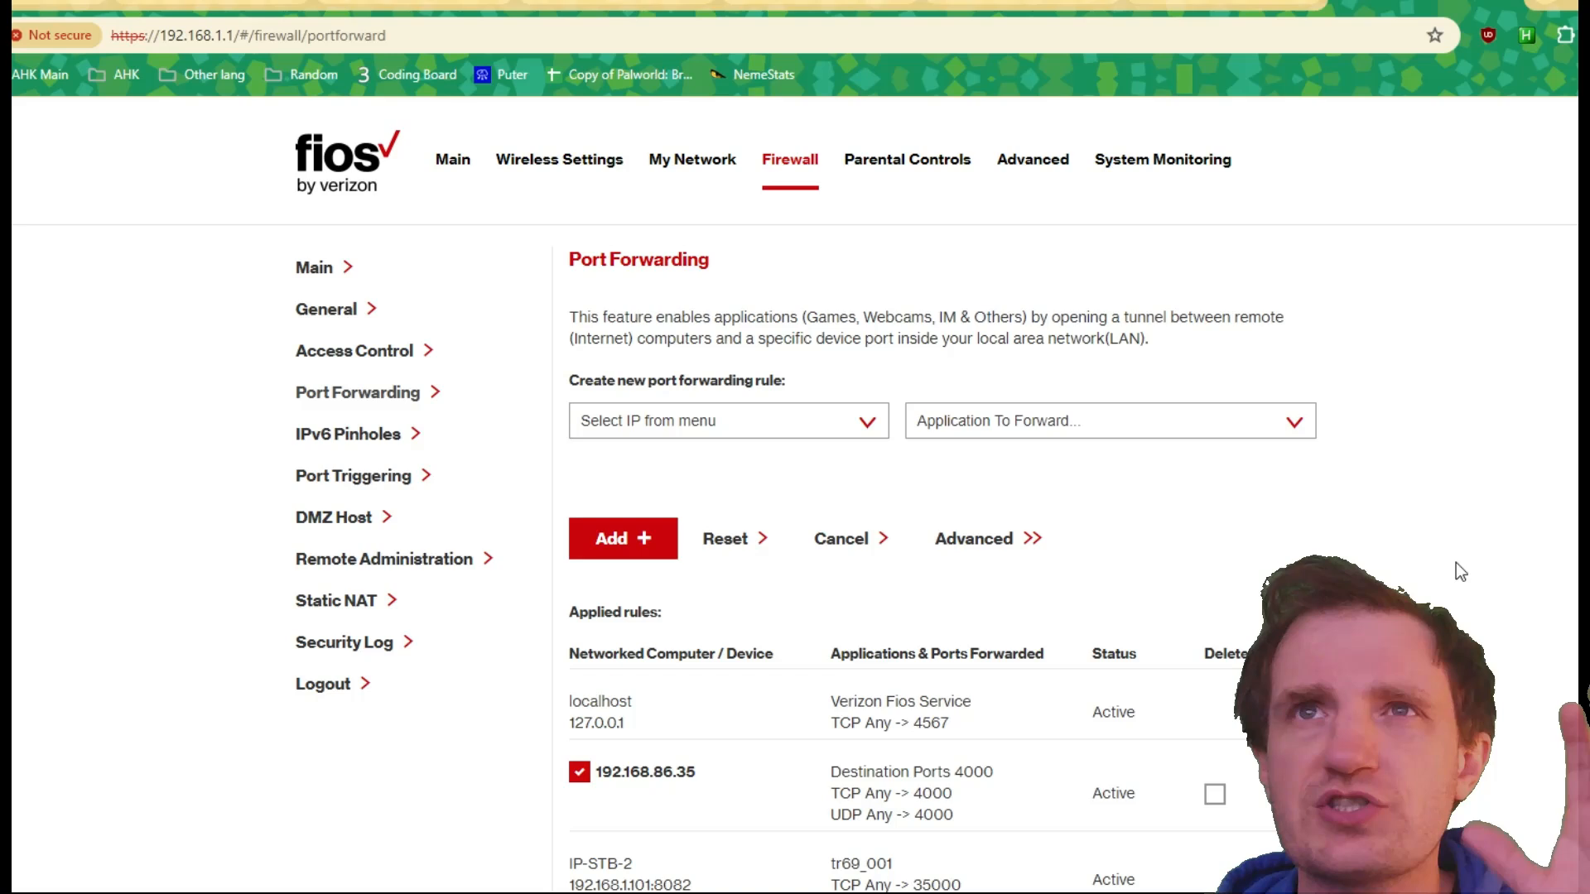
pyautogui.moveTo(367, 430)
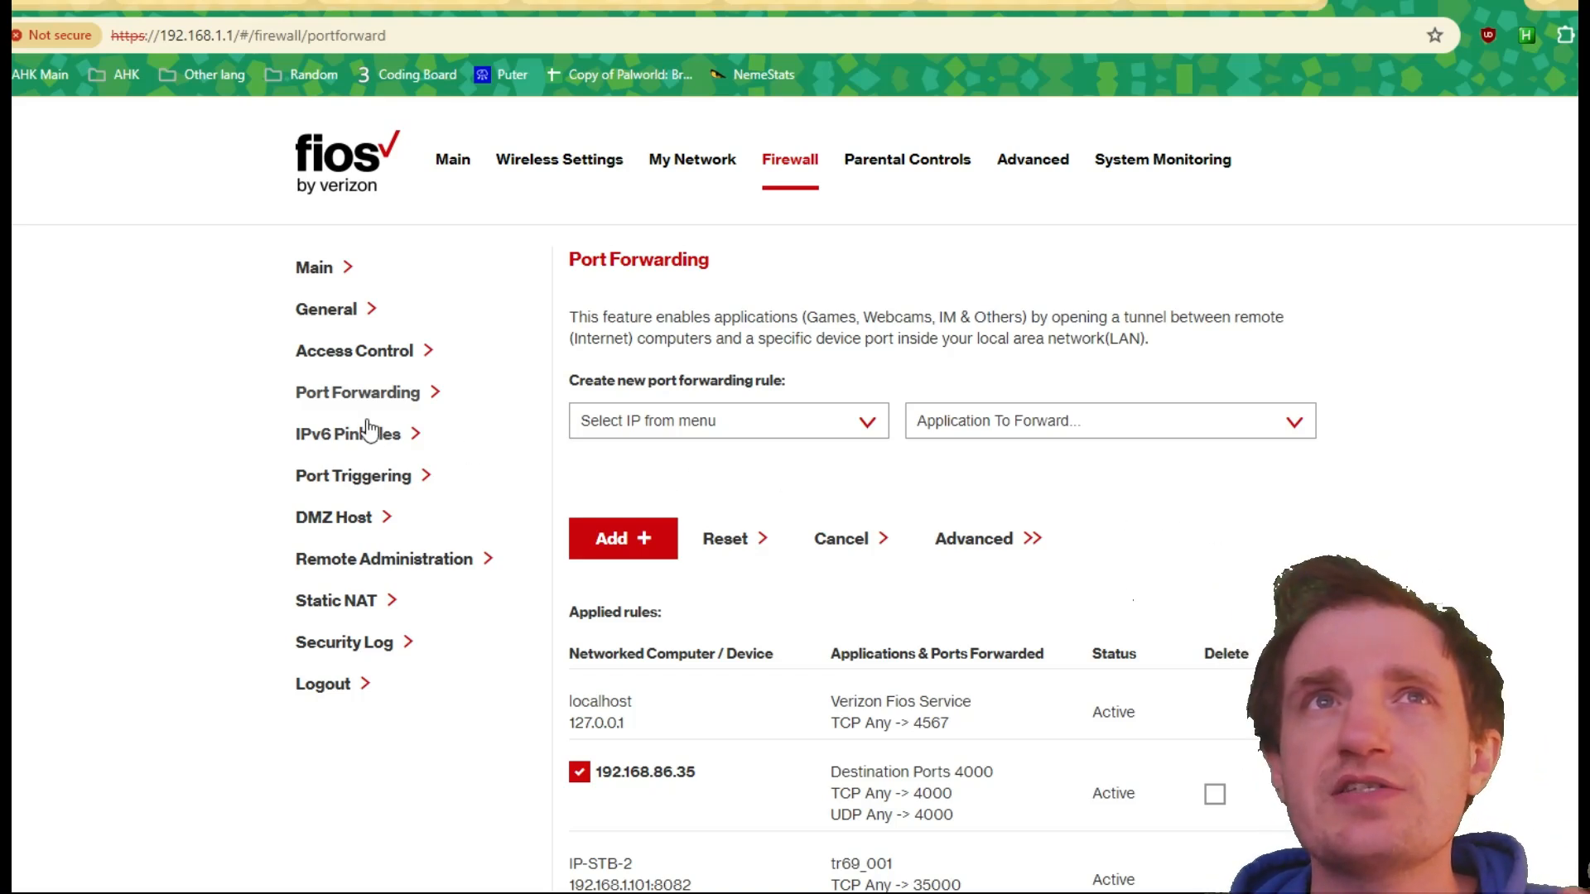
pyautogui.moveTo(354, 396)
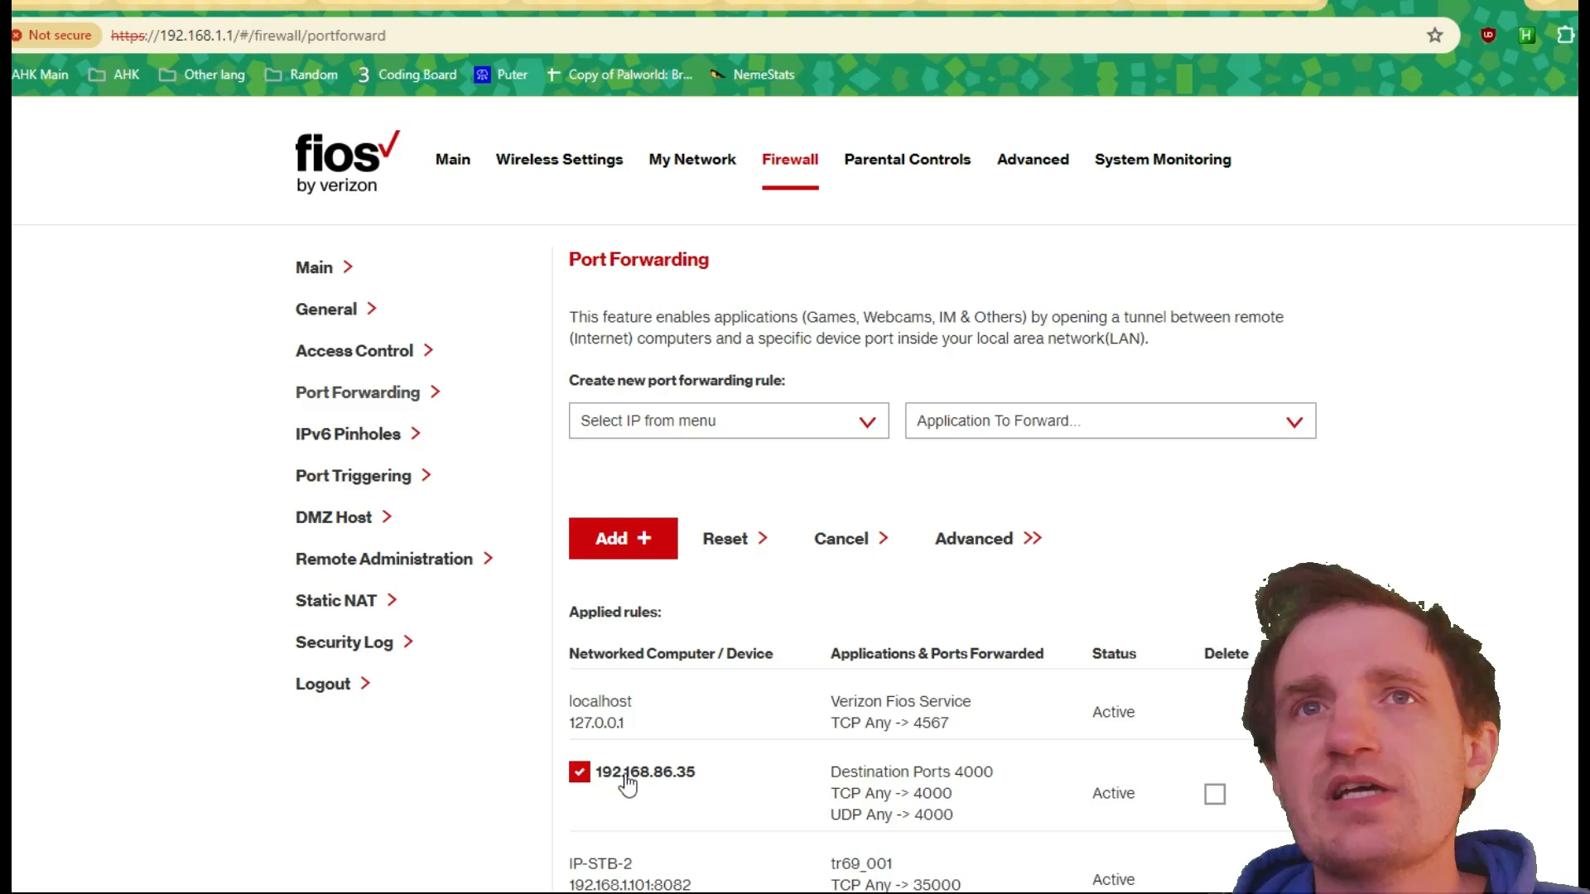
pyautogui.moveTo(664, 786)
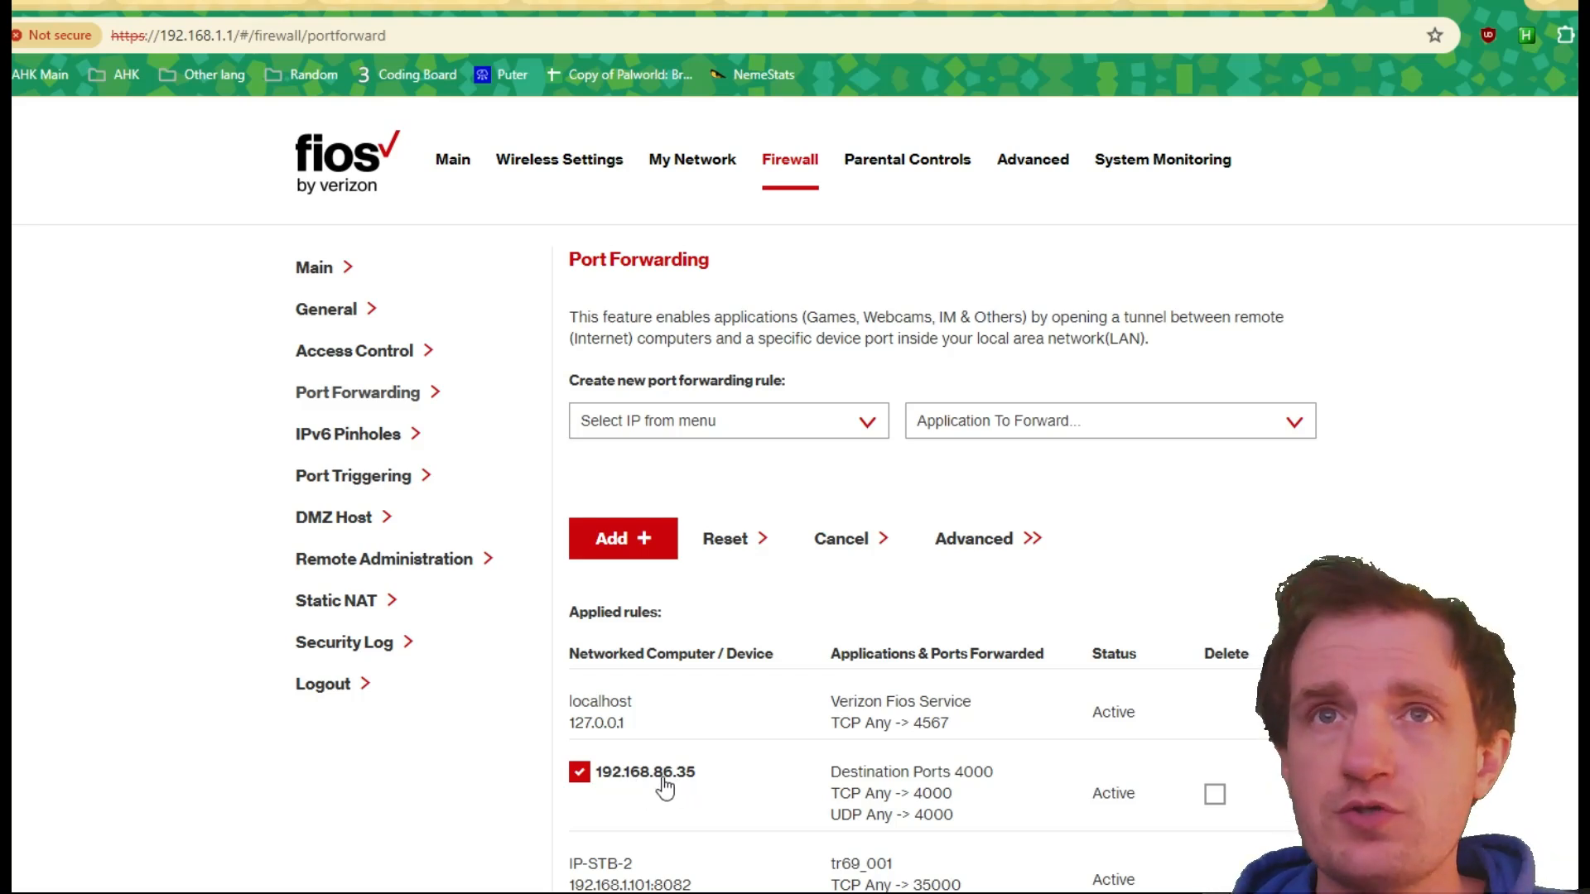
pyautogui.moveTo(1050, 842)
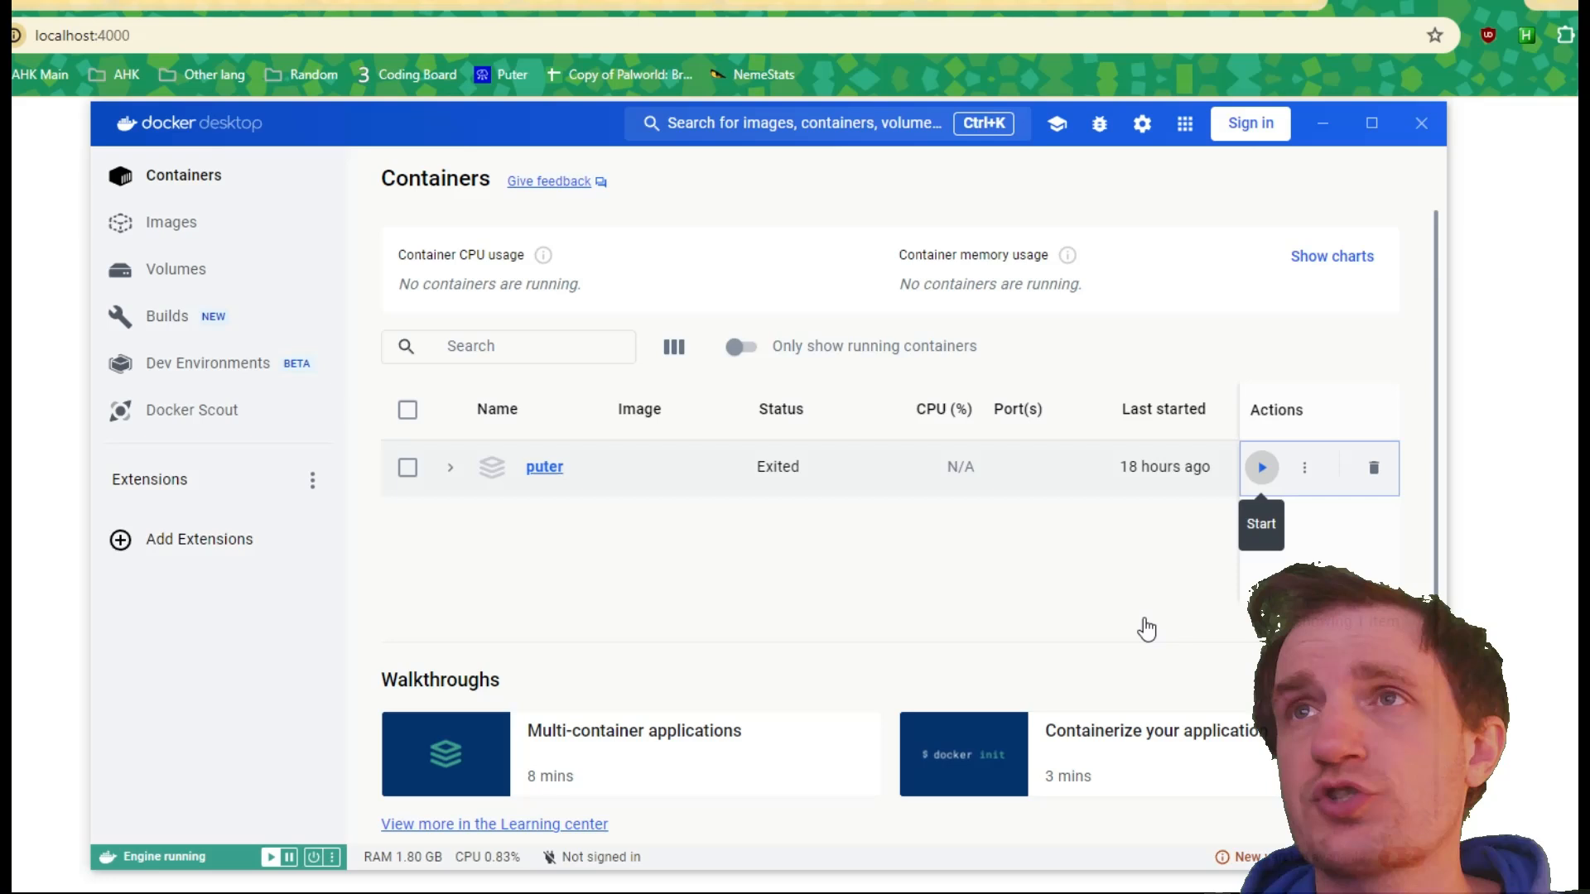
pyautogui.moveTo(974, 550)
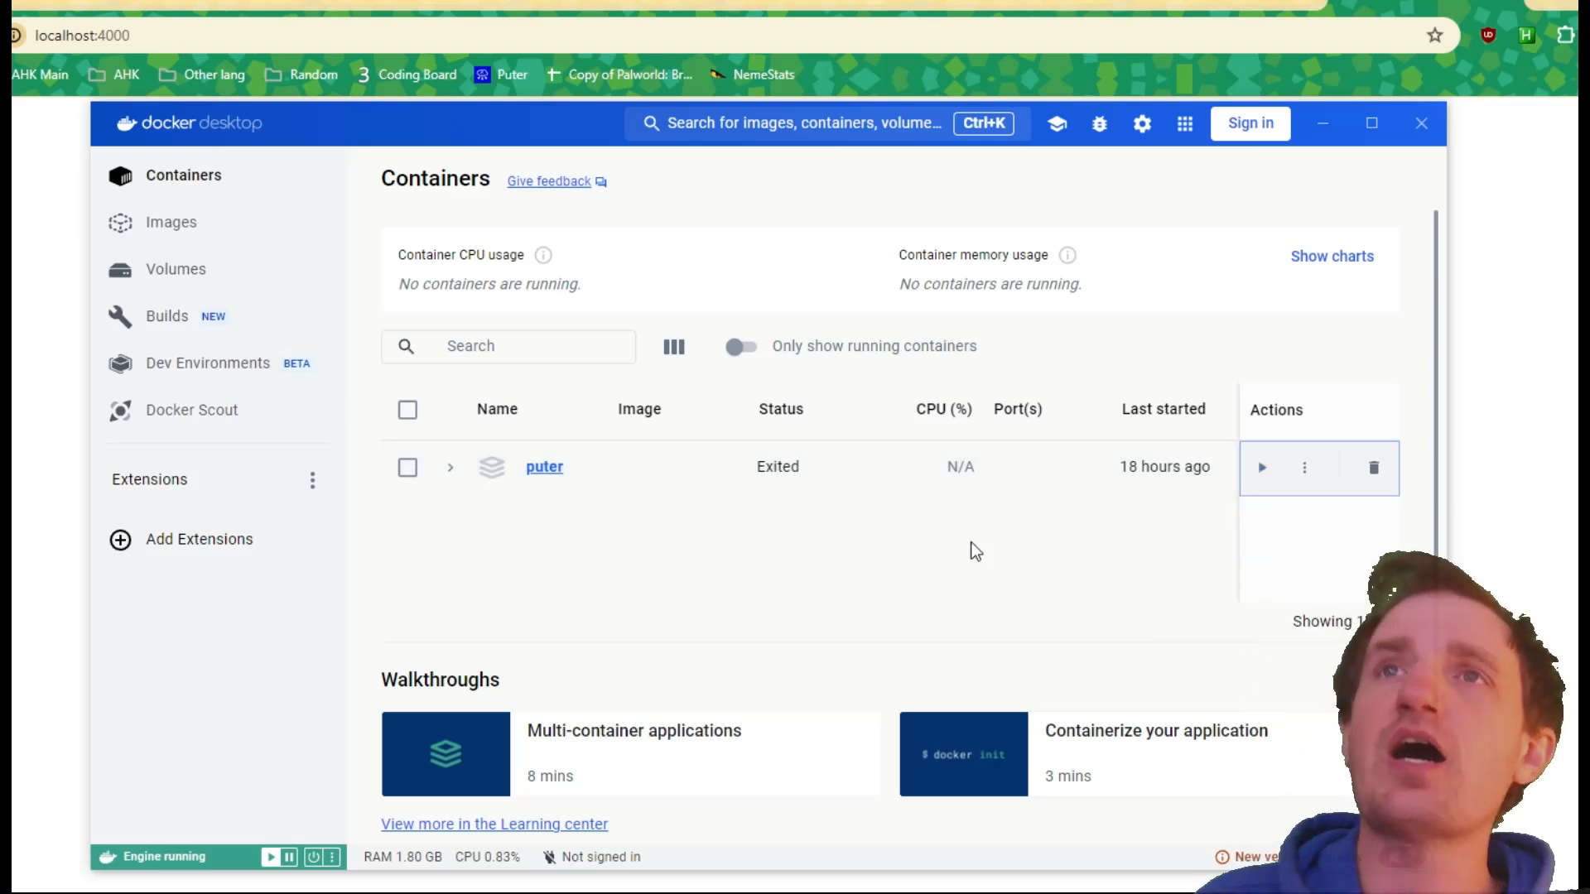
pyautogui.moveTo(968, 544)
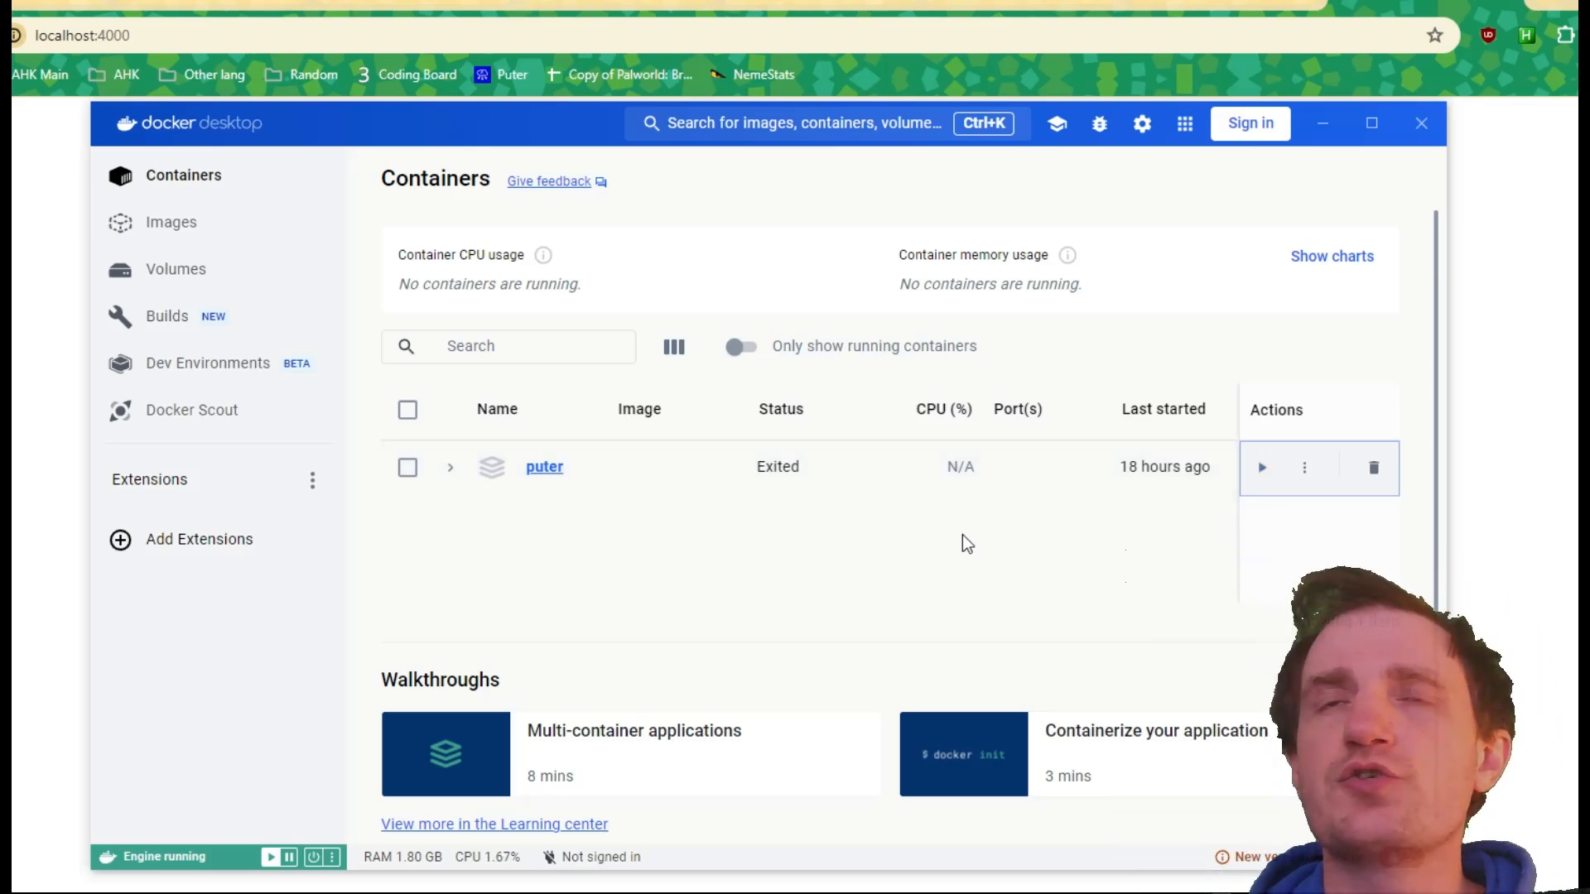
pyautogui.moveTo(982, 540)
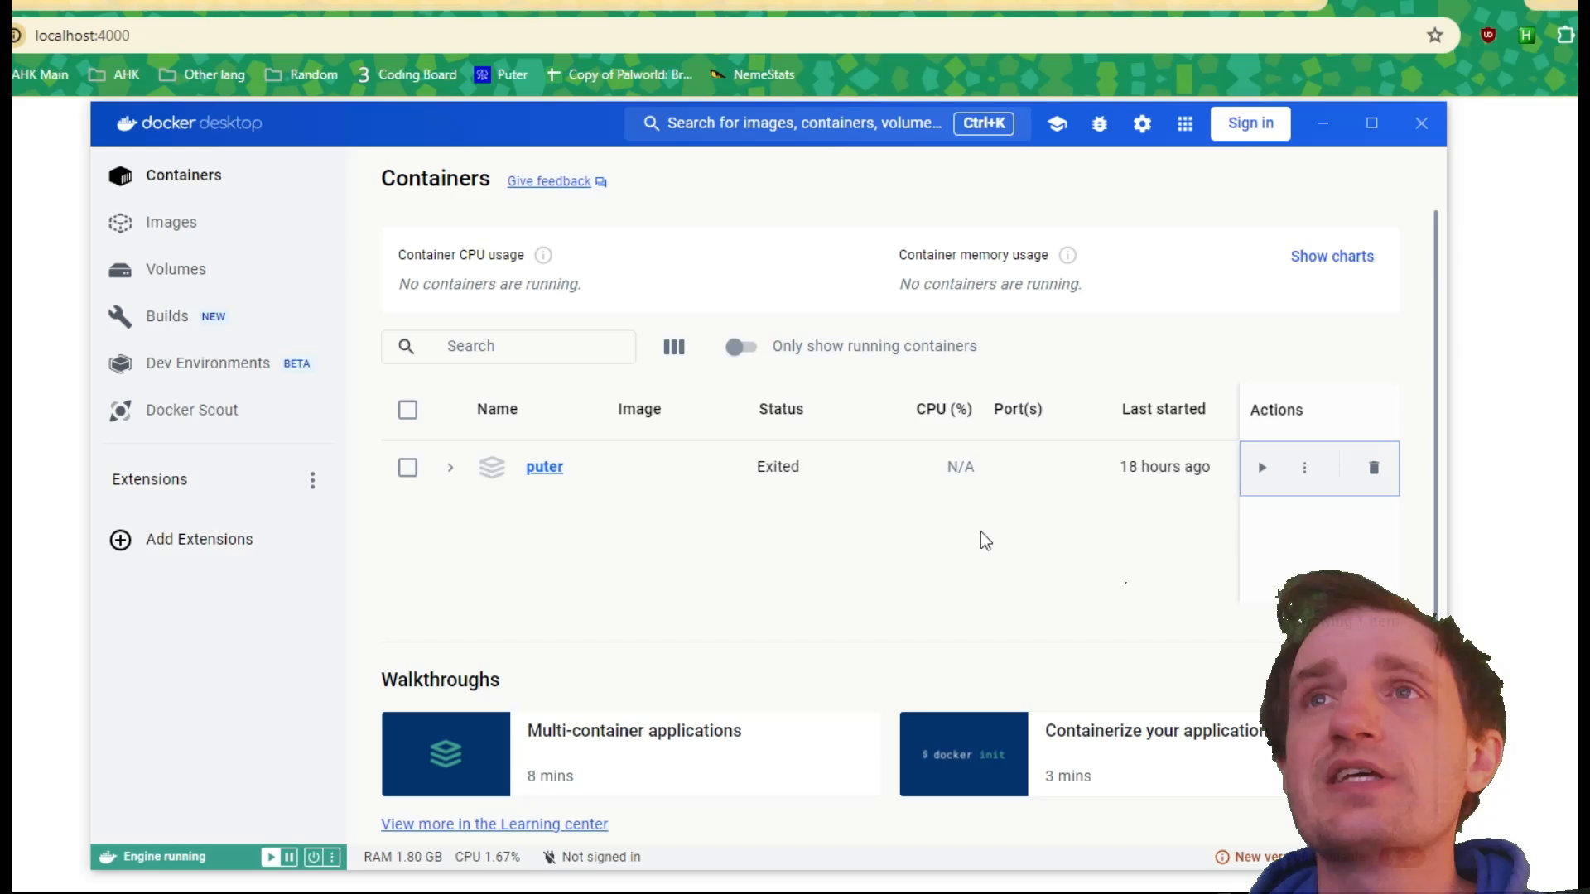
# Step: Start the puter container and view its details showing puter-app-1 on 4000:4000
pyautogui.click(1260, 467)
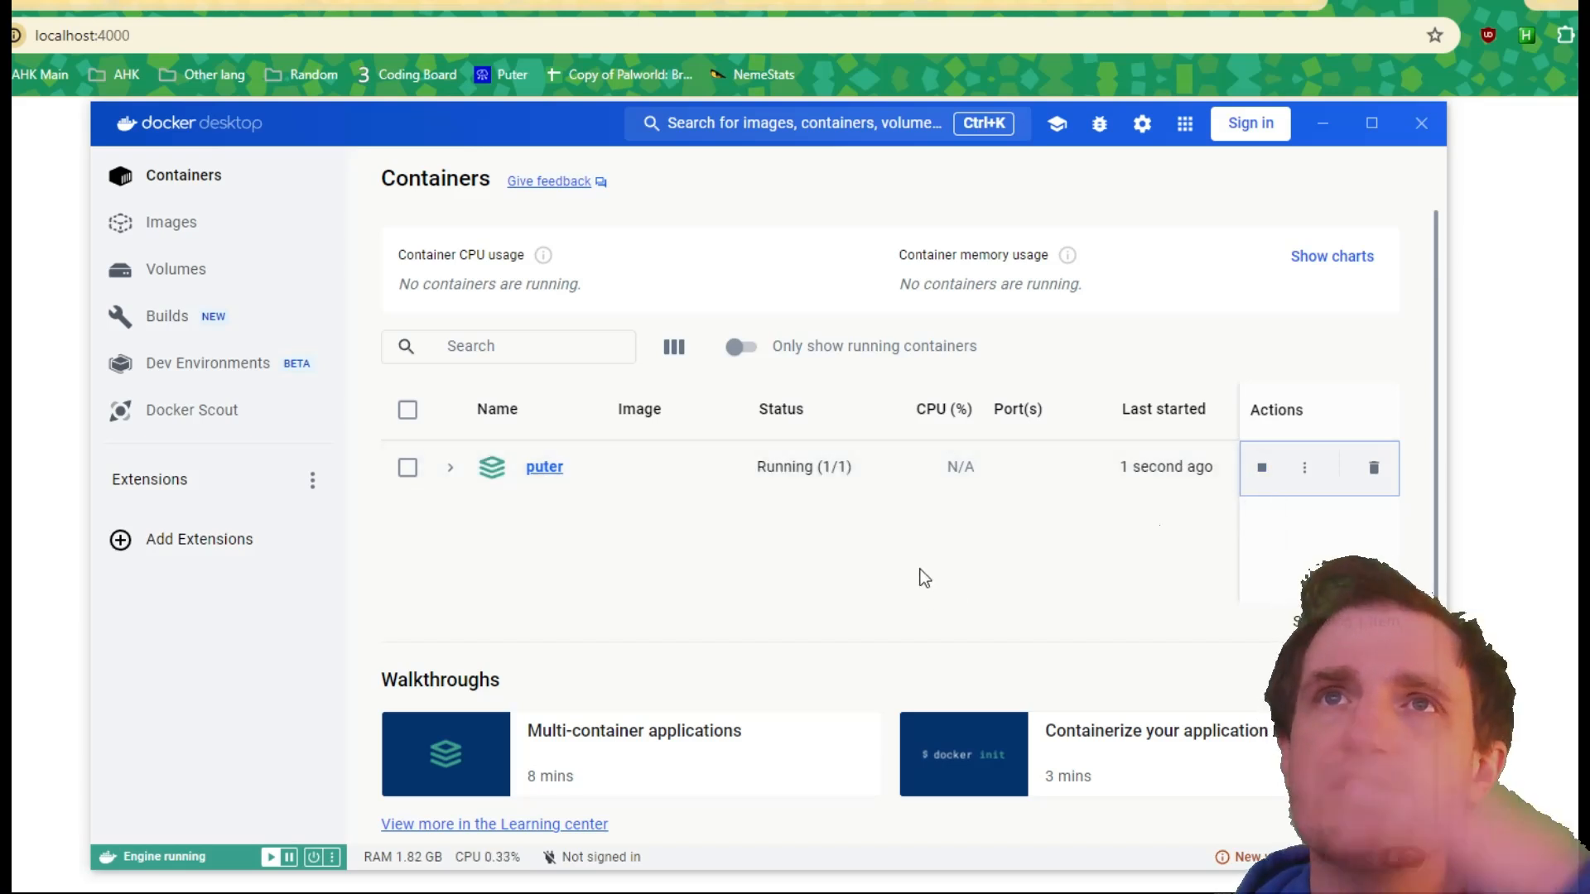
pyautogui.moveTo(1263, 588)
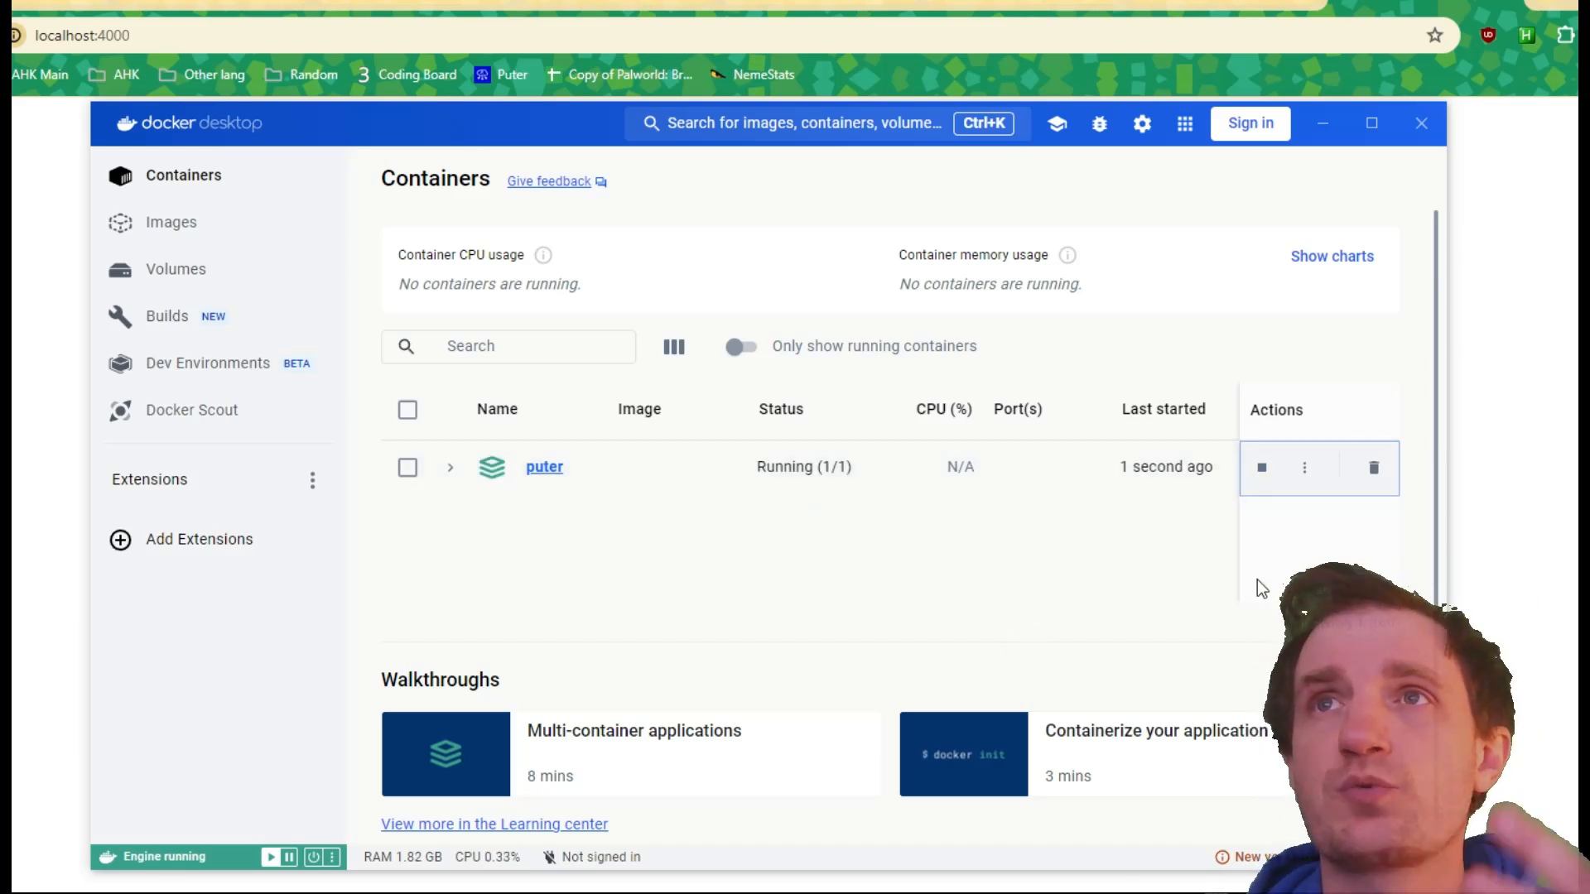
pyautogui.moveTo(612, 272)
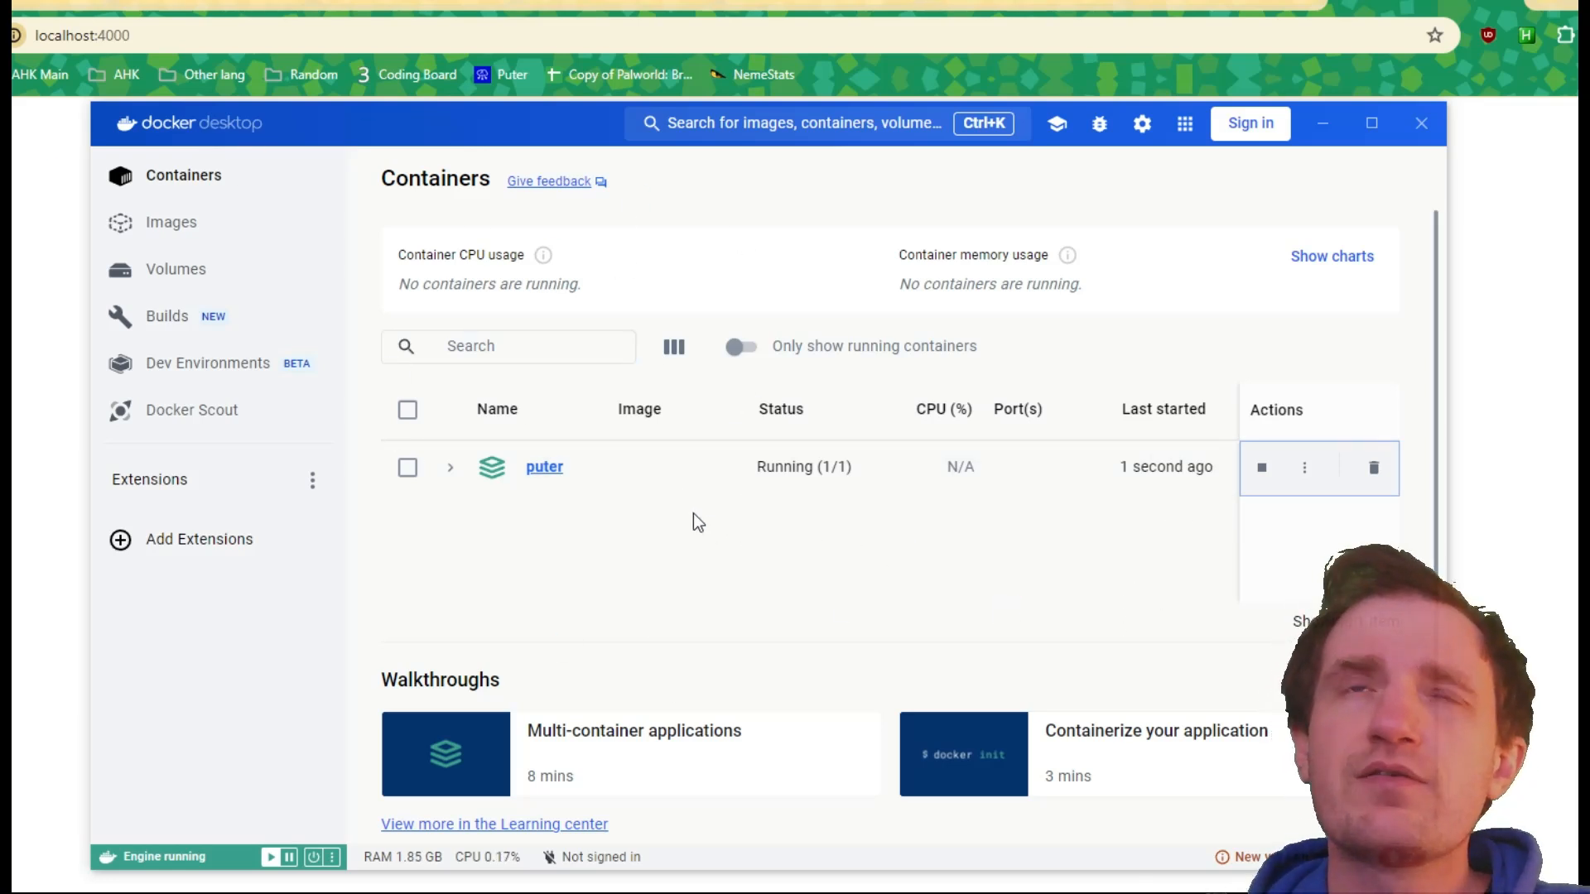
pyautogui.moveTo(881, 383)
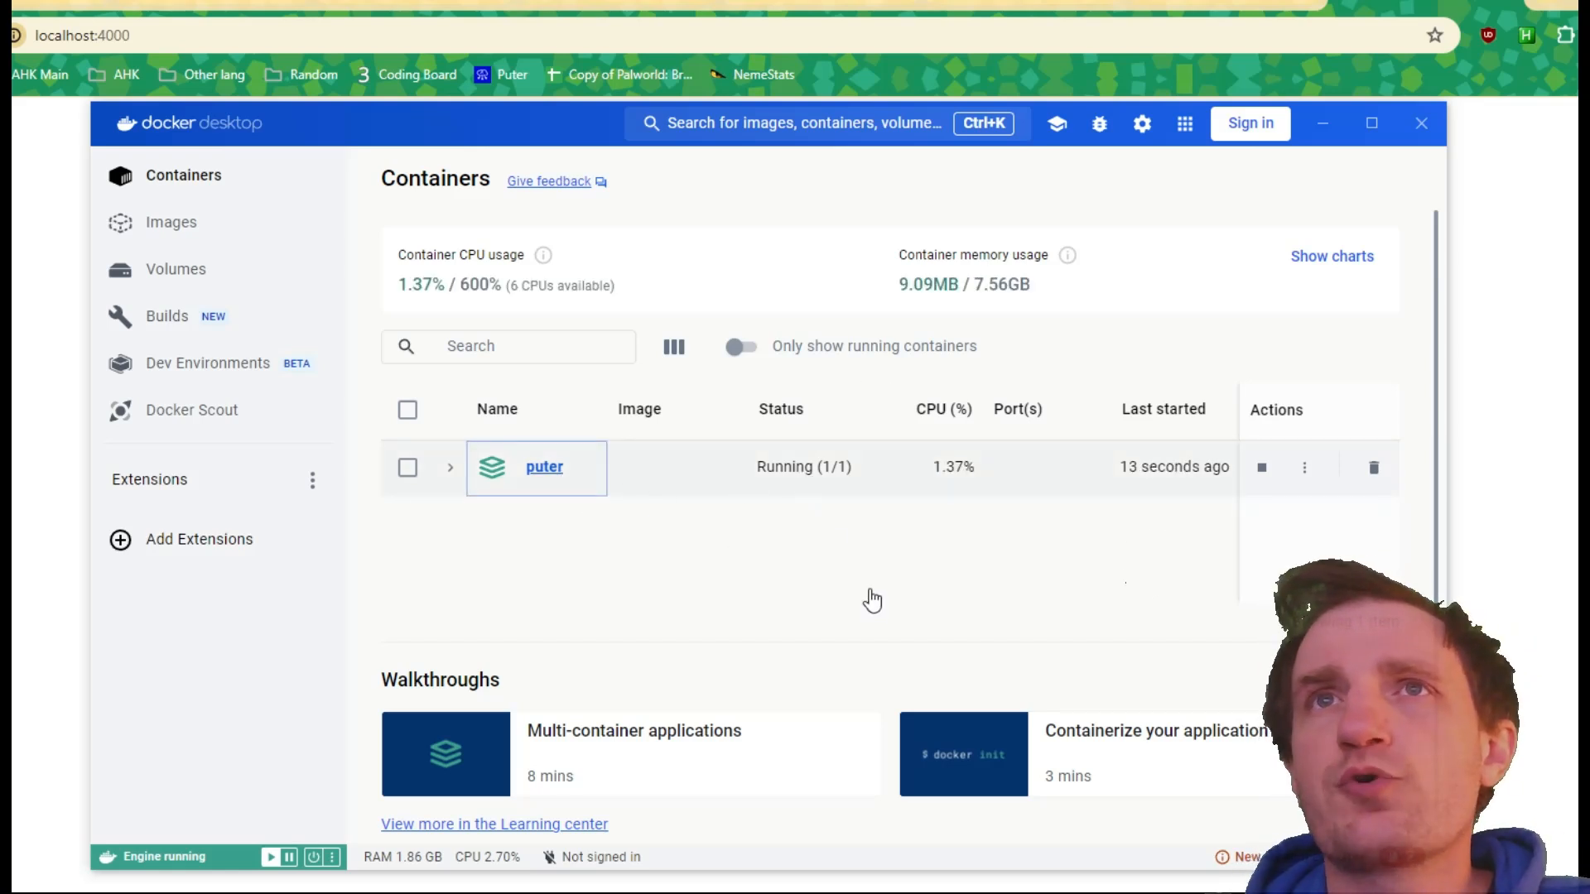
pyautogui.moveTo(525, 430)
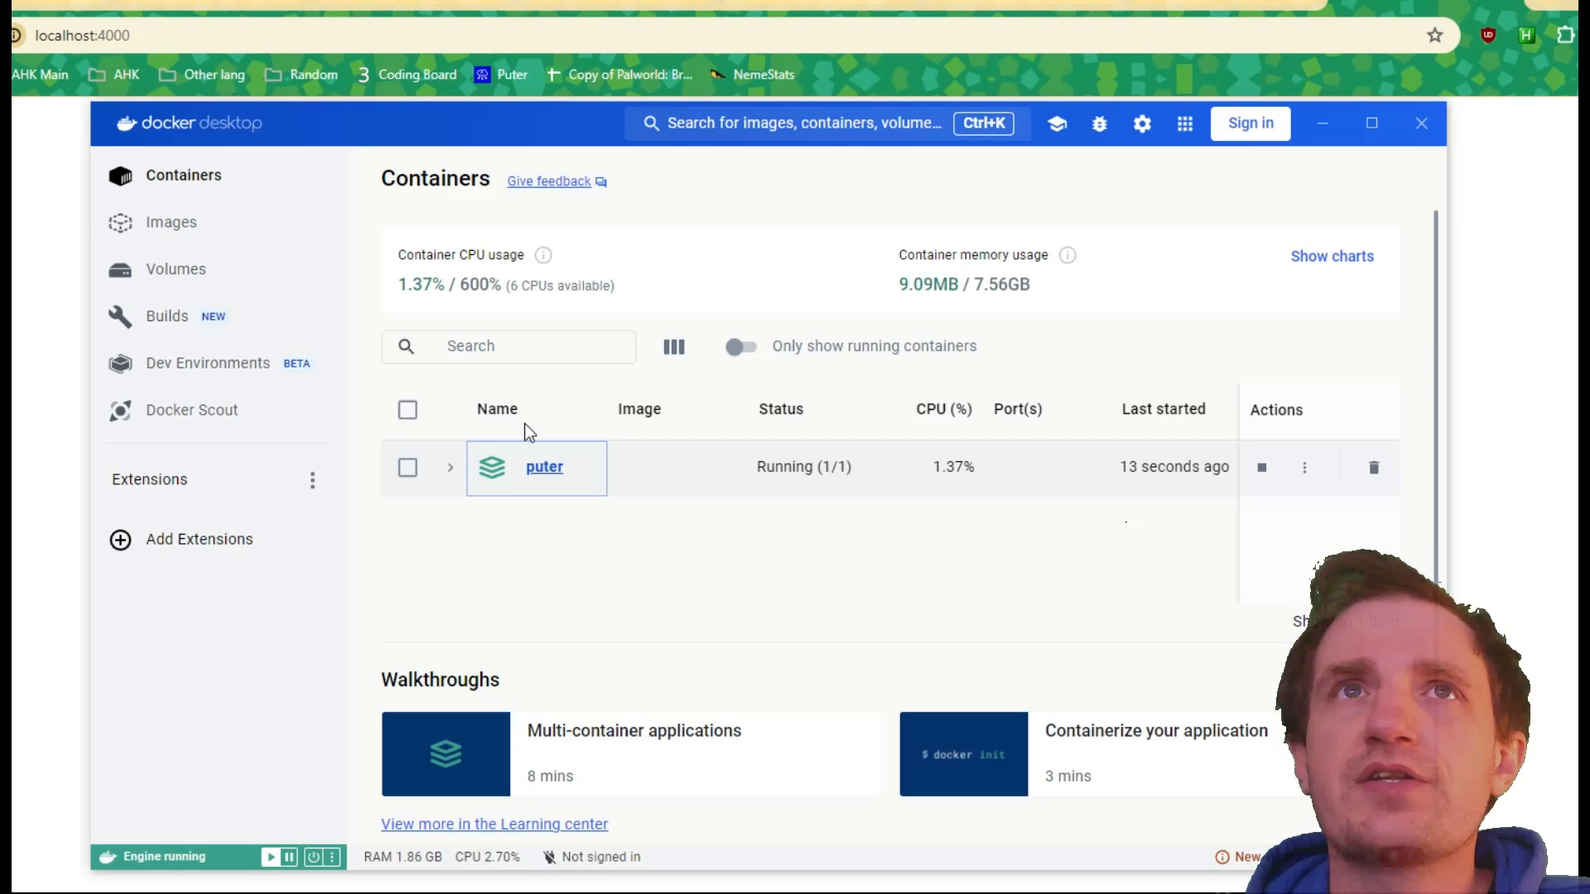
pyautogui.click(543, 467)
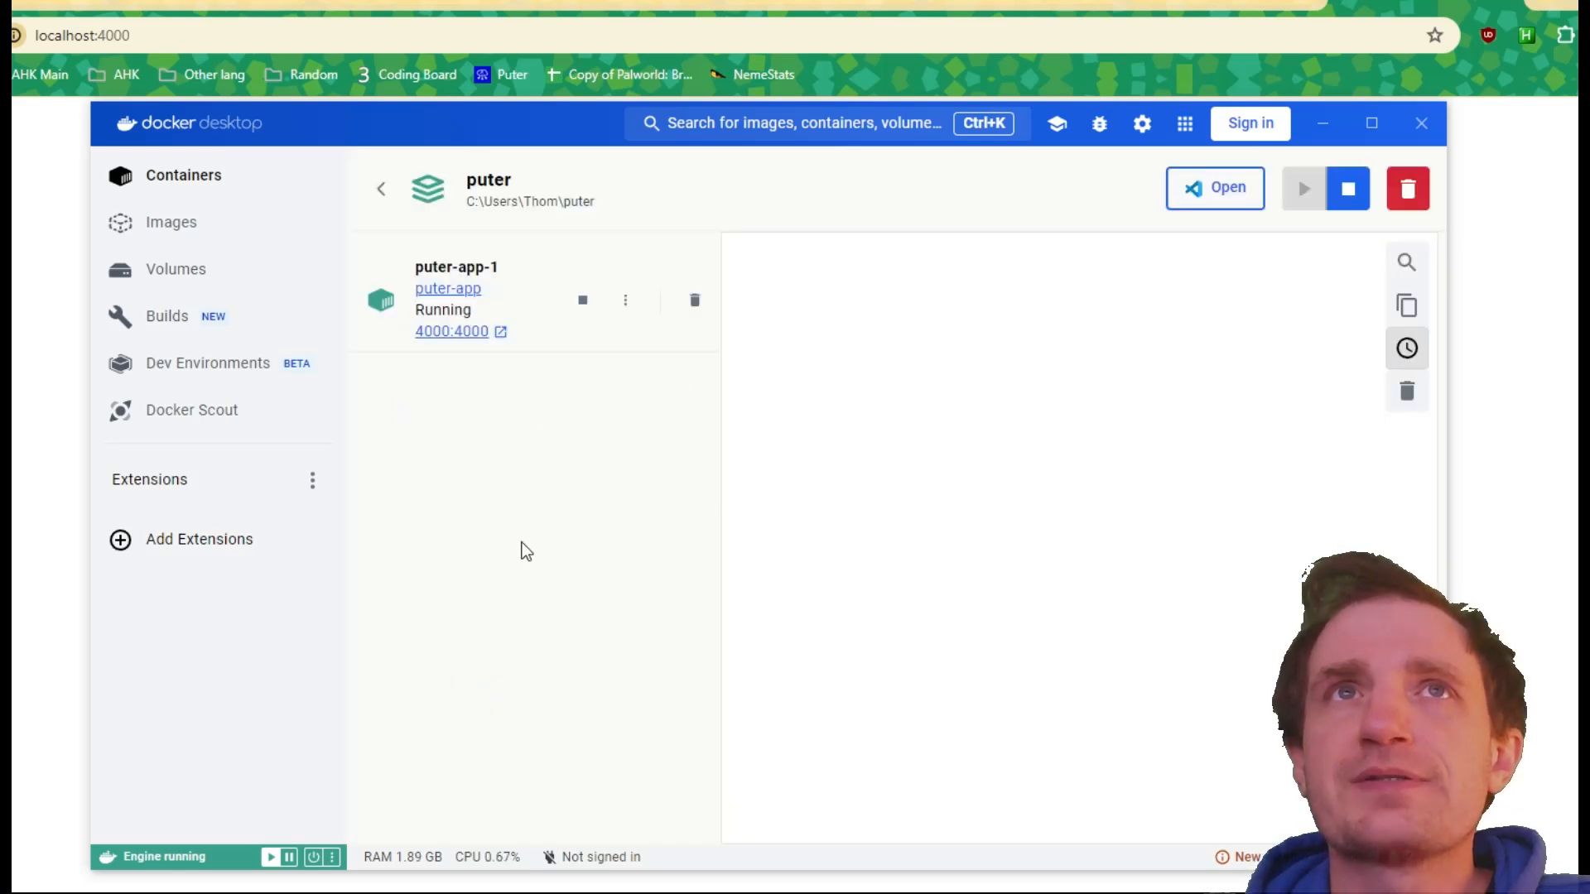
pyautogui.moveTo(896, 333)
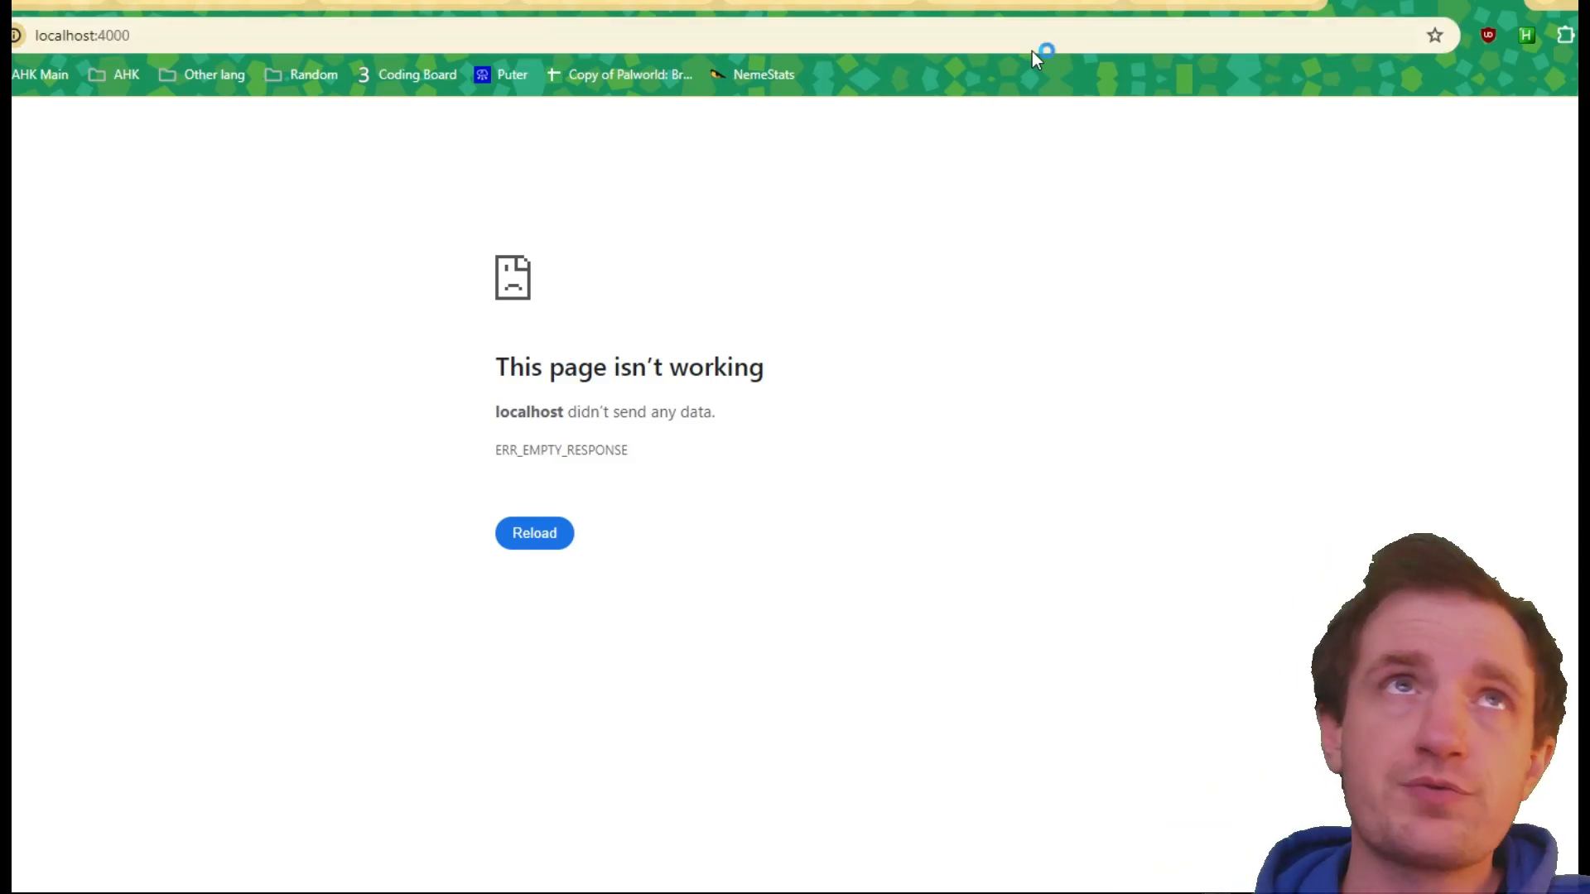
pyautogui.moveTo(133, 305)
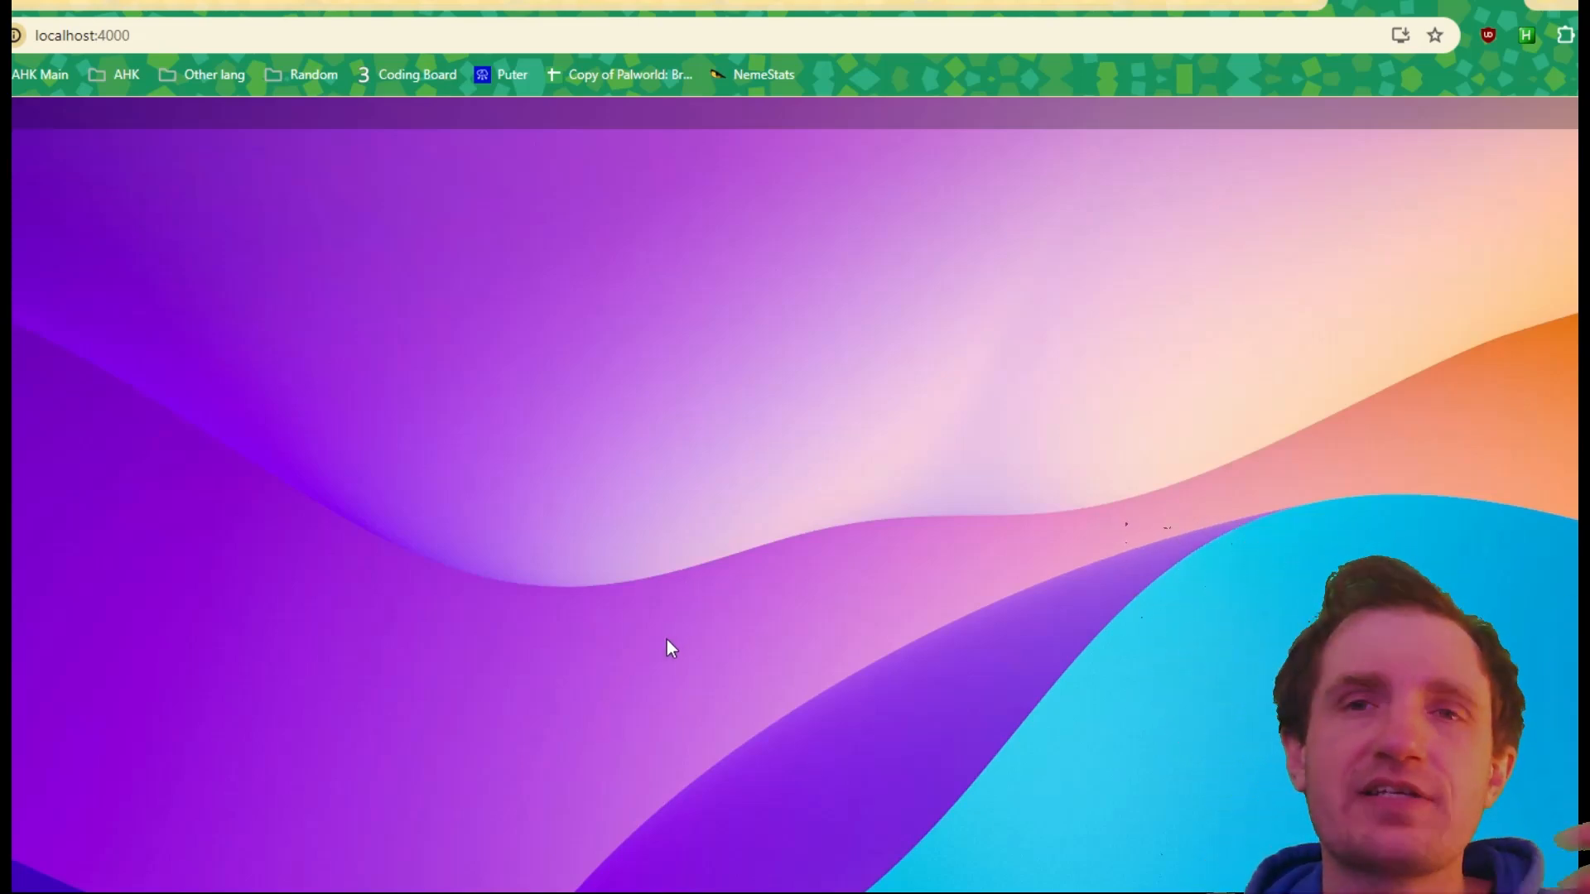
pyautogui.moveTo(497, 880)
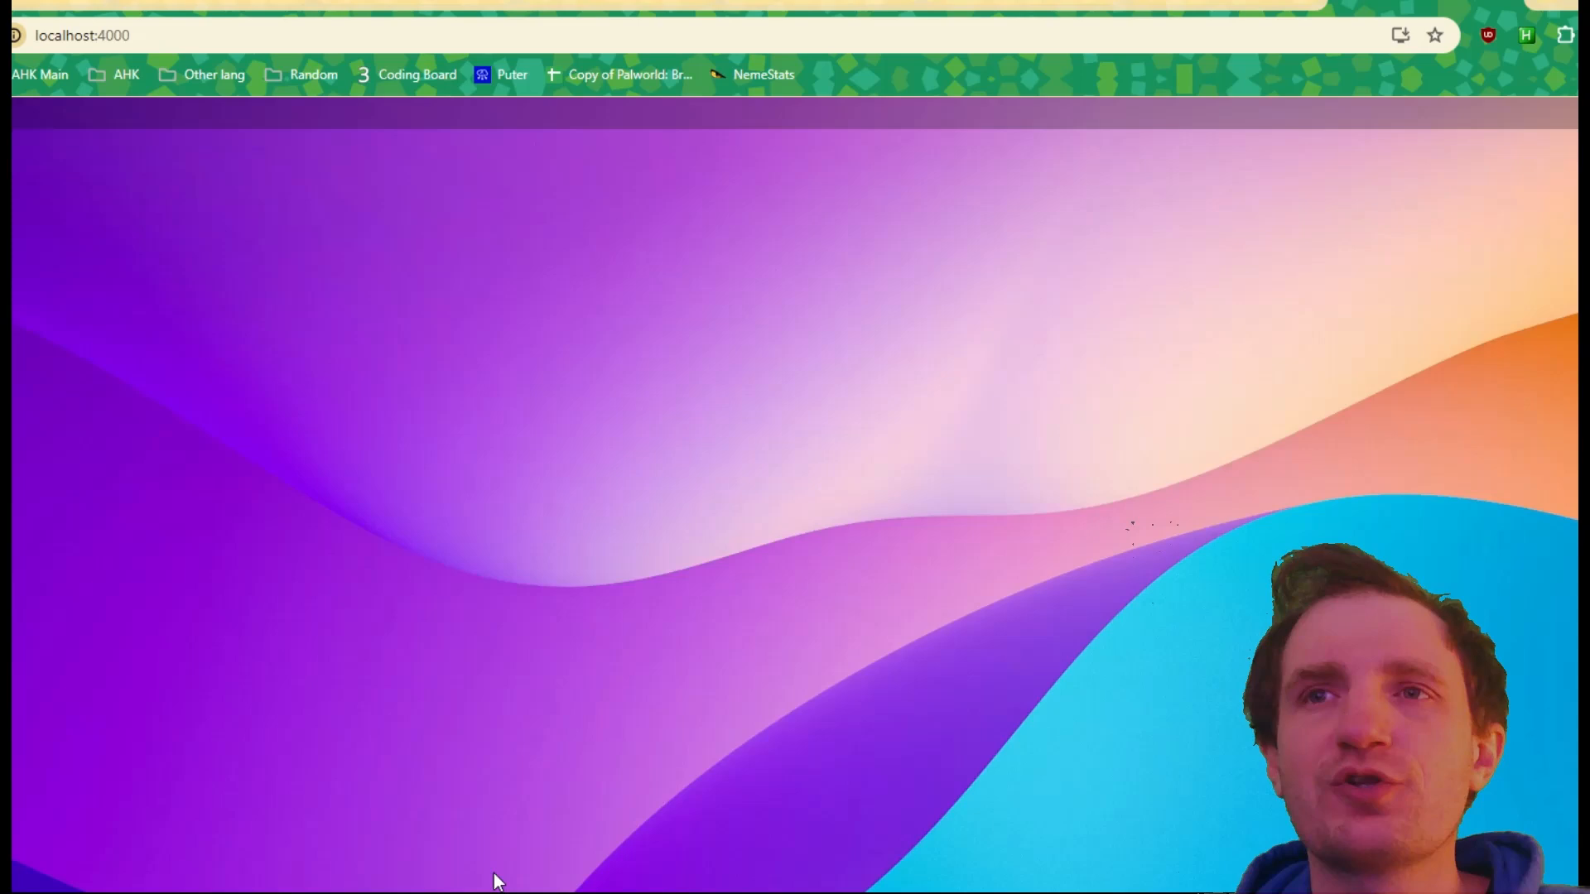
pyautogui.moveTo(649, 683)
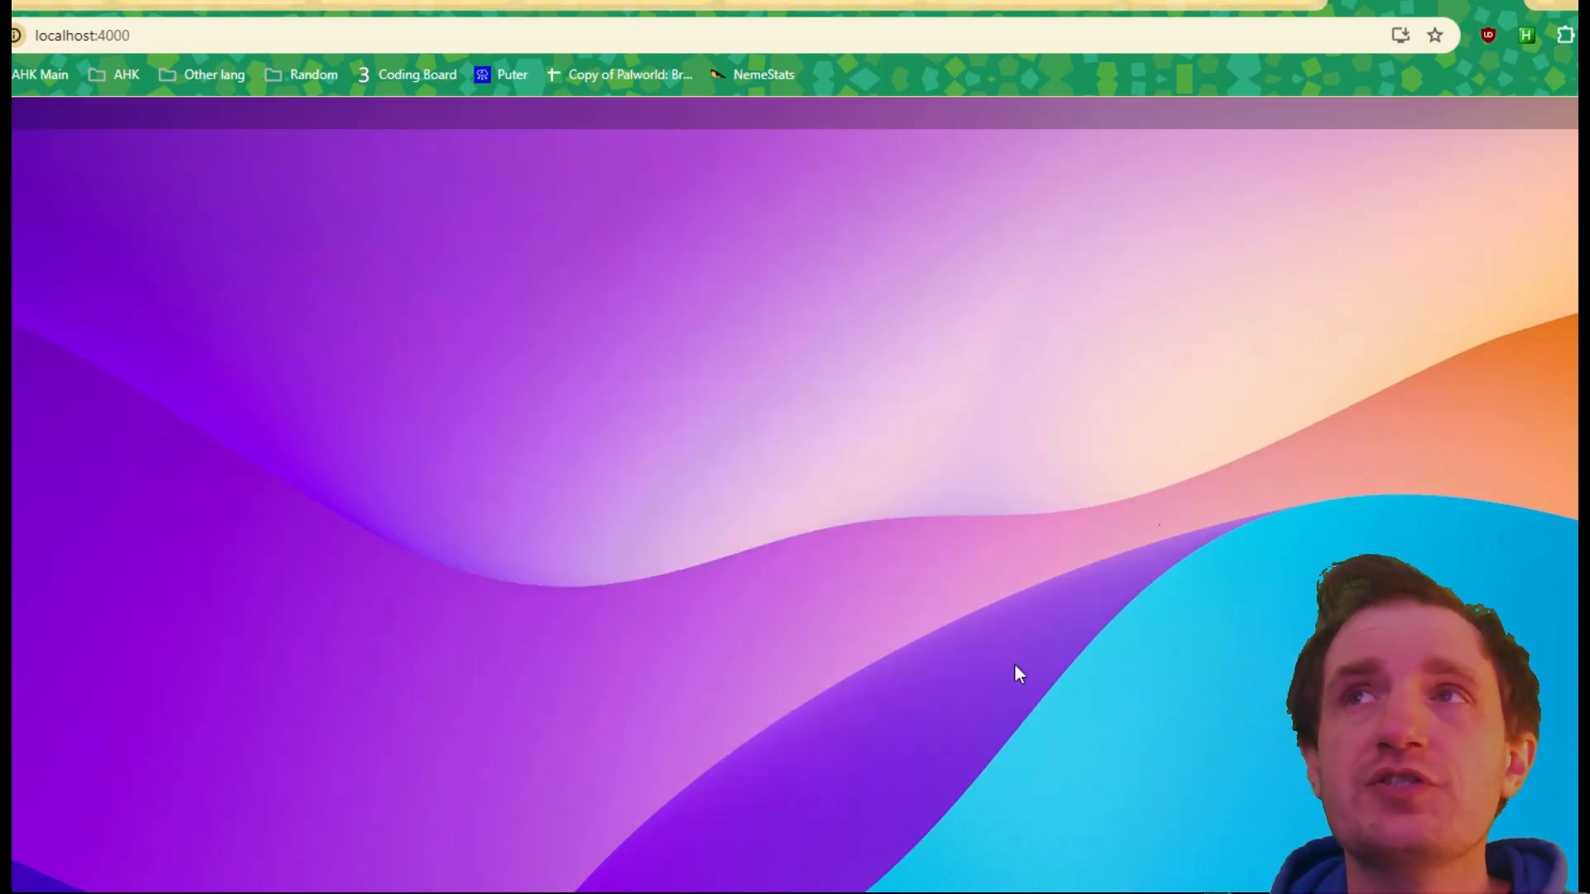
pyautogui.moveTo(790, 644)
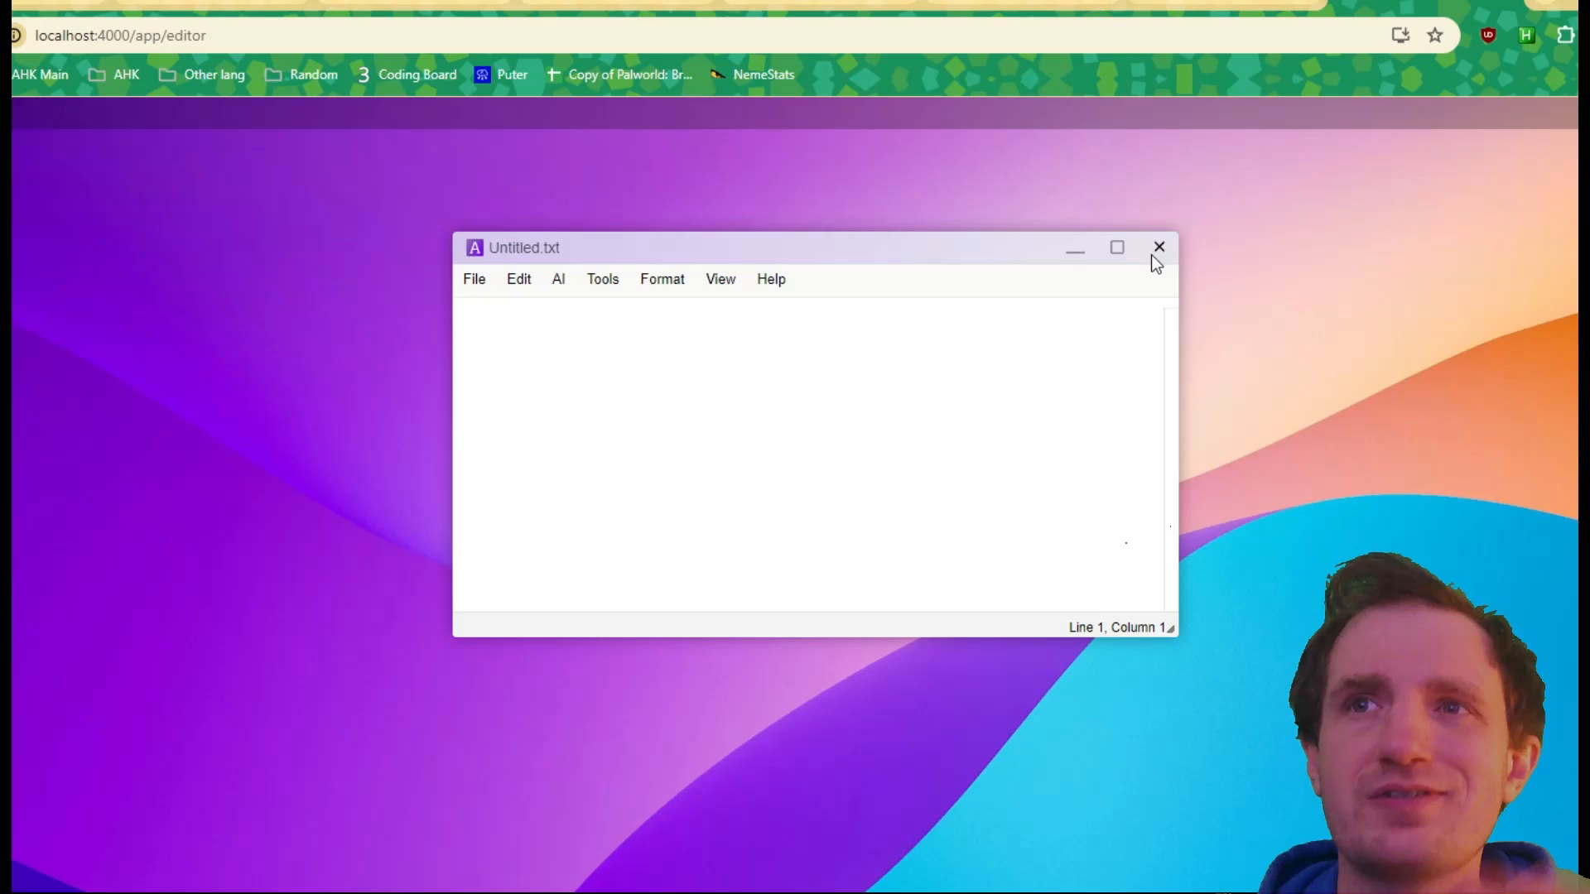
# Step: Close the empty Untitled.txt editor window on the Puter desktop
pyautogui.click(1159, 247)
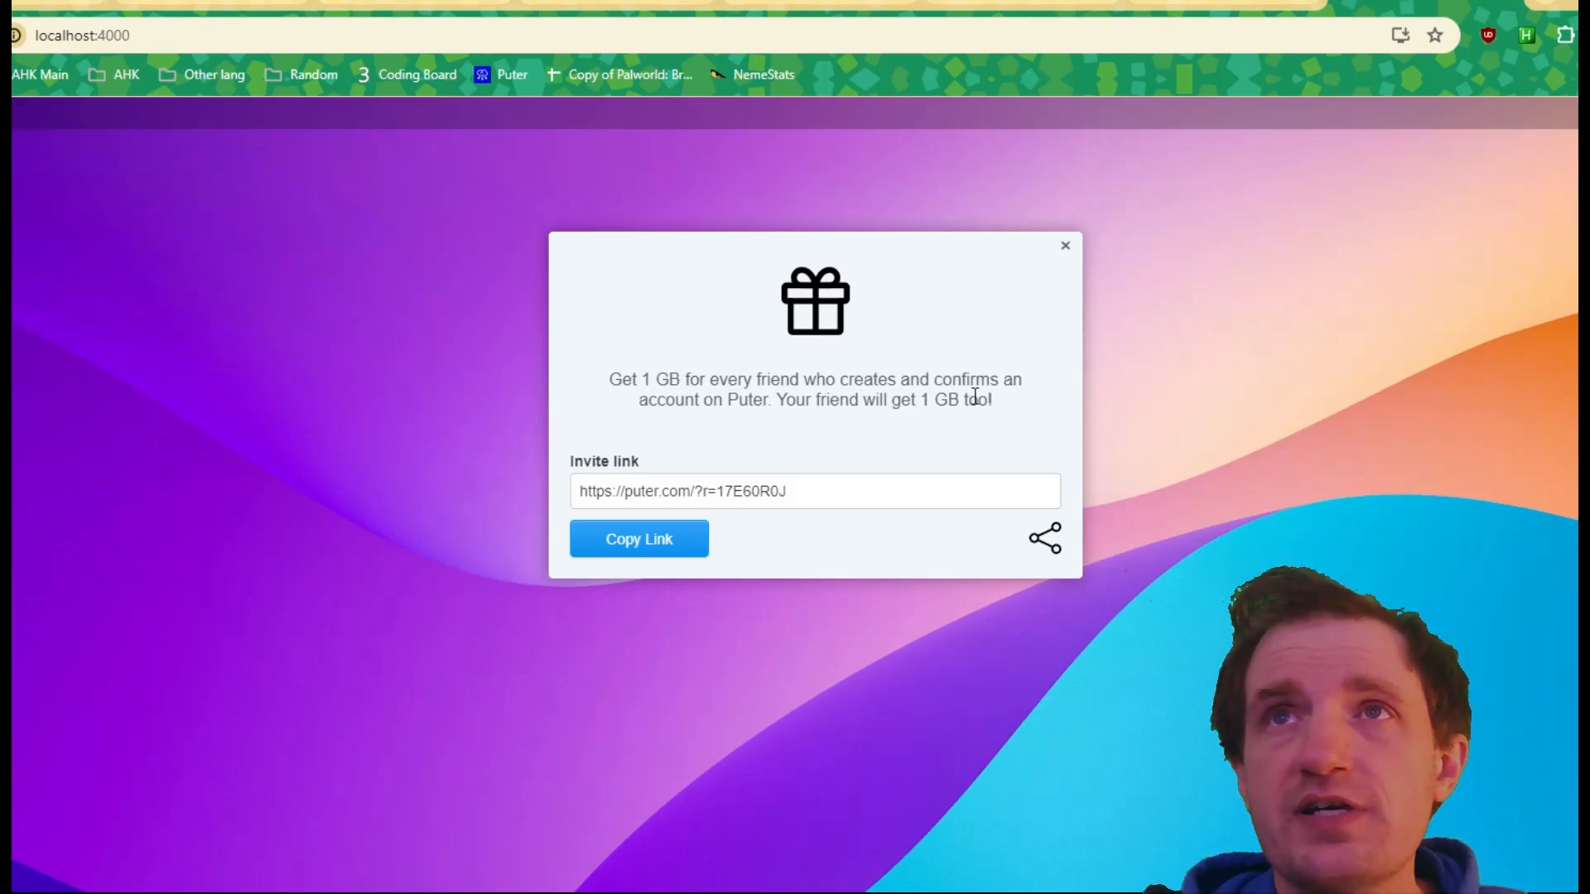
pyautogui.moveTo(769, 430)
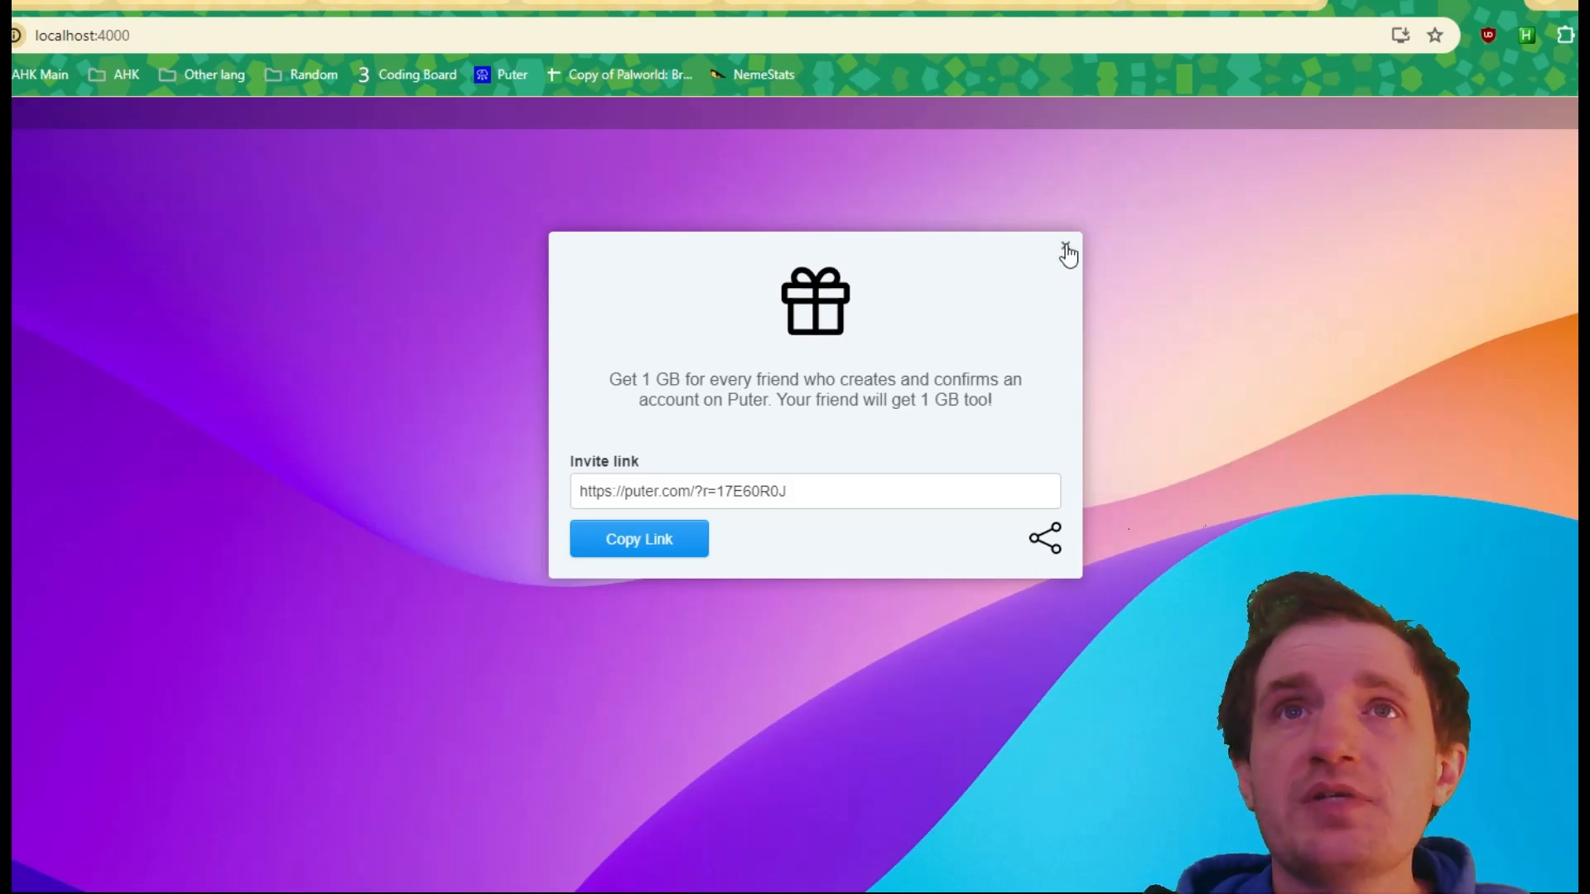
pyautogui.moveTo(1070, 313)
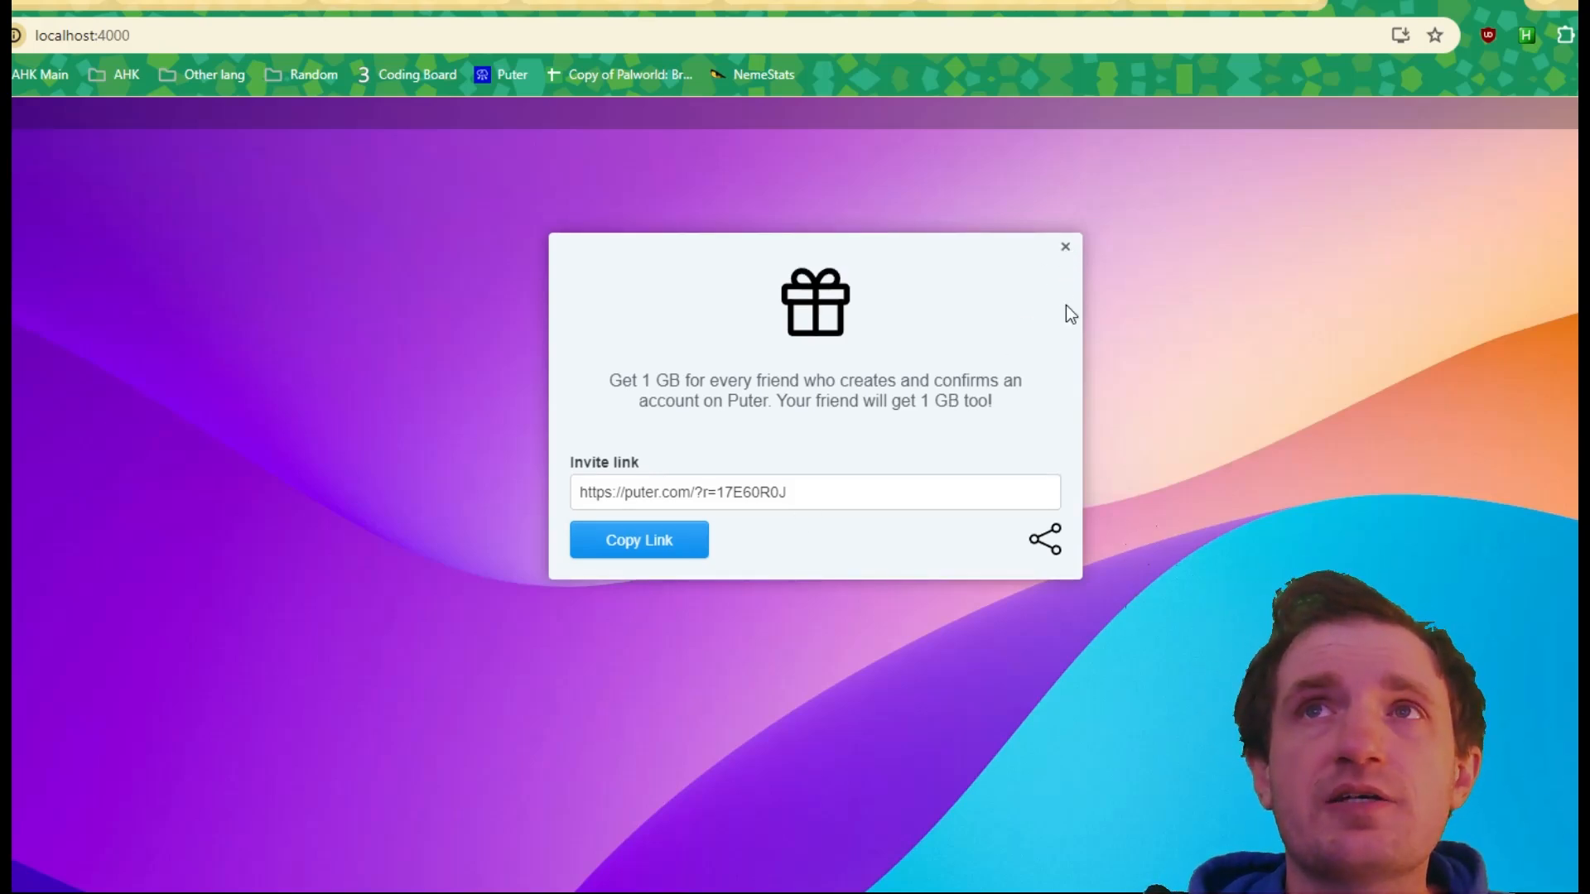
# Step: Dismiss the invite-a-friend referral dialog on the Puter desktop
pyautogui.click(1065, 246)
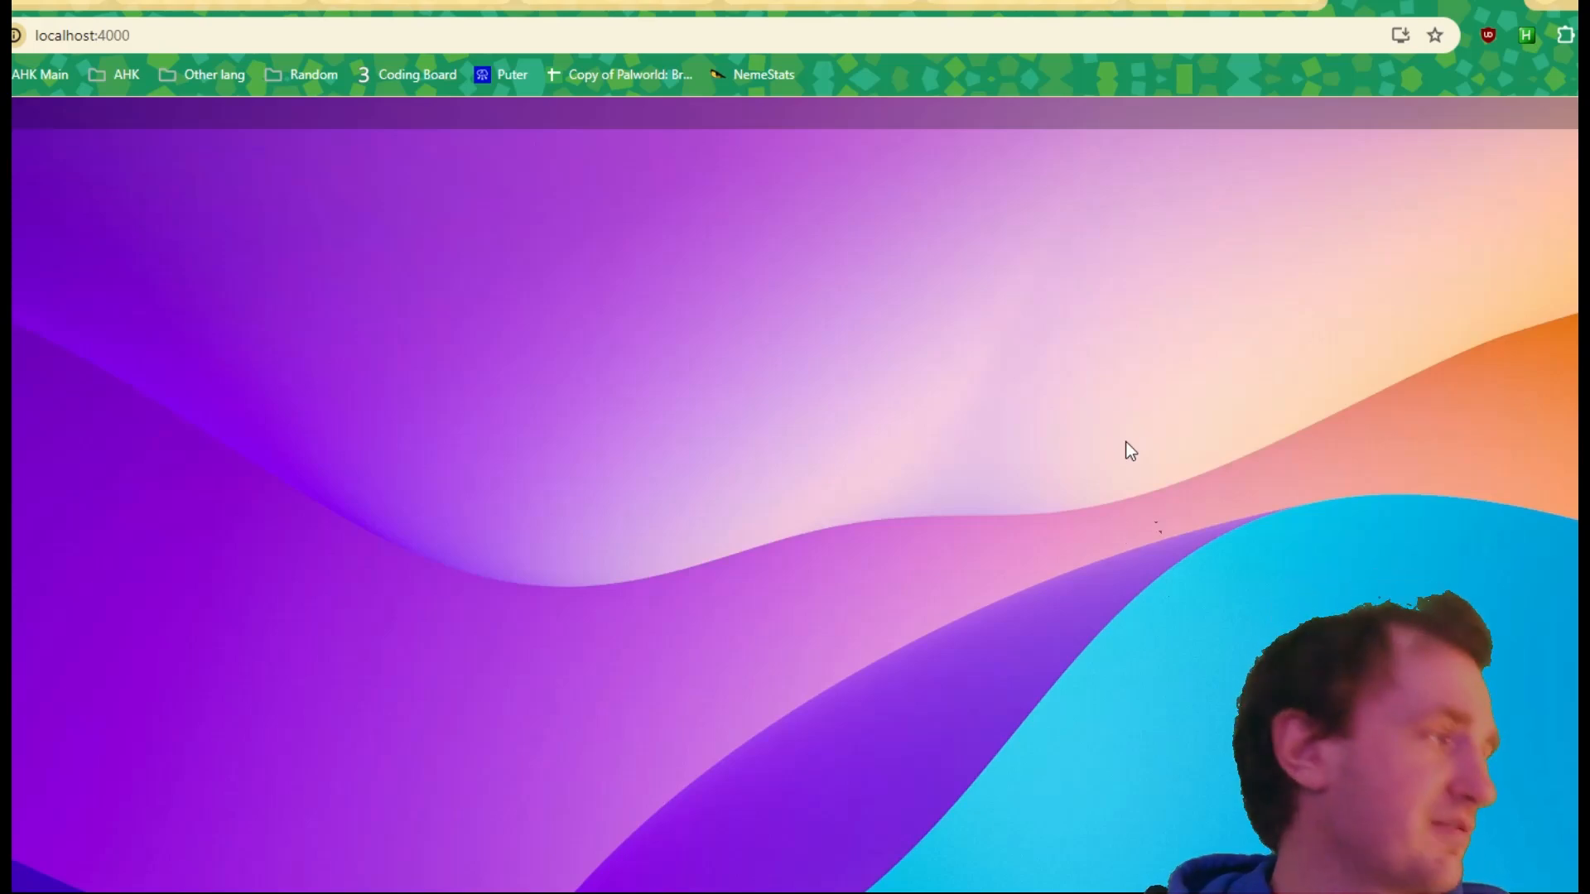
pyautogui.moveTo(457, 663)
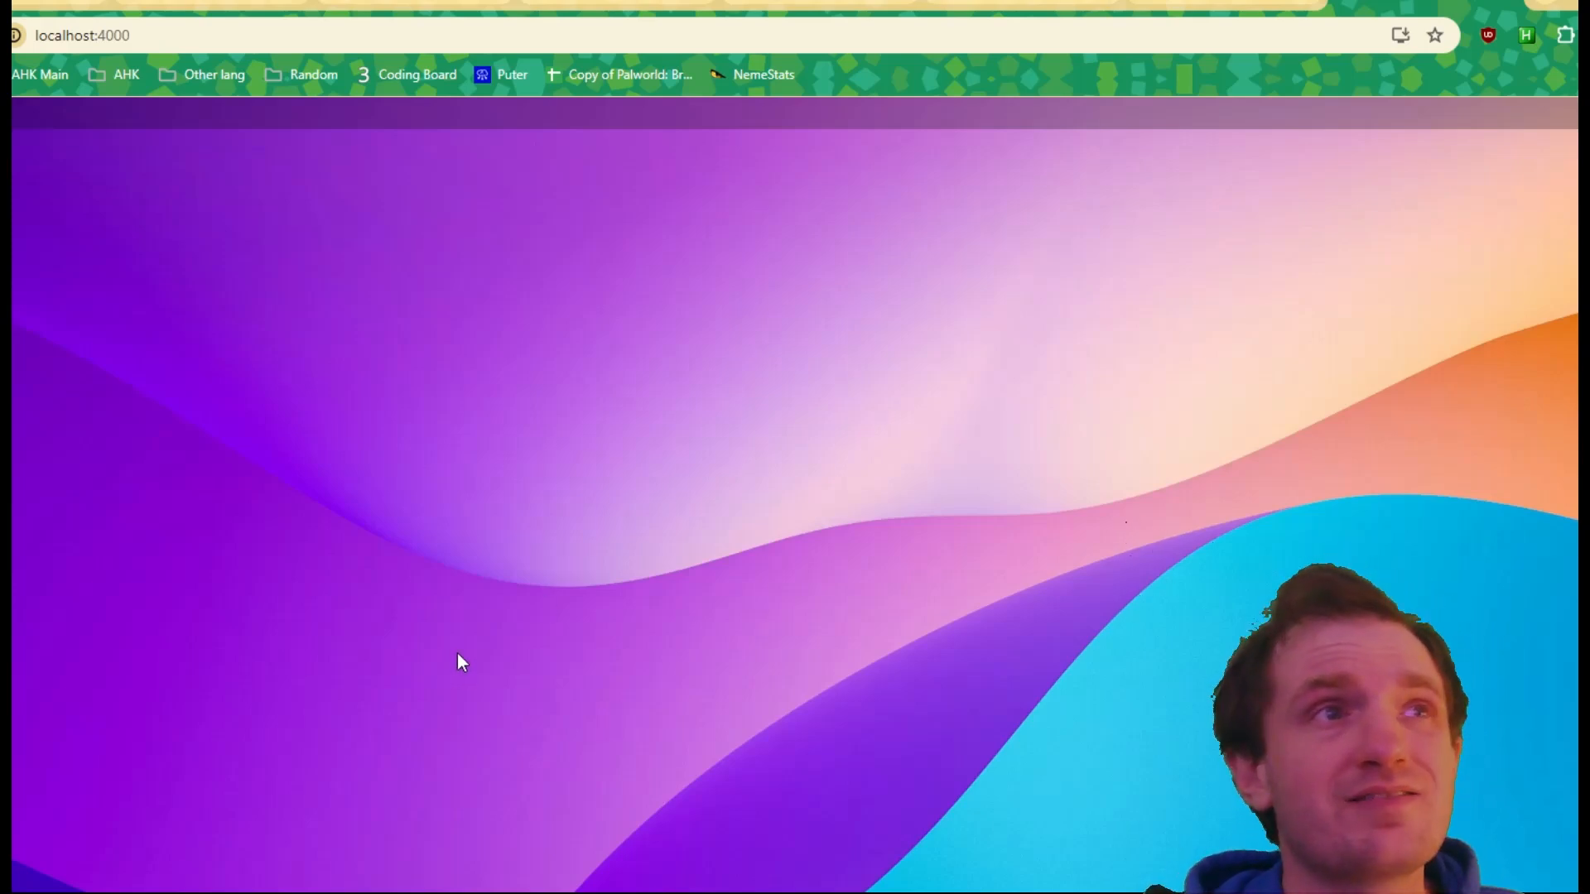
pyautogui.moveTo(254, 674)
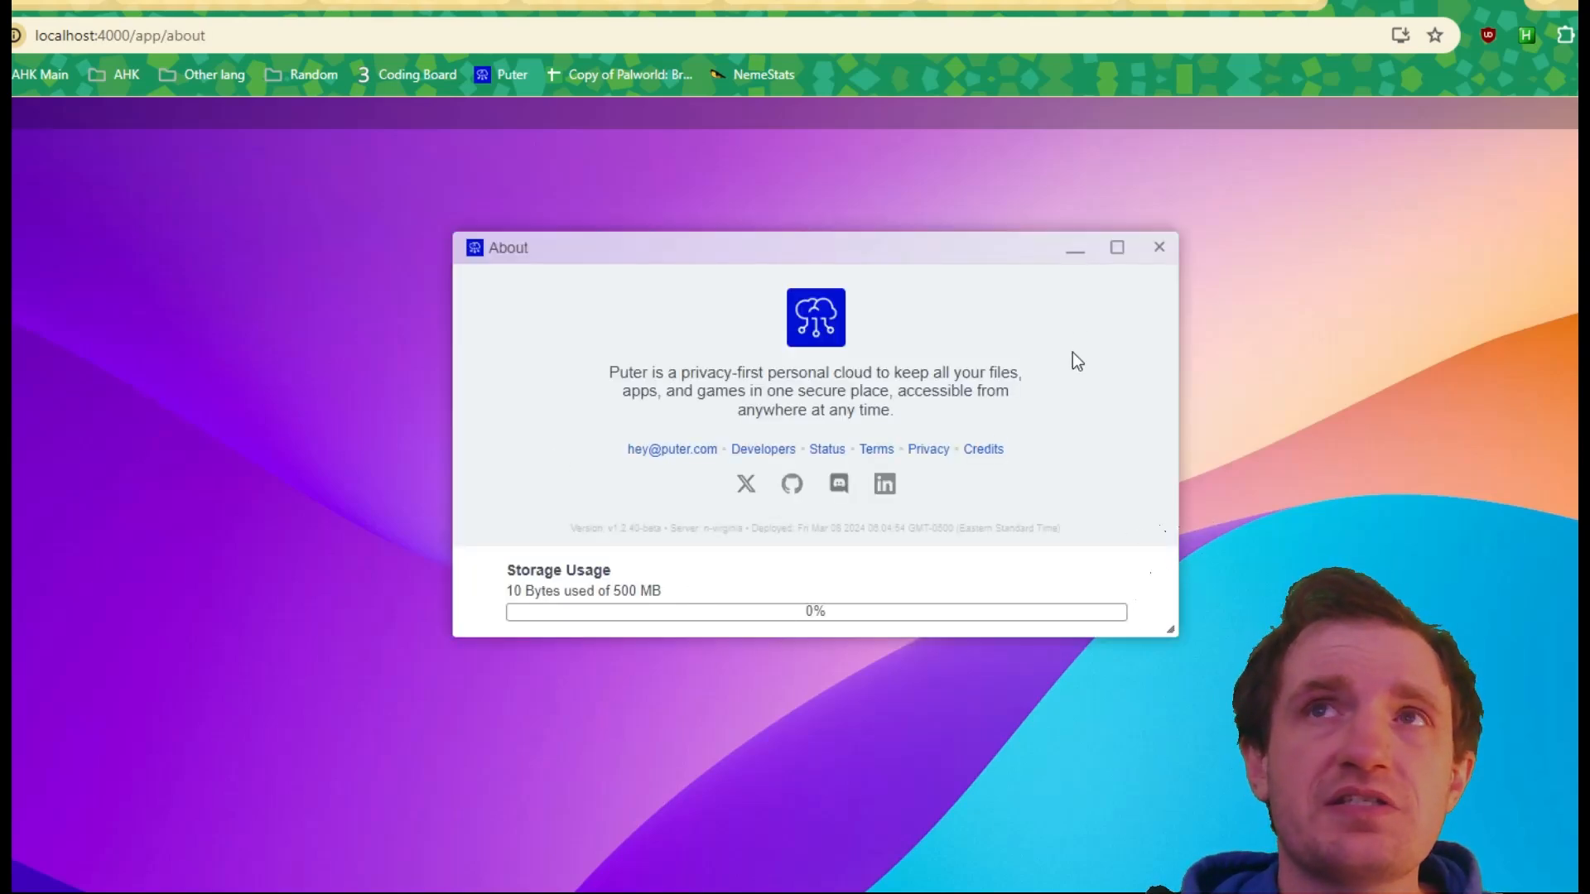
pyautogui.click(1158, 247)
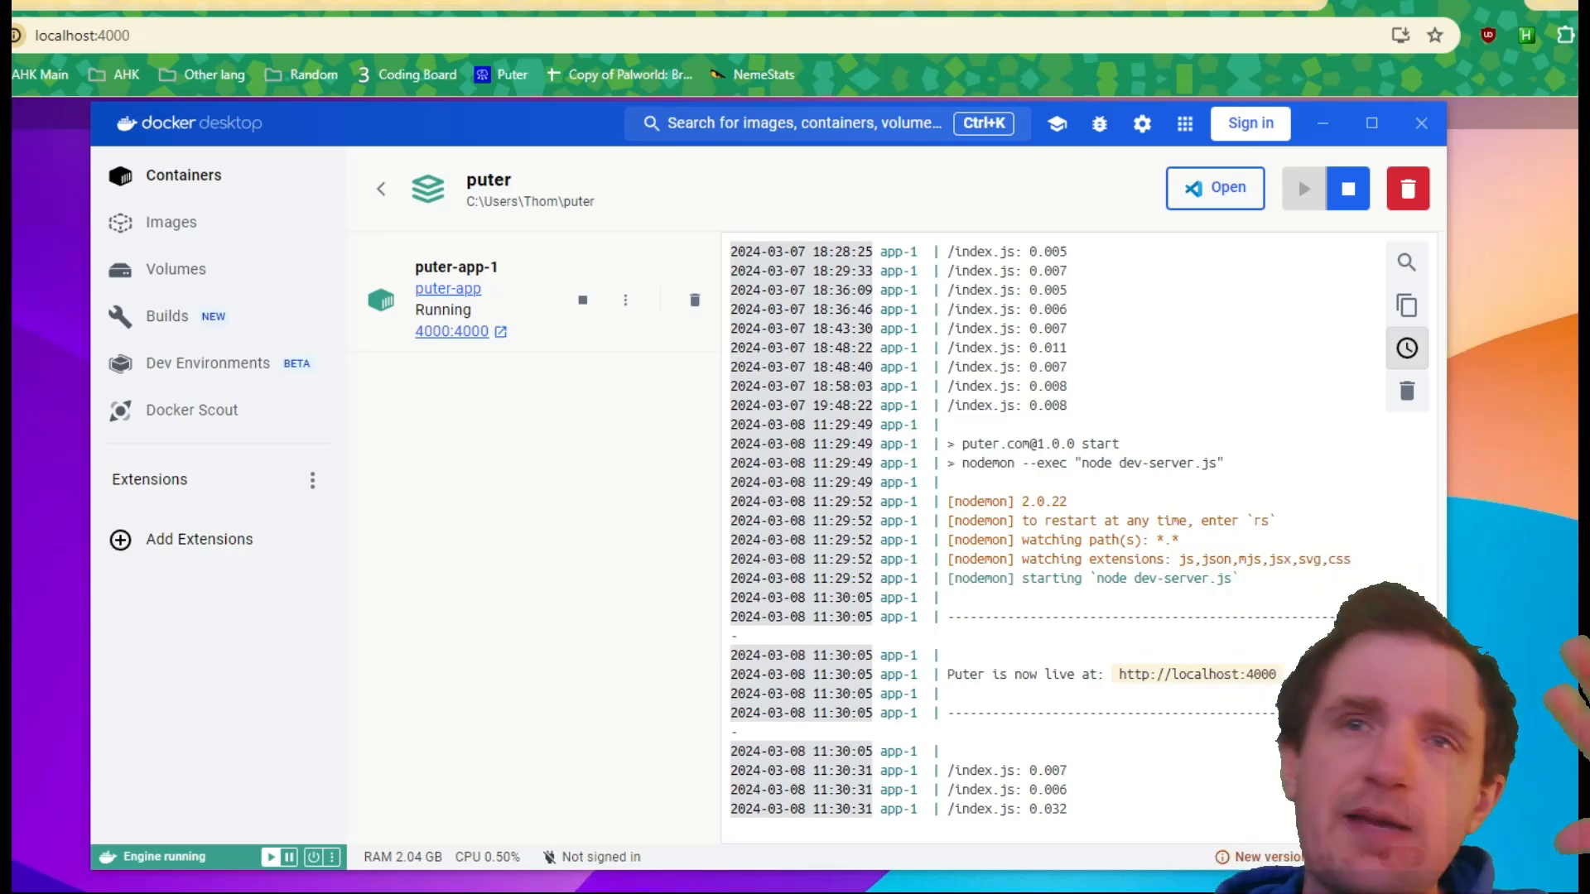
pyautogui.moveTo(639, 697)
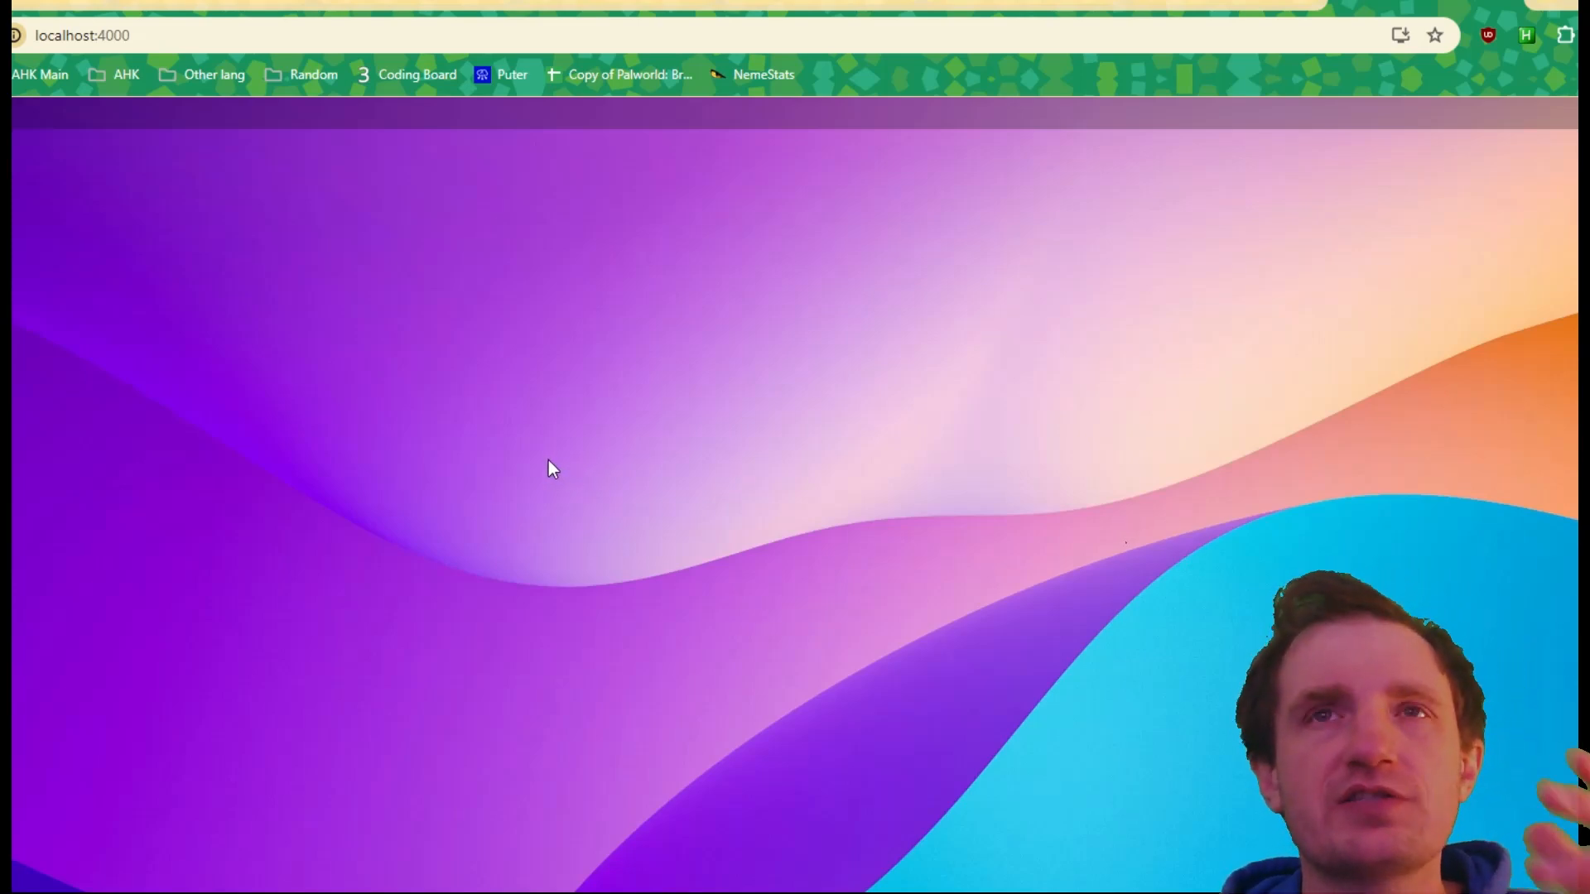
pyautogui.moveTo(532, 458)
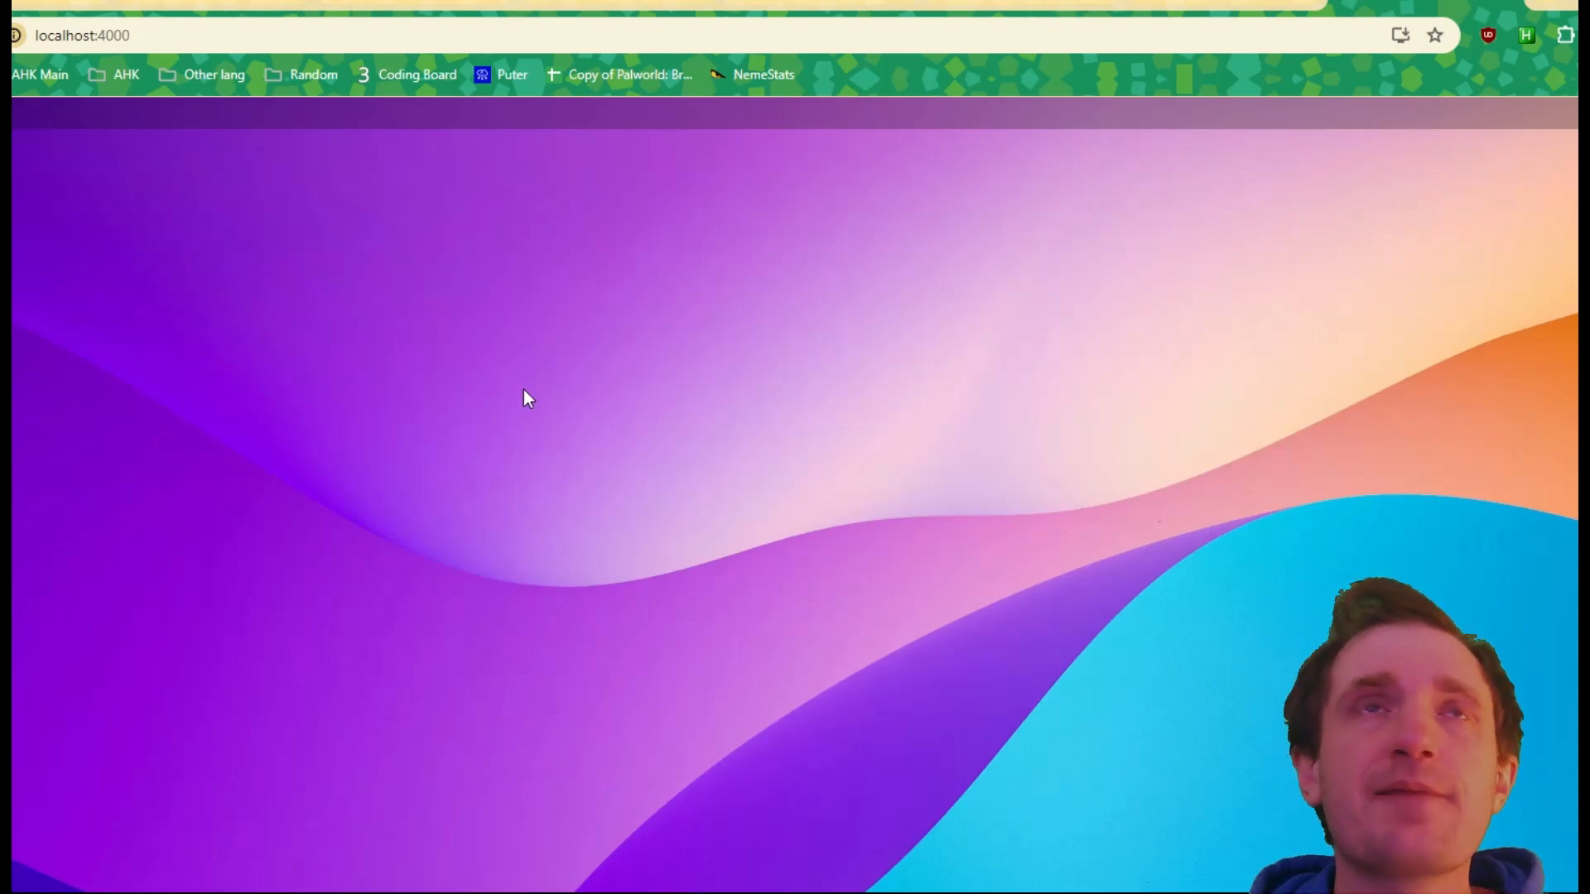
pyautogui.moveTo(487, 371)
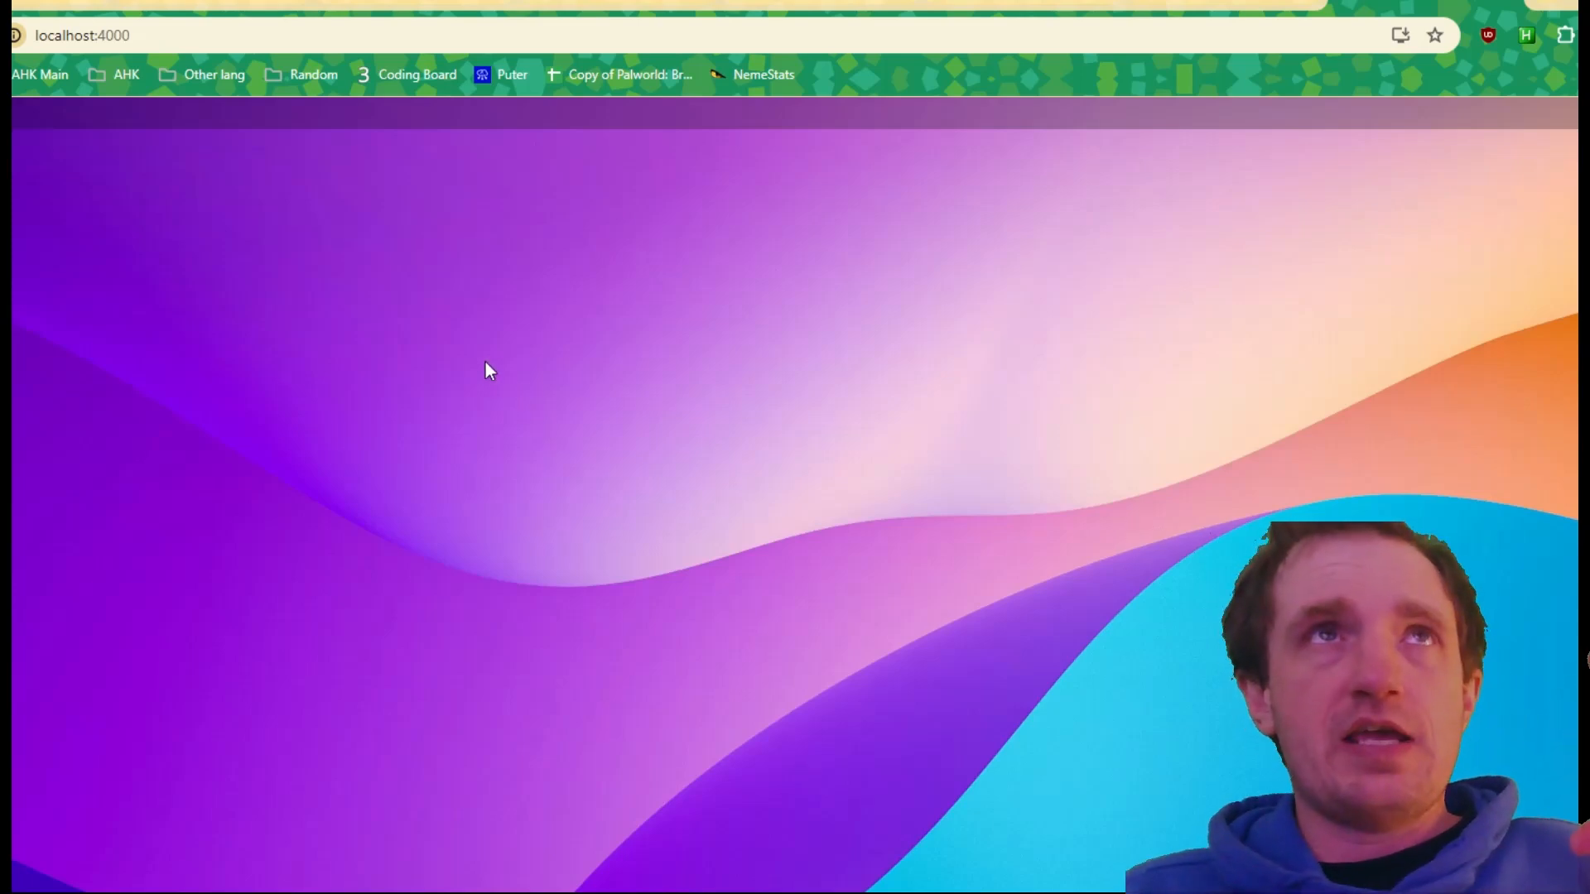
pyautogui.click(512, 75)
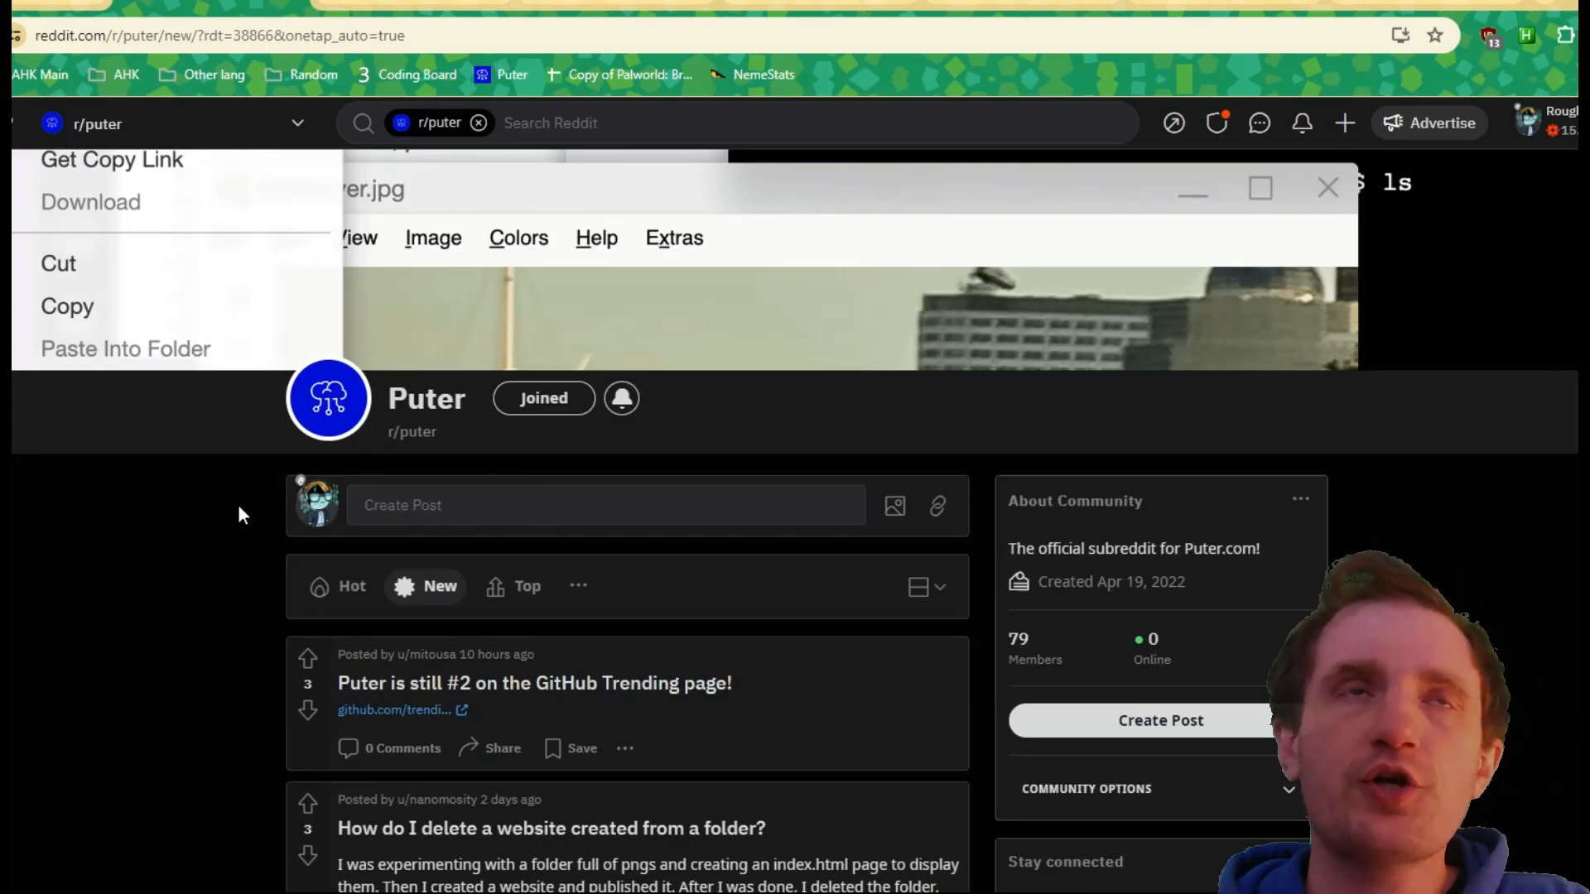
pyautogui.moveTo(129, 576)
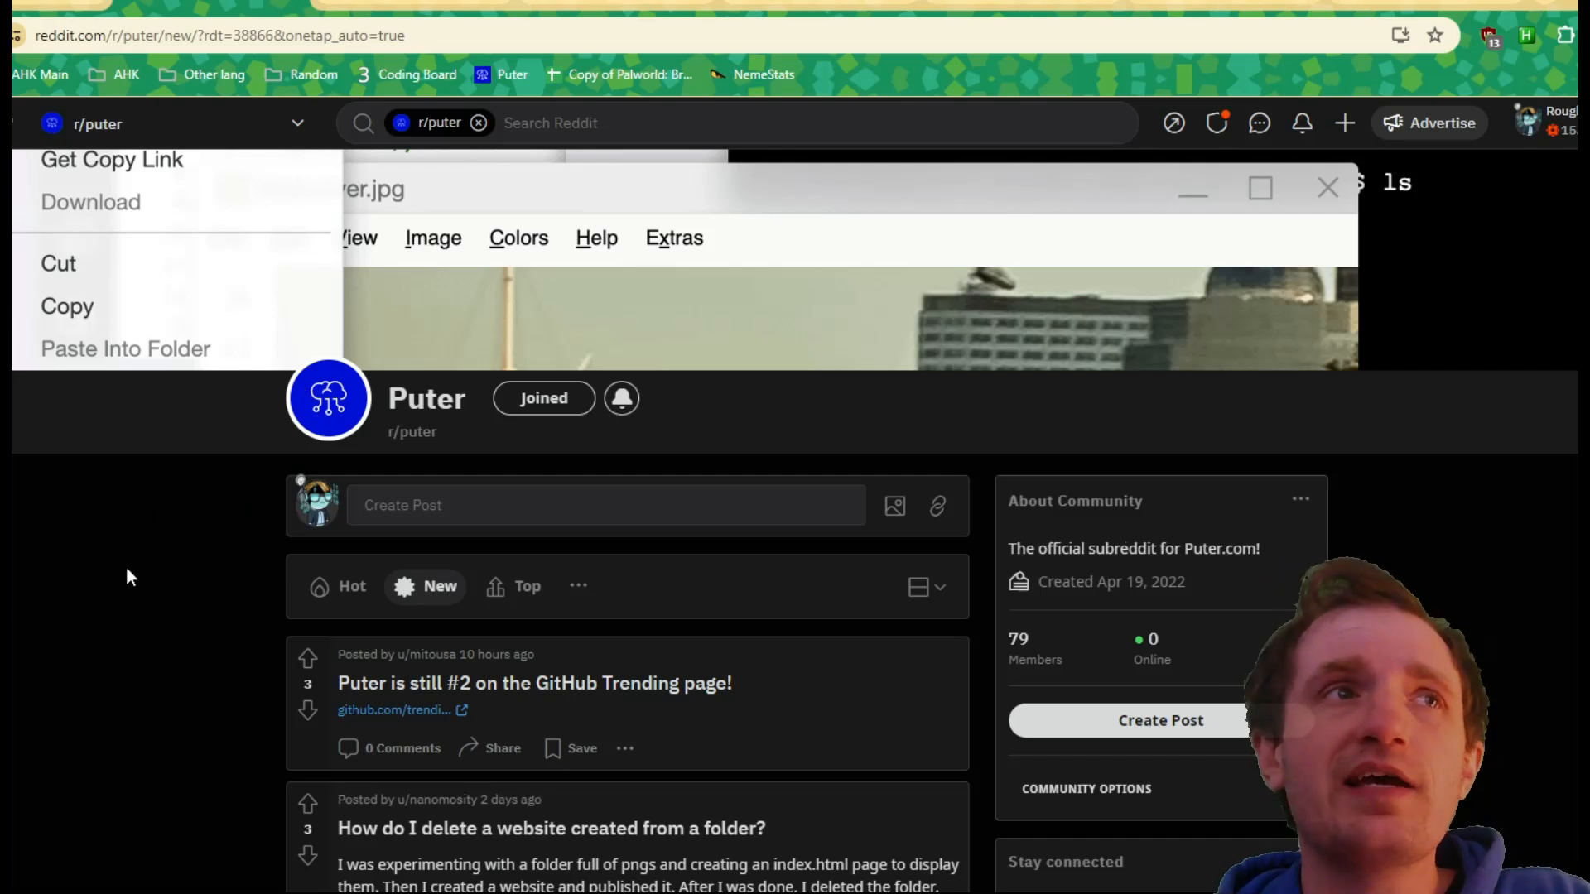
pyautogui.moveTo(416, 15)
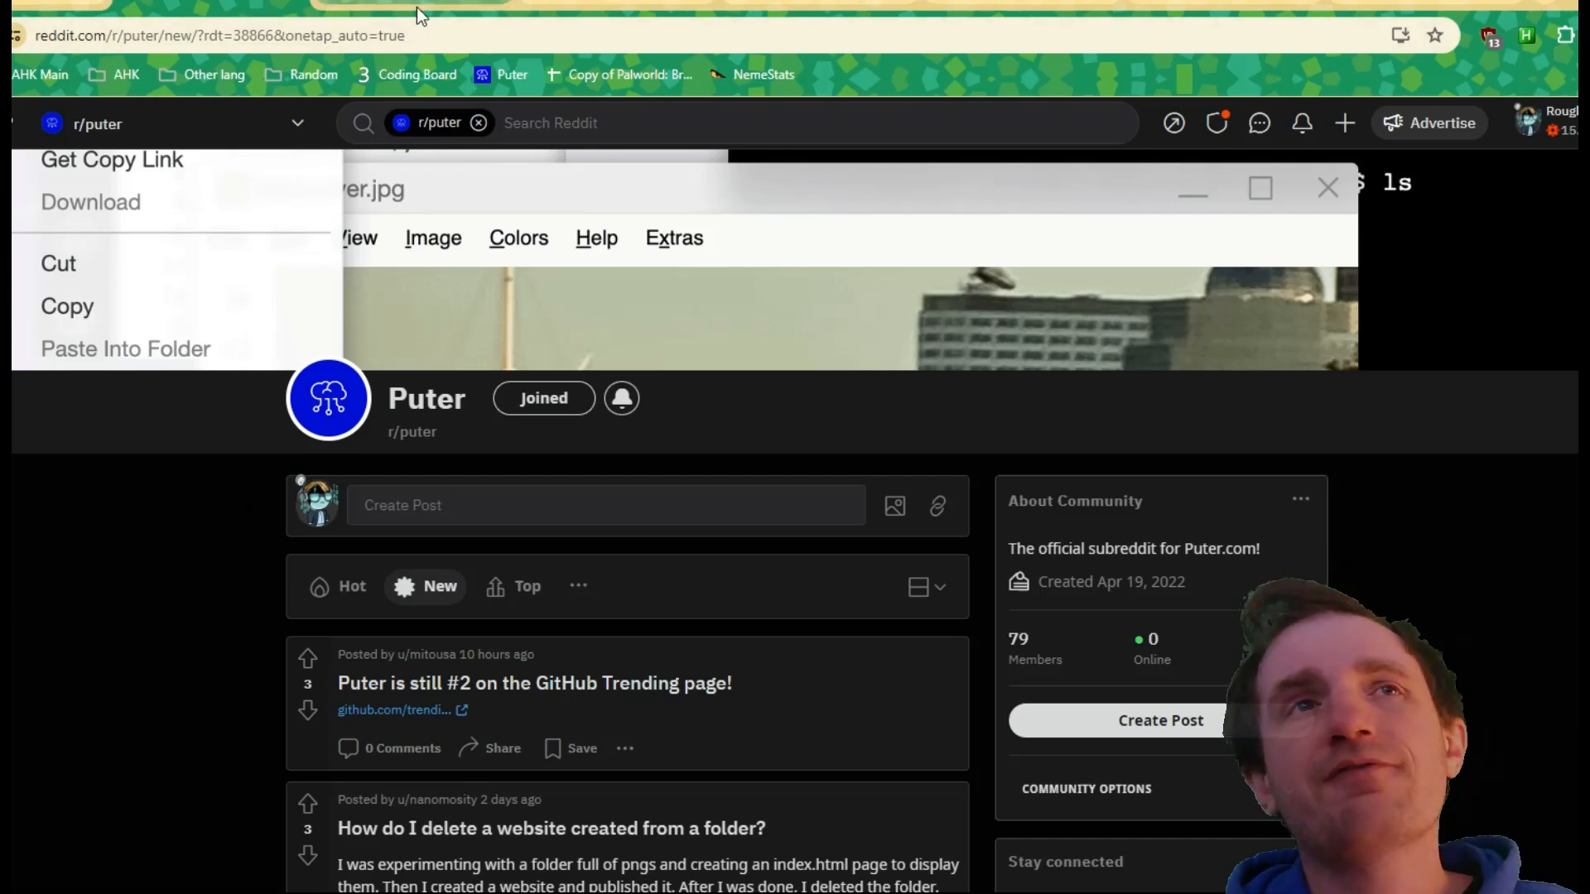
pyautogui.moveTo(416, 9)
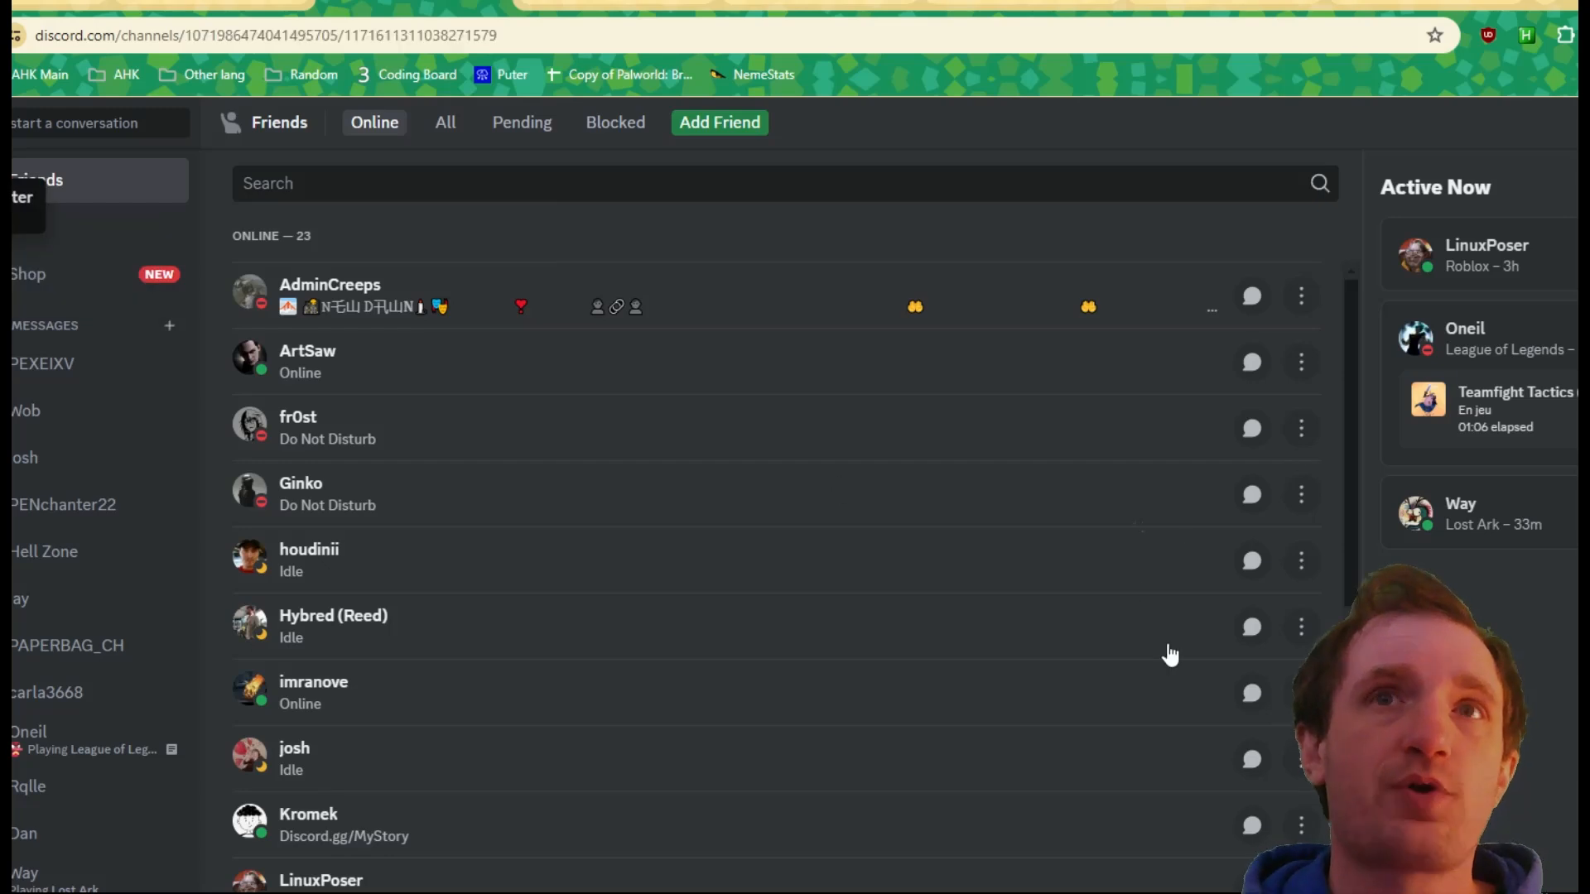
# Step: Look through the Puter server's #general-chat, then switch to its report-a-bug channel
pyautogui.click(47, 575)
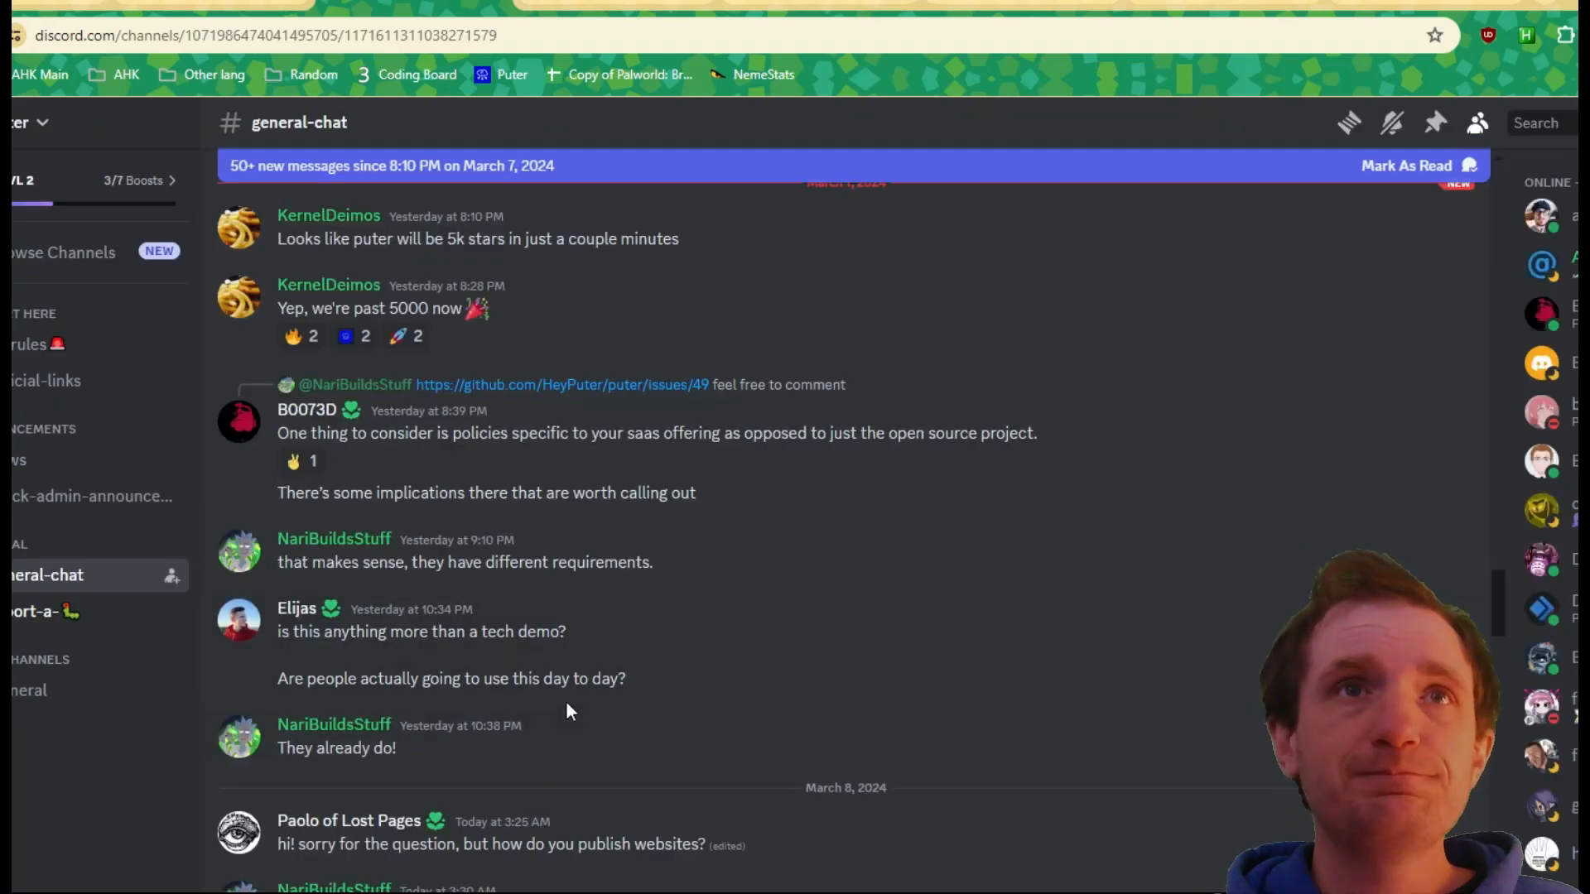
pyautogui.moveTo(1222, 629)
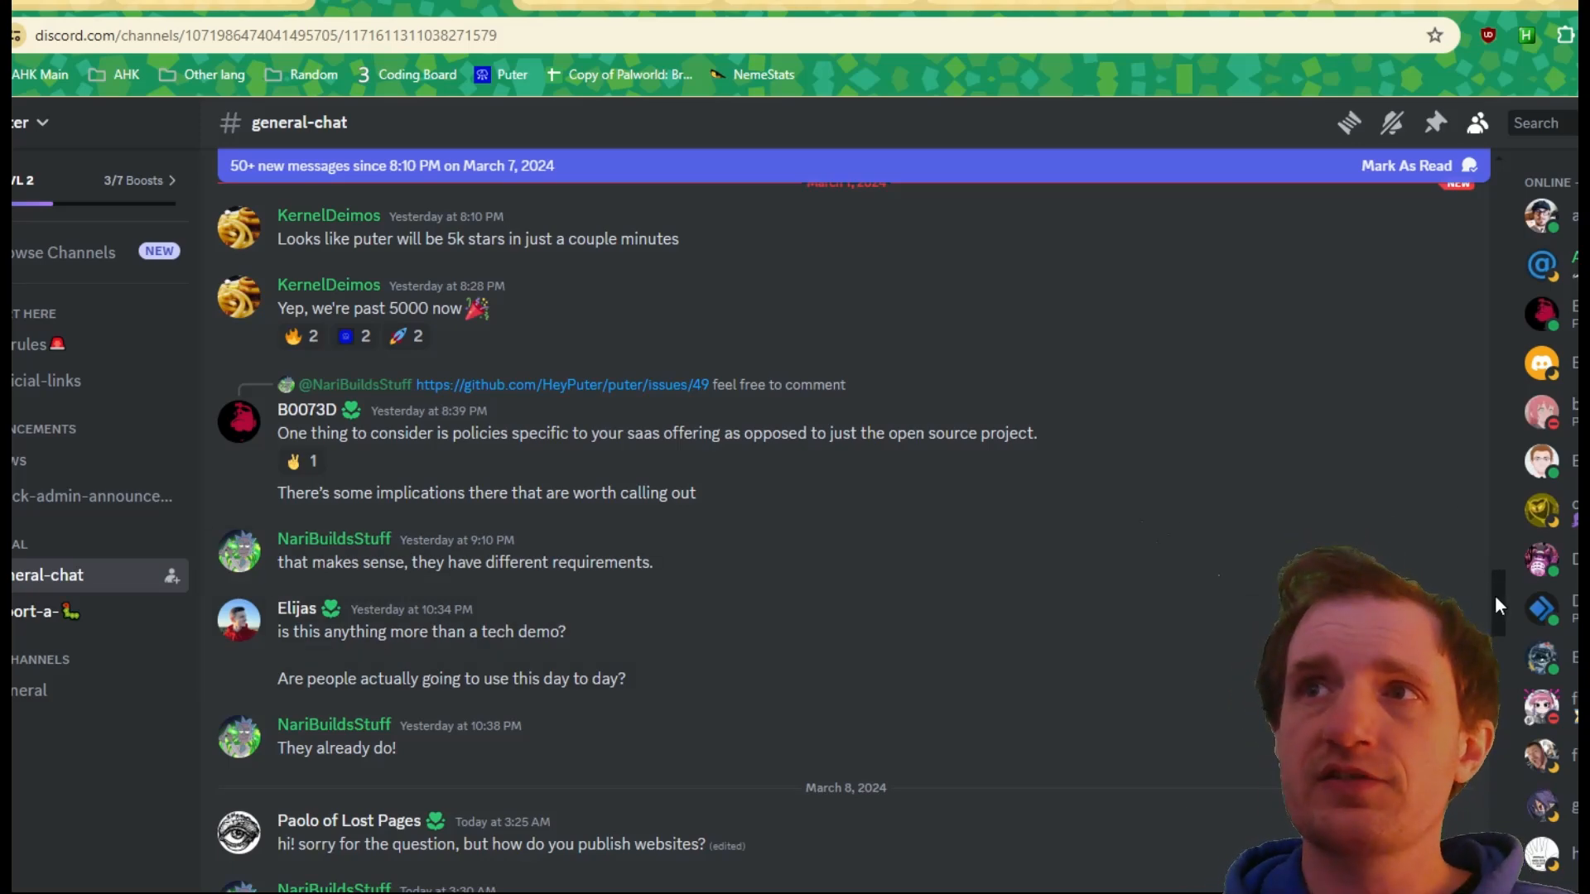
pyautogui.scroll(-3)
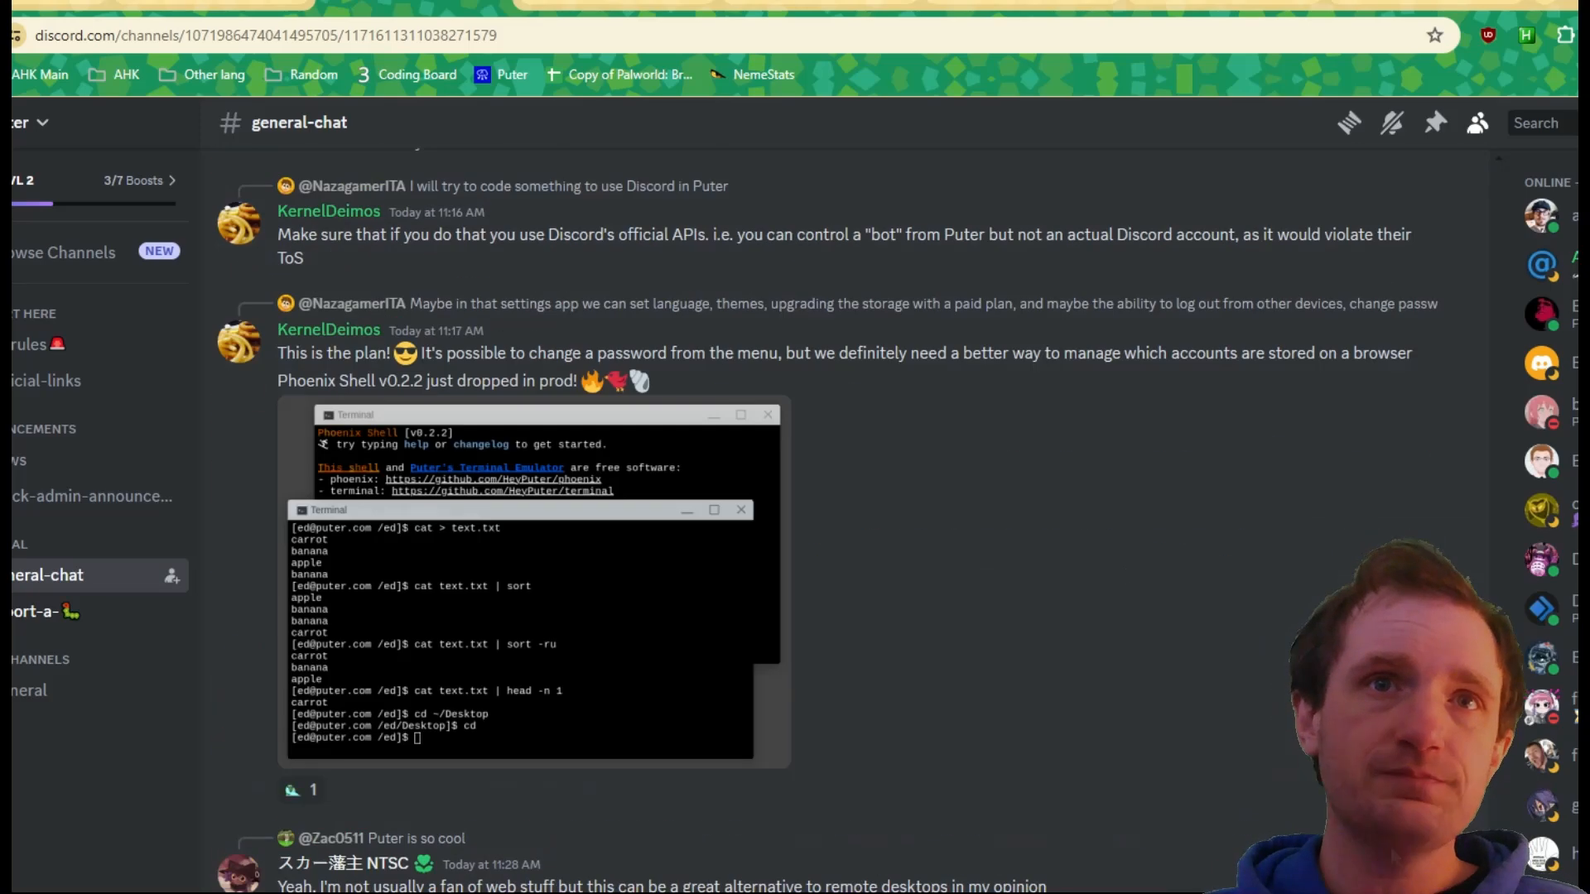
pyautogui.scroll(3)
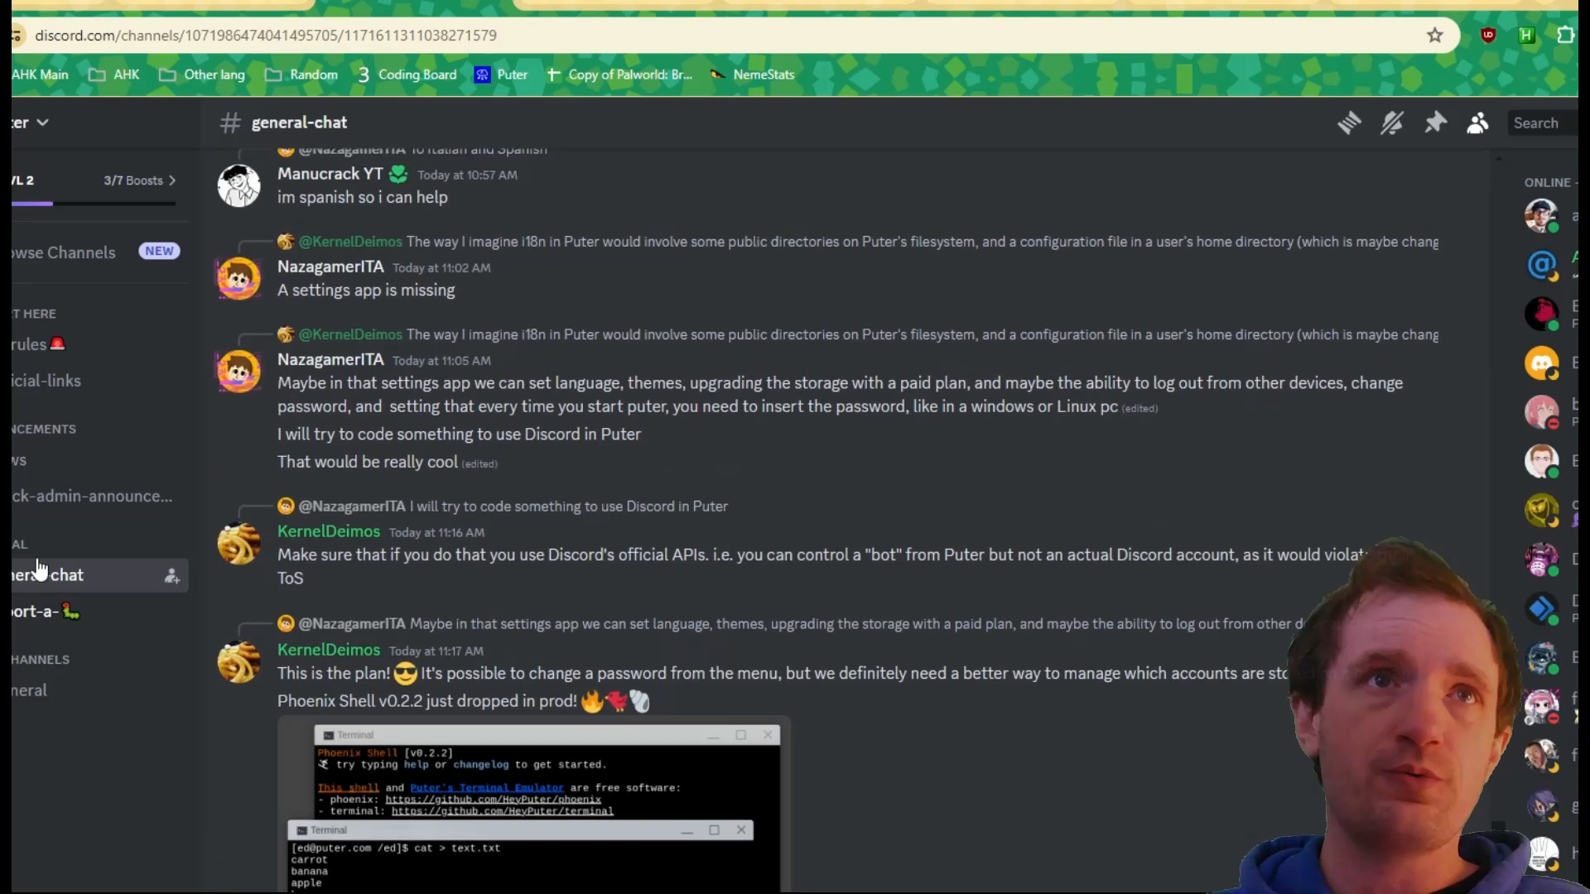
pyautogui.click(35, 611)
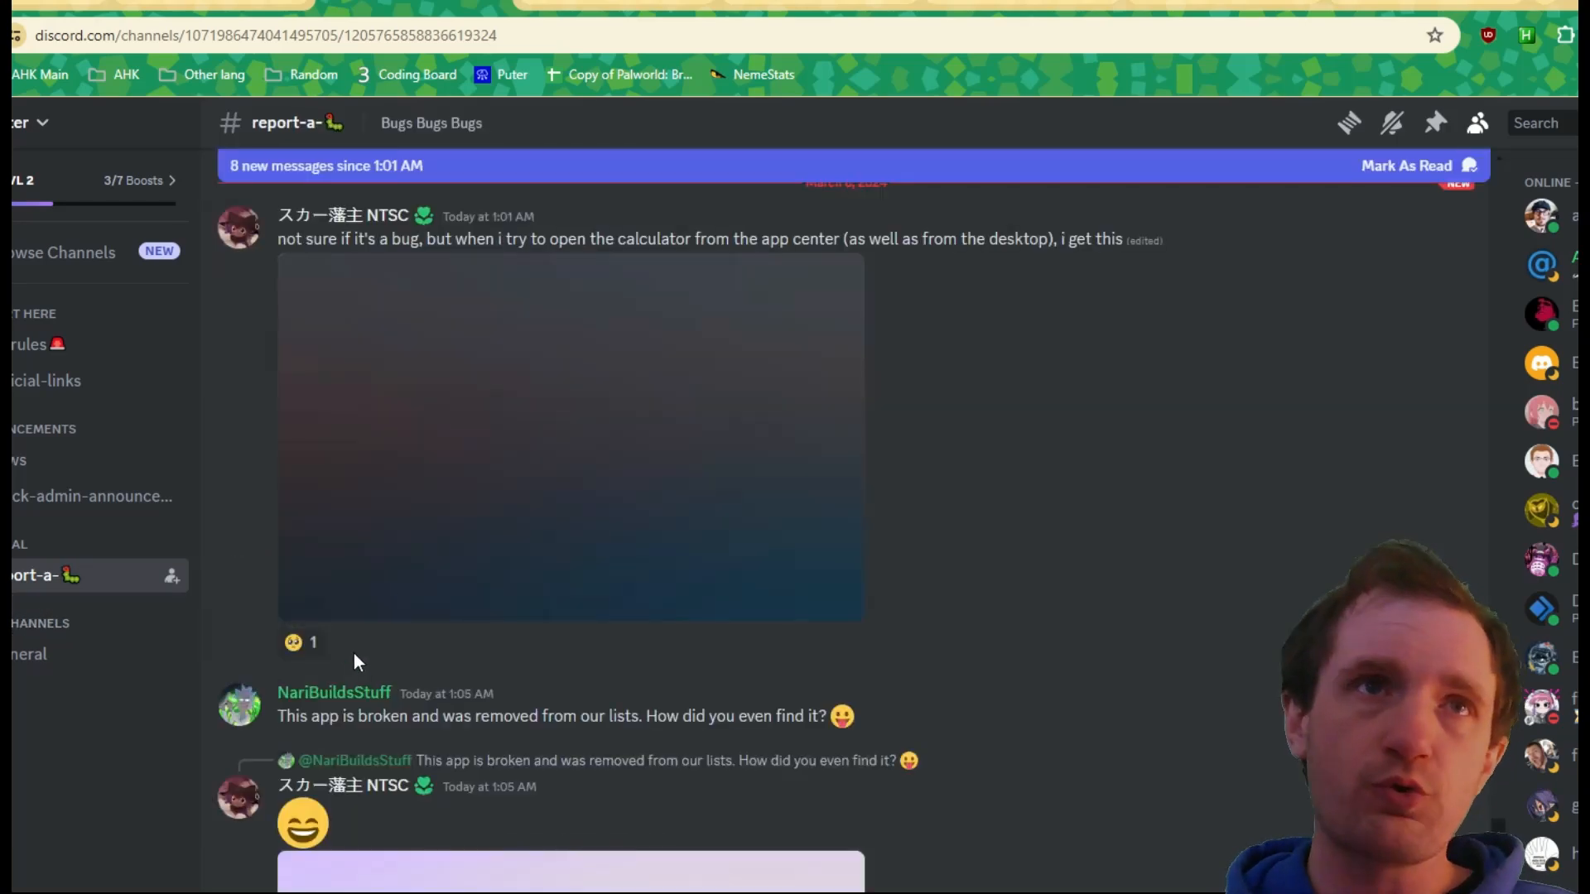
pyautogui.scroll(-3)
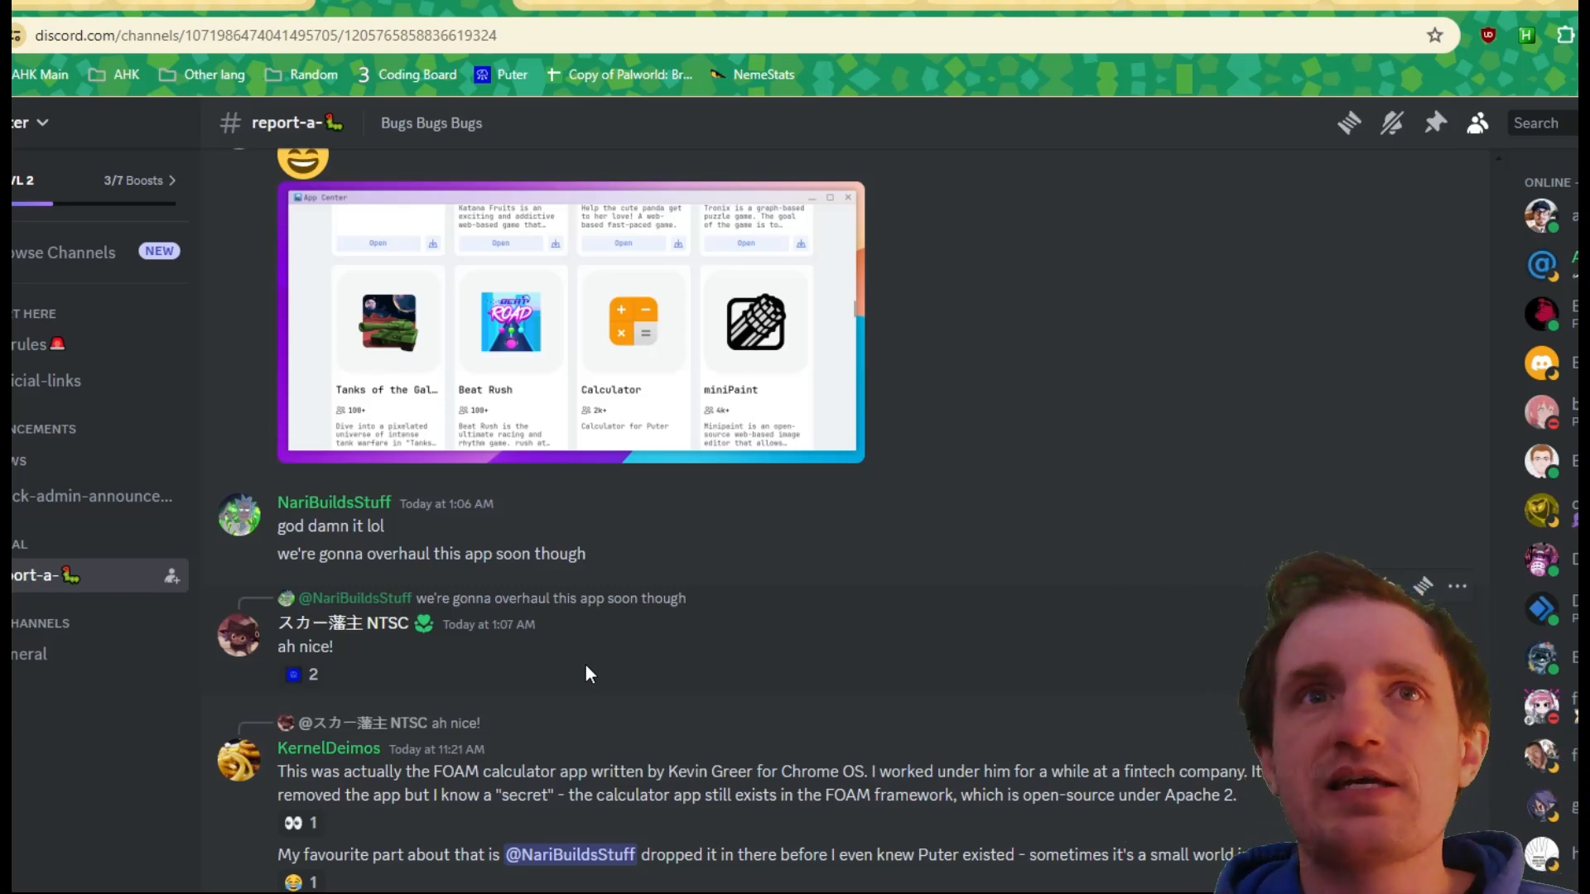
pyautogui.moveTo(612, 721)
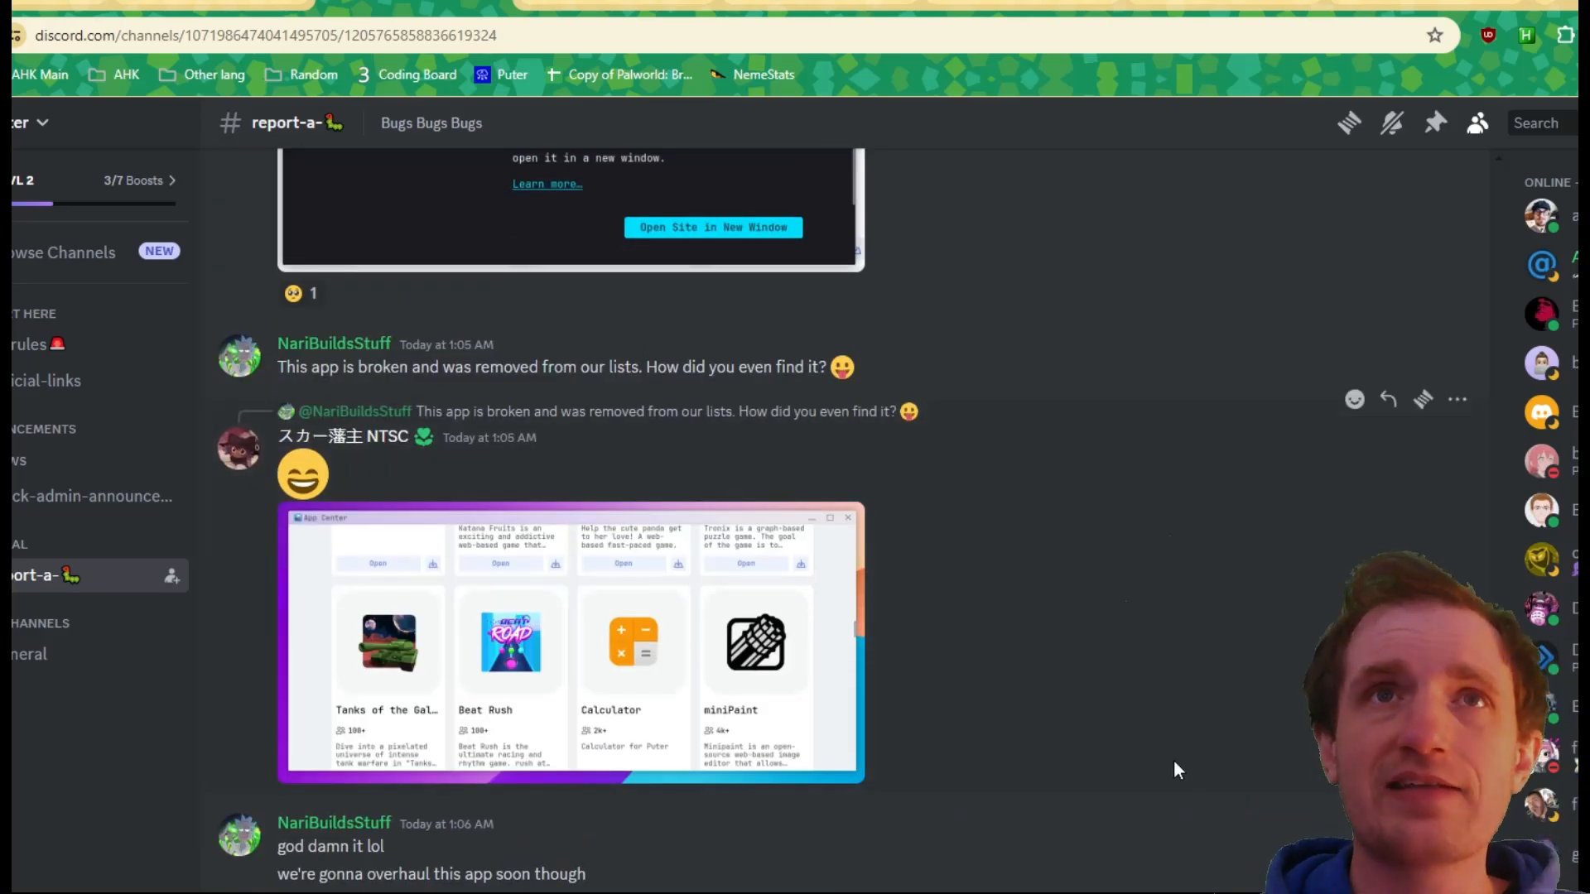
pyautogui.scroll(-3)
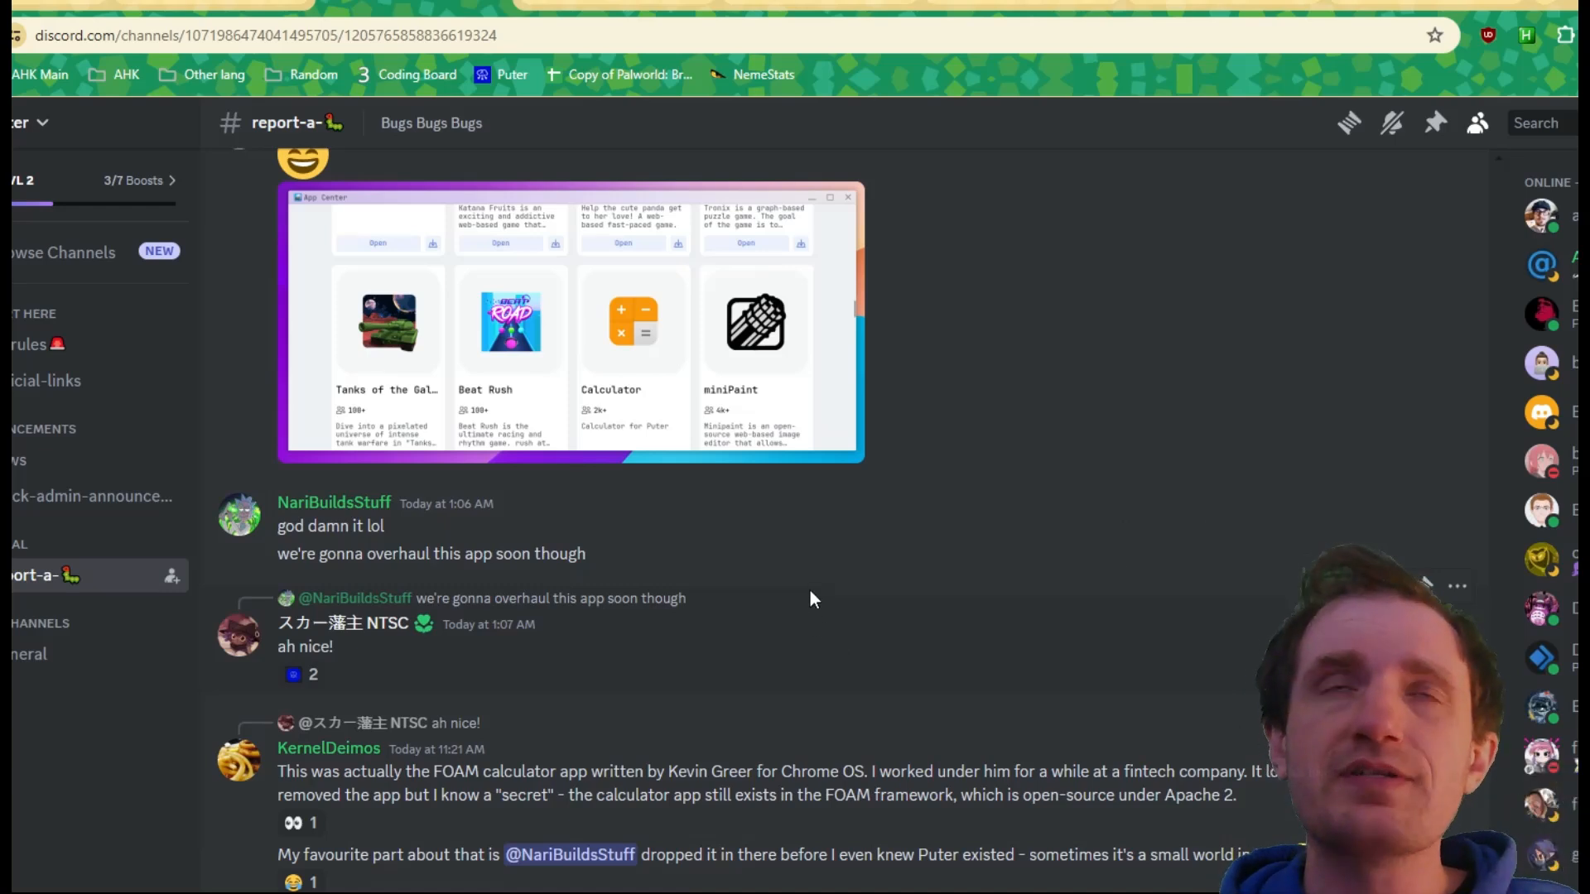
pyautogui.moveTo(805, 583)
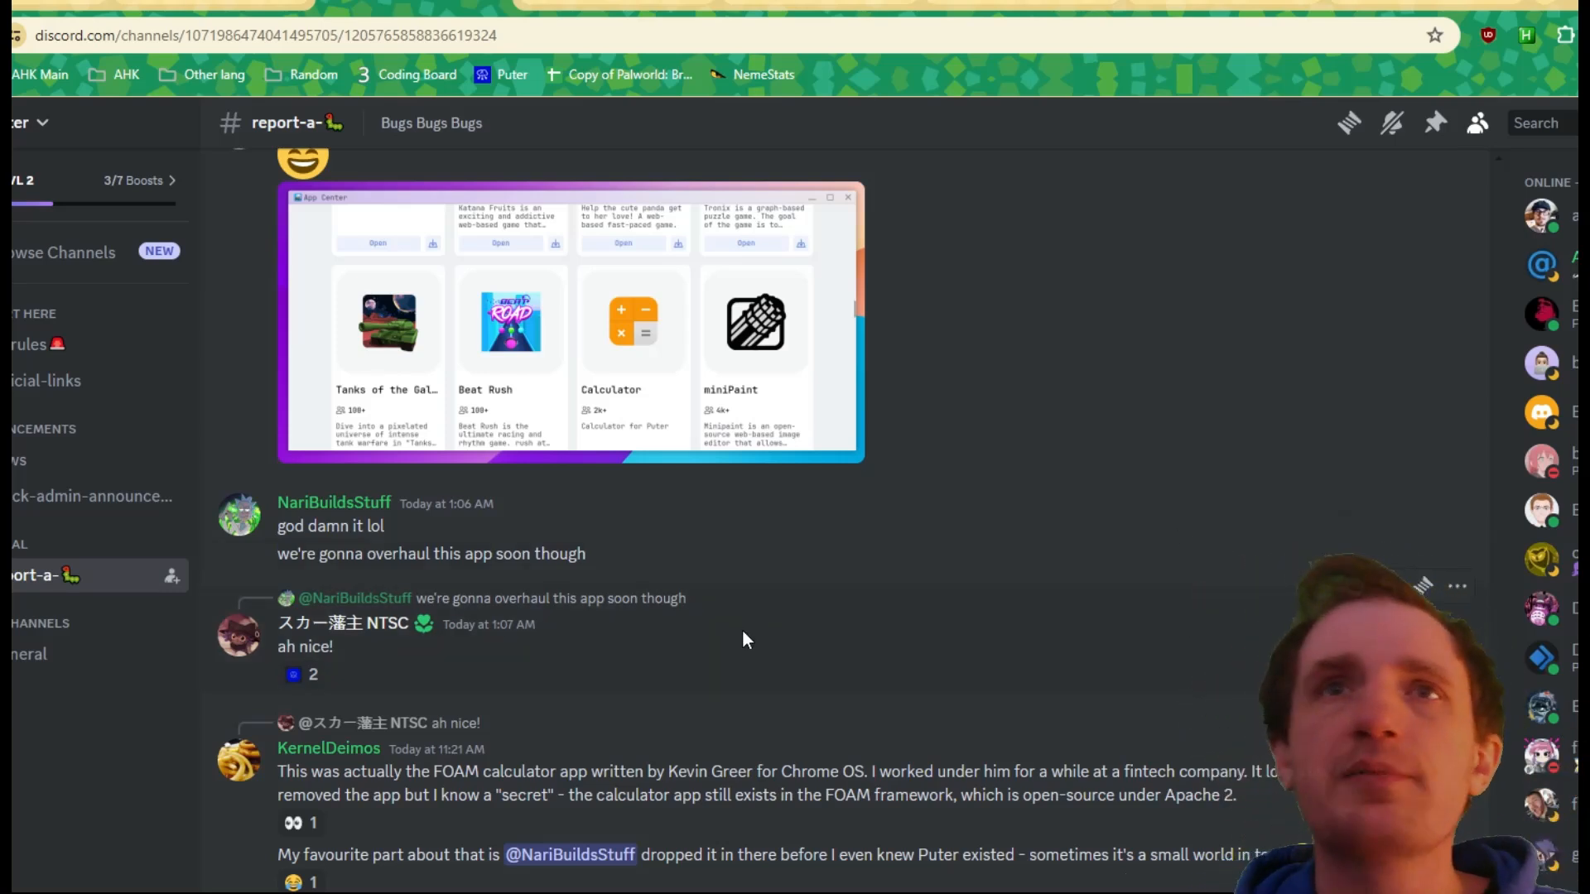
pyautogui.moveTo(1277, 179)
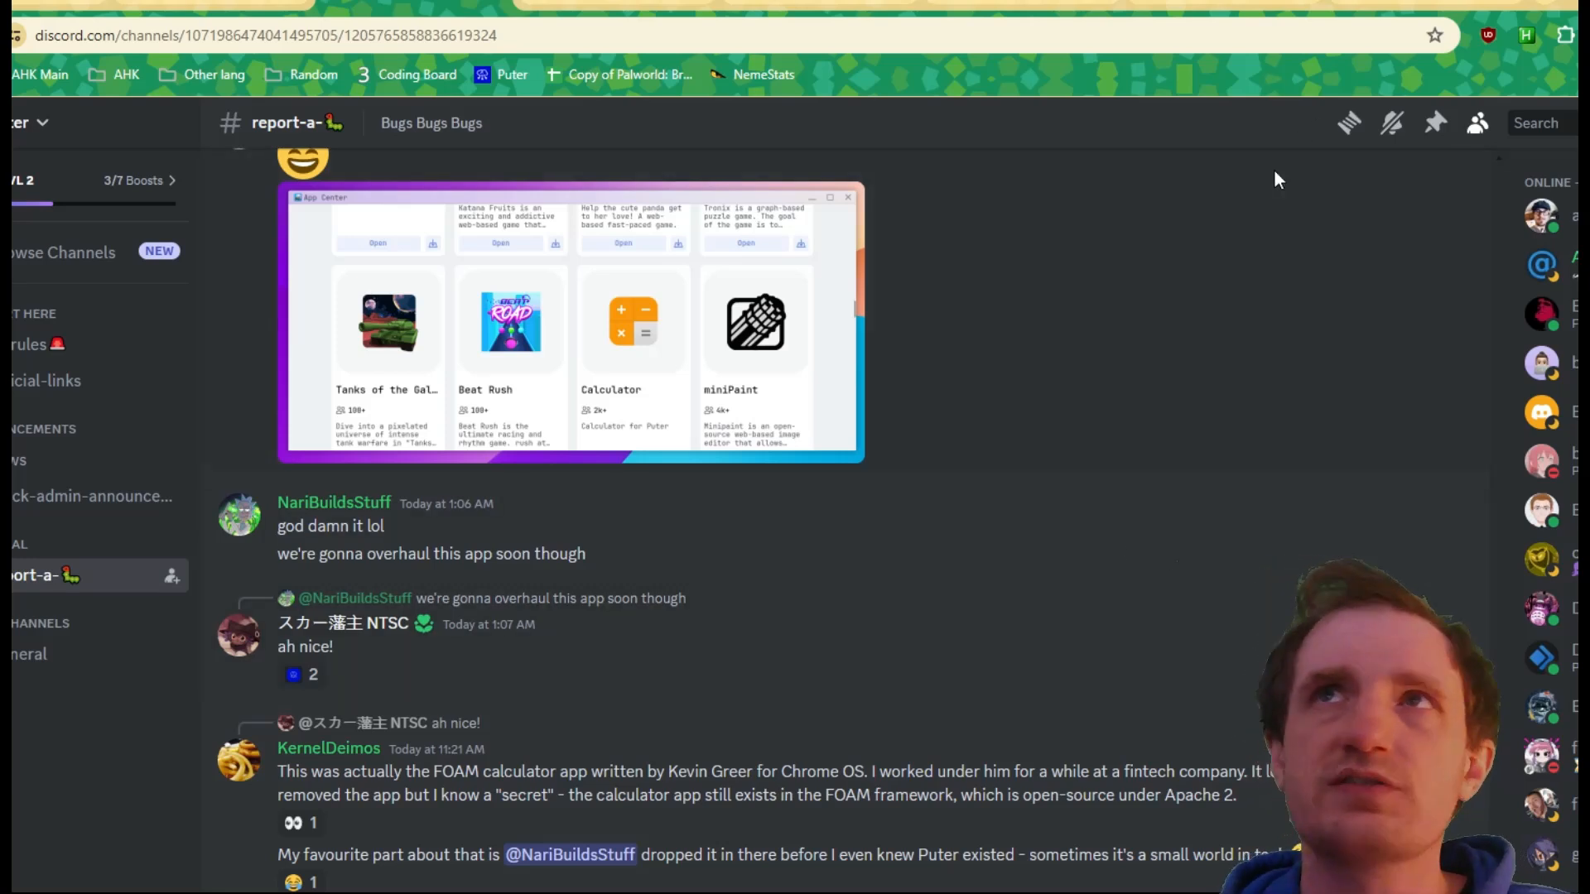